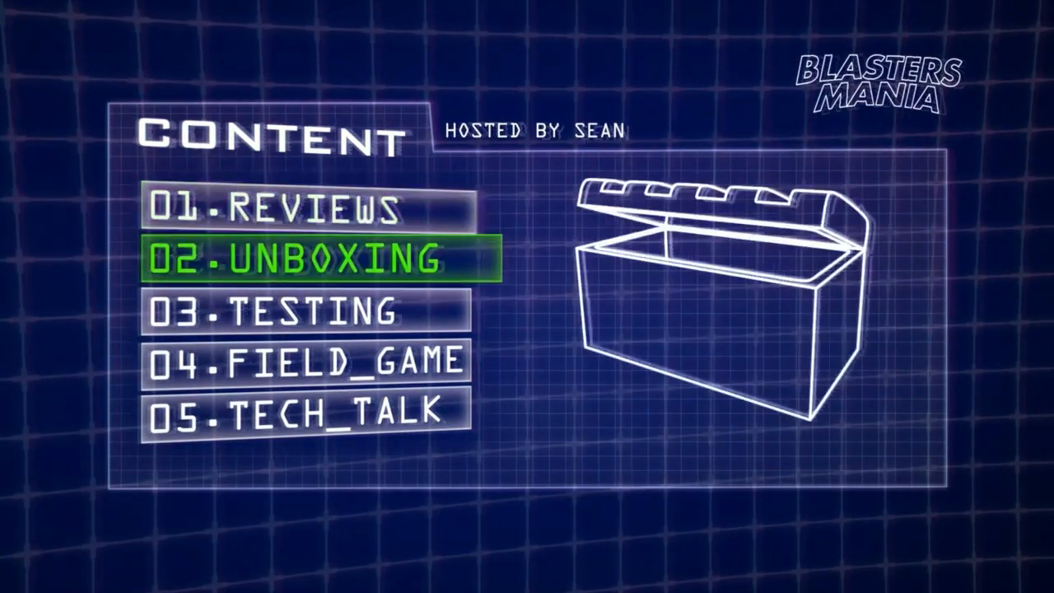
Show the channel's Community posts and scroll through the INFO UPDATE! contract image and comments
{"action": "left_click", "coordinate": [278, 311]}
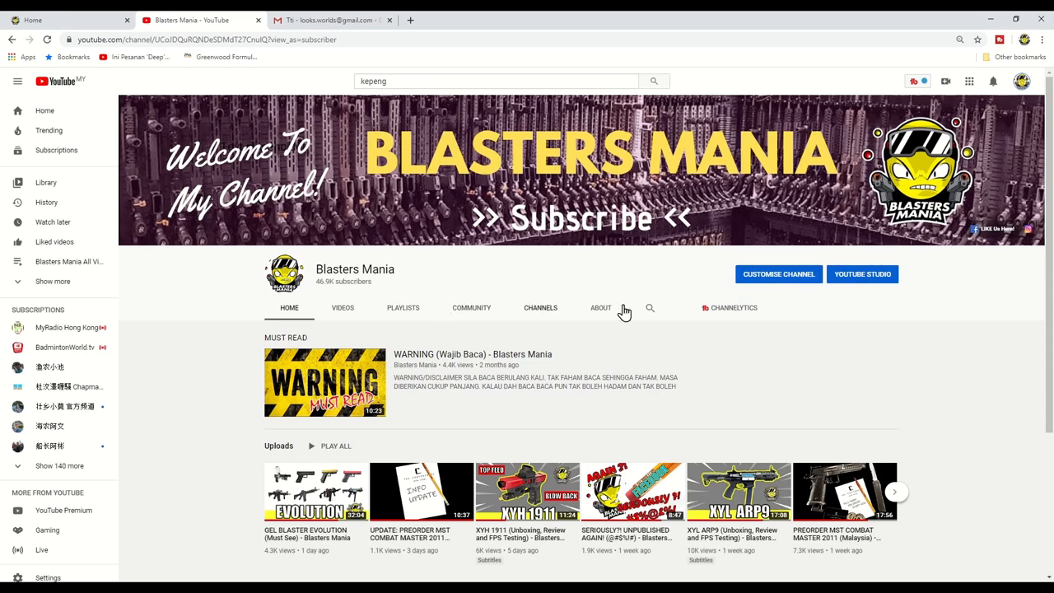
{"action": "mouse_move", "coordinate": [403, 307]}
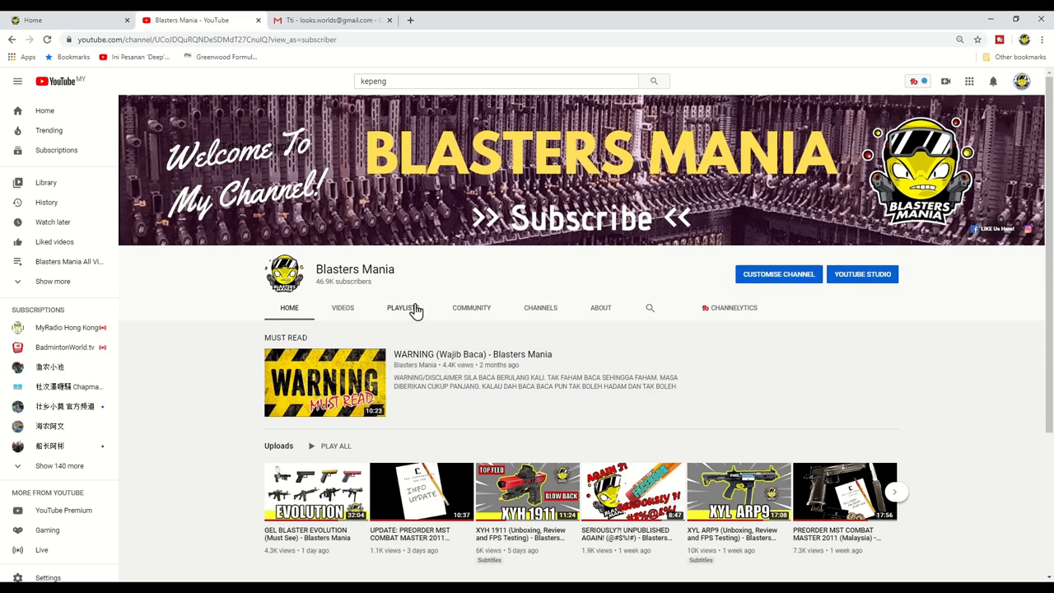
{"action": "left_click", "coordinate": [471, 307]}
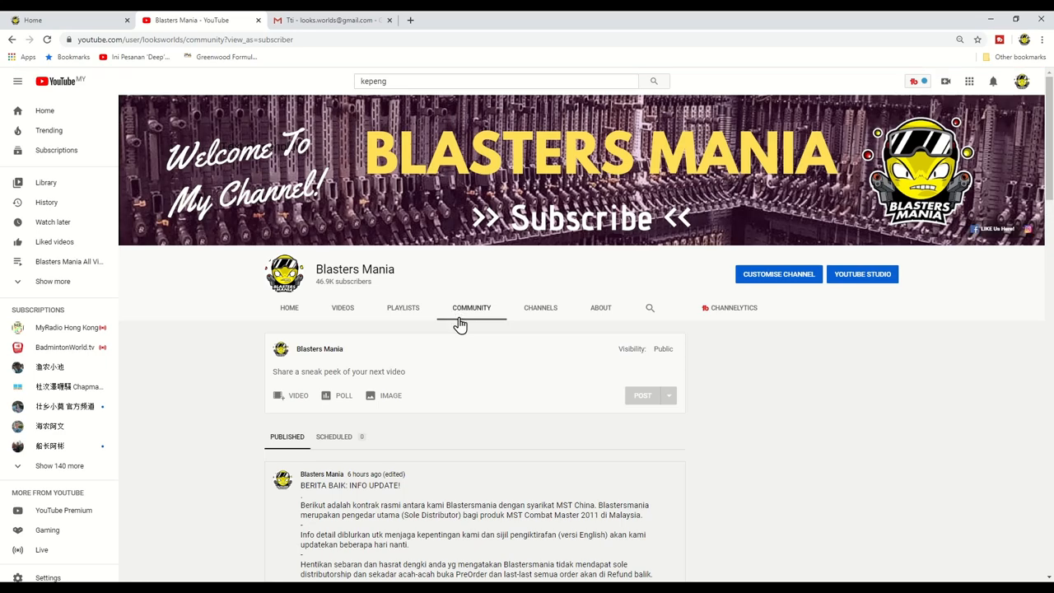
{"action": "scroll", "scroll_direction": "down", "scroll_amount": 3}
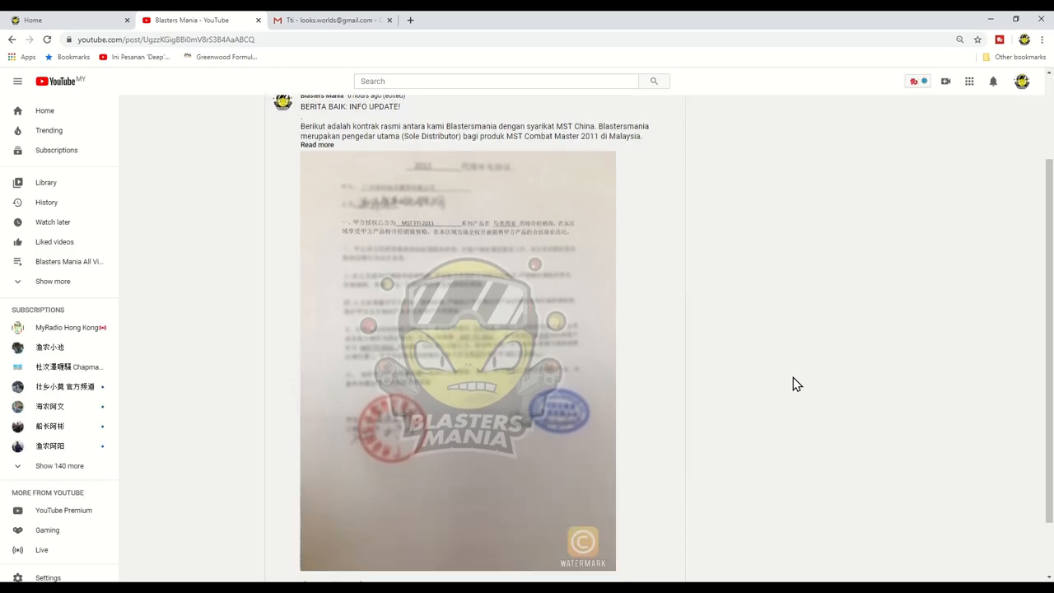
{"action": "scroll", "scroll_direction": "down", "scroll_amount": 3}
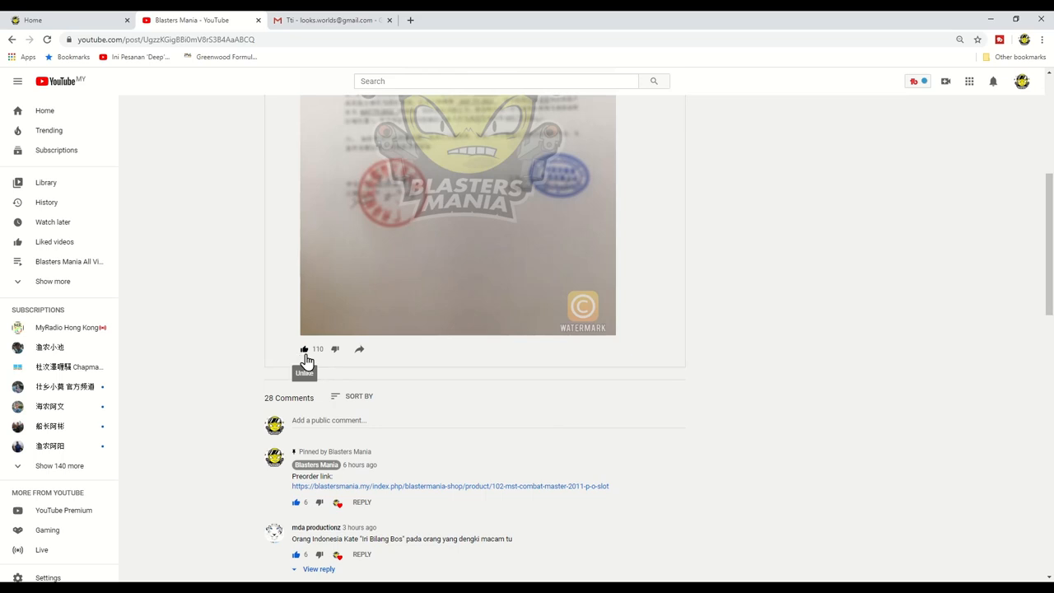
{"action": "scroll", "scroll_direction": "down", "scroll_amount": 3}
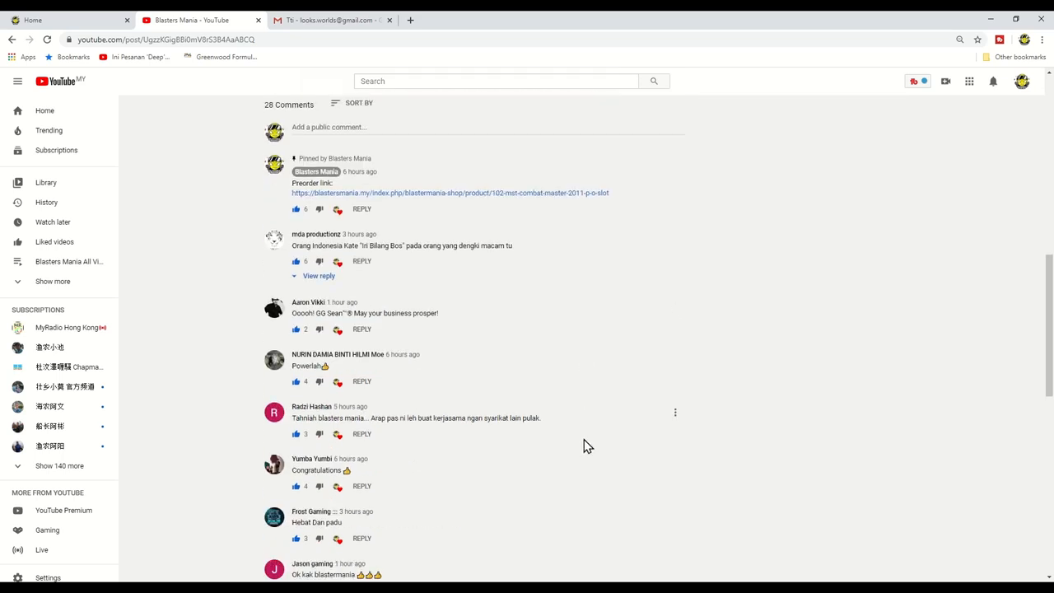
{"action": "scroll", "scroll_direction": "up", "scroll_amount": 3}
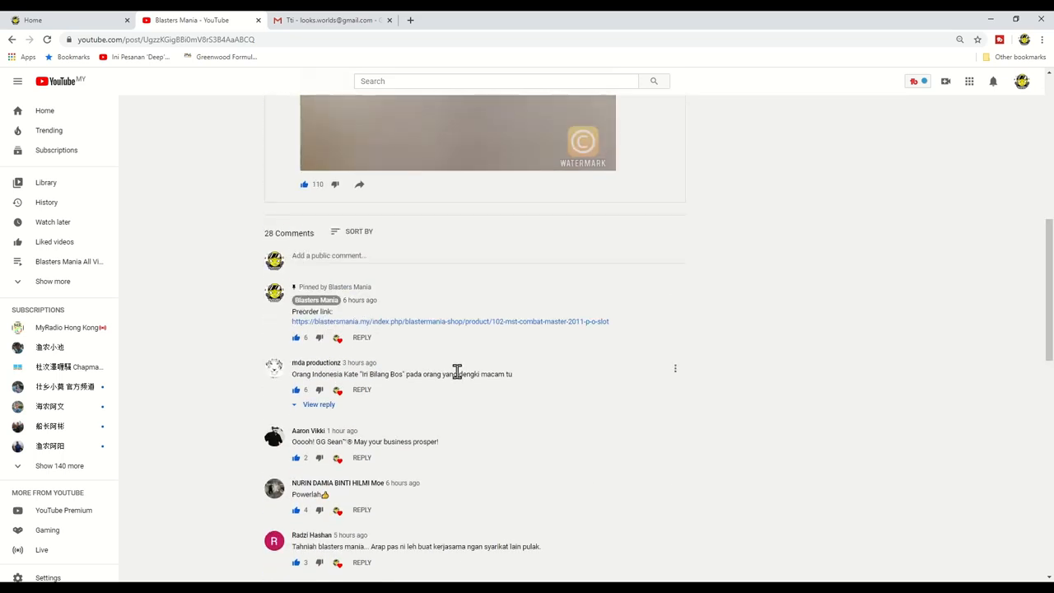
{"action": "scroll", "scroll_direction": "up", "scroll_amount": 3}
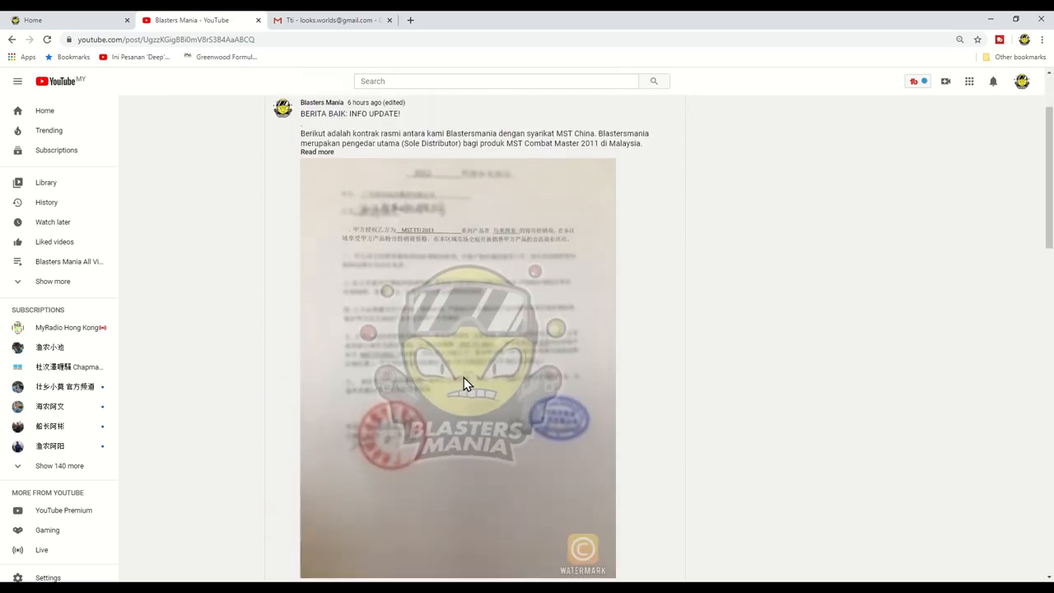
{"action": "scroll", "scroll_direction": "up", "scroll_amount": 3}
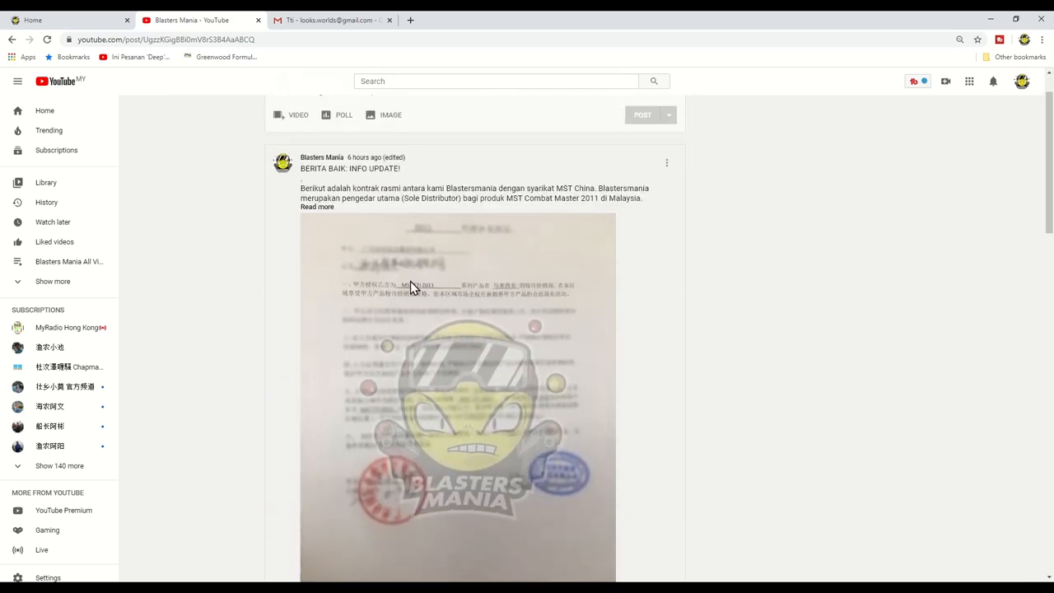
Expand the INFO UPDATE! post and read its preorder link, reseller note and hashtags
{"action": "left_click", "coordinate": [317, 207]}
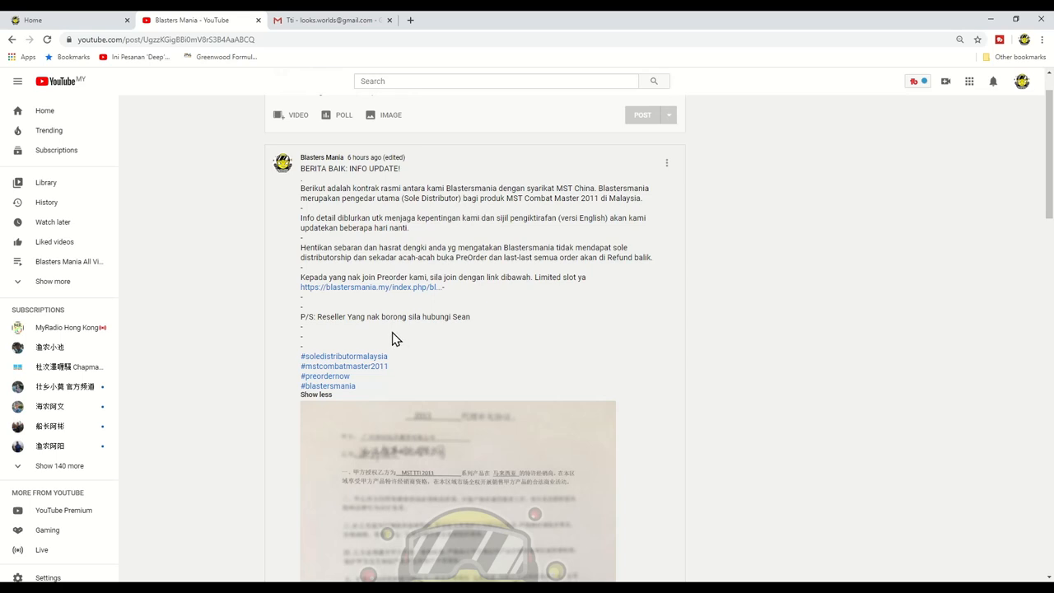
{"action": "scroll", "scroll_direction": "down", "scroll_amount": 3}
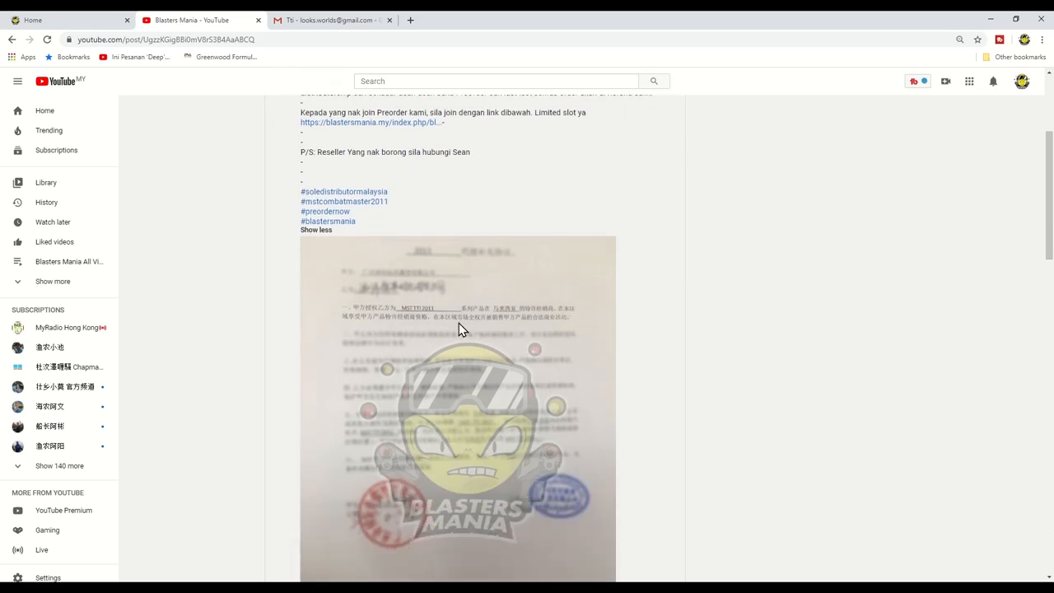
{"action": "mouse_move", "coordinate": [427, 319]}
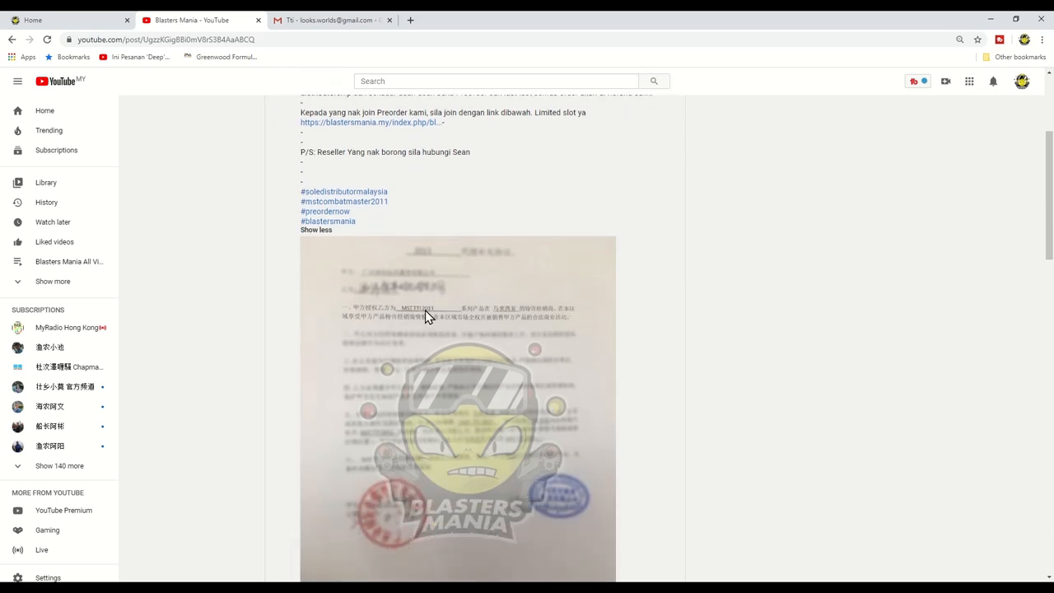
{"action": "mouse_move", "coordinate": [434, 321]}
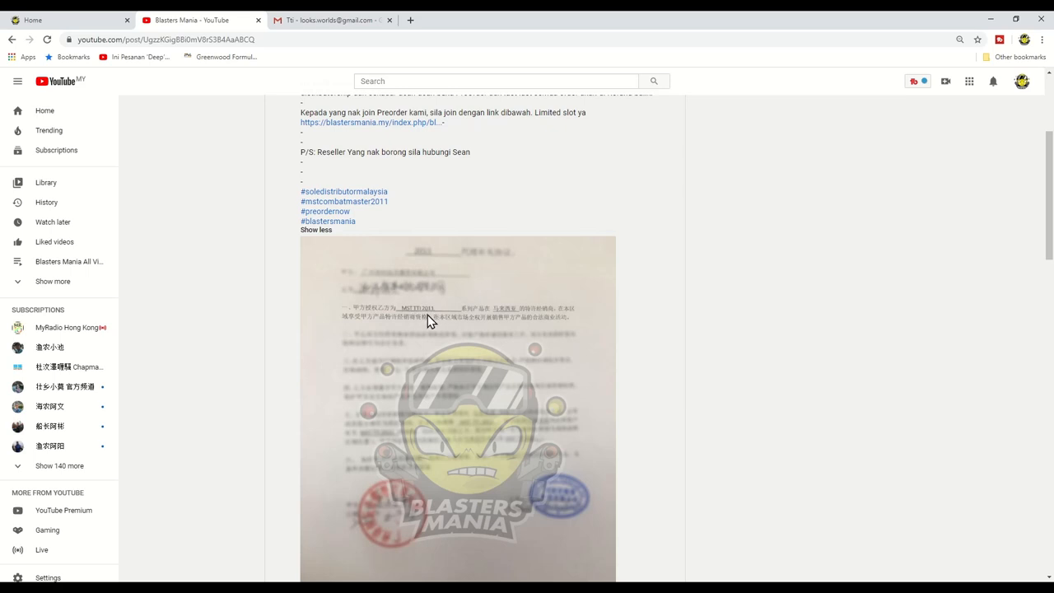
{"action": "scroll", "scroll_direction": "up", "scroll_amount": 3}
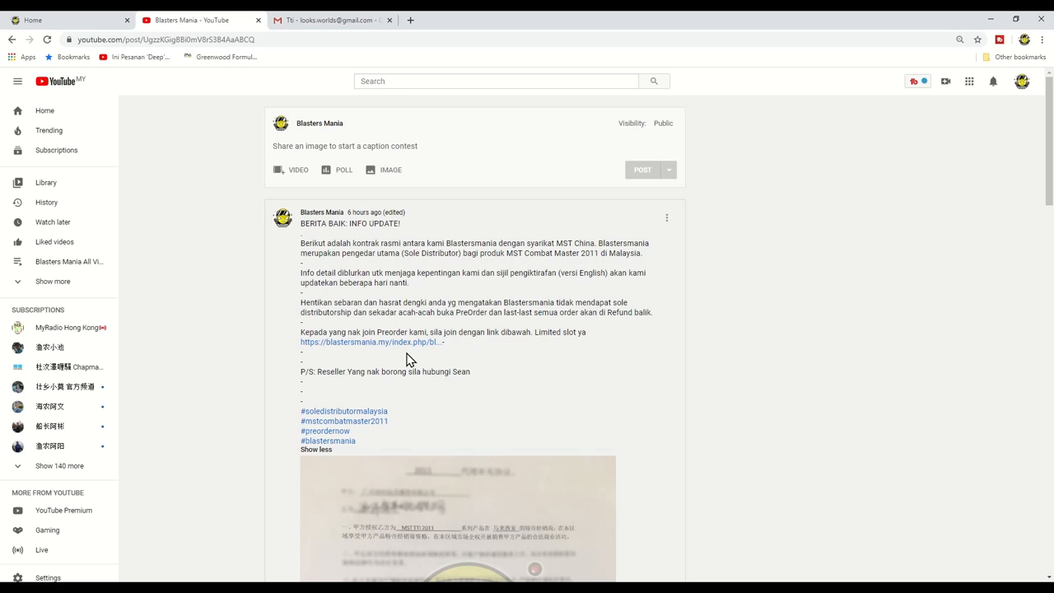
{"action": "mouse_move", "coordinate": [518, 437]}
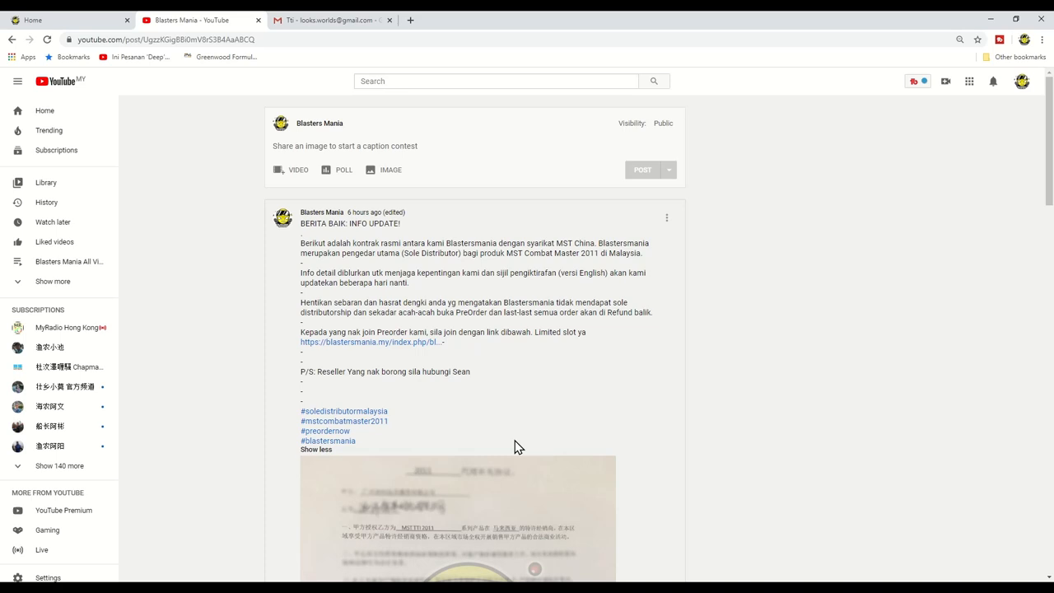
{"action": "mouse_move", "coordinate": [470, 300]}
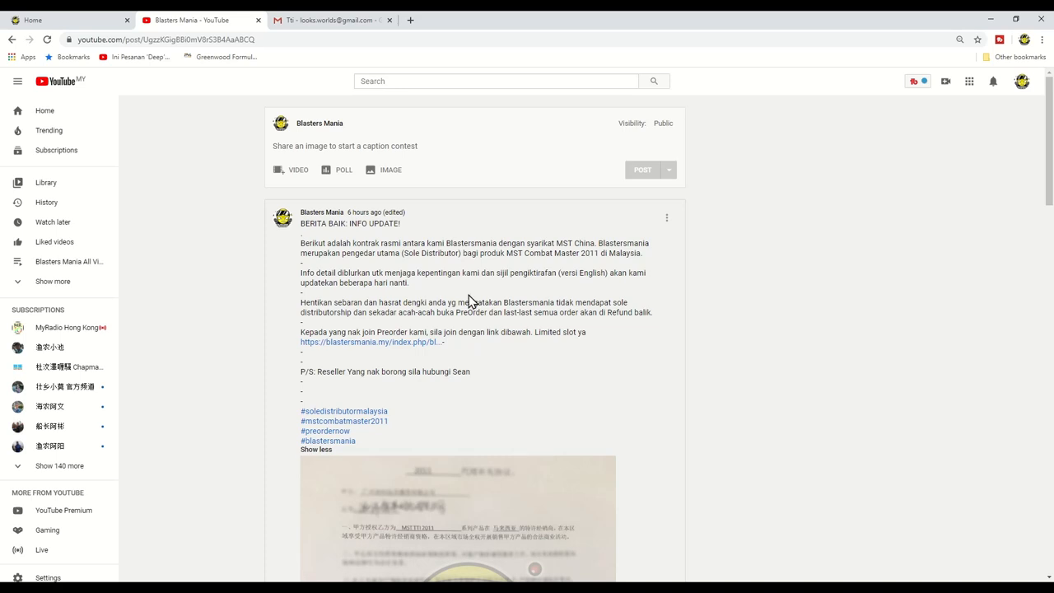
{"action": "double_click", "coordinate": [430, 253]}
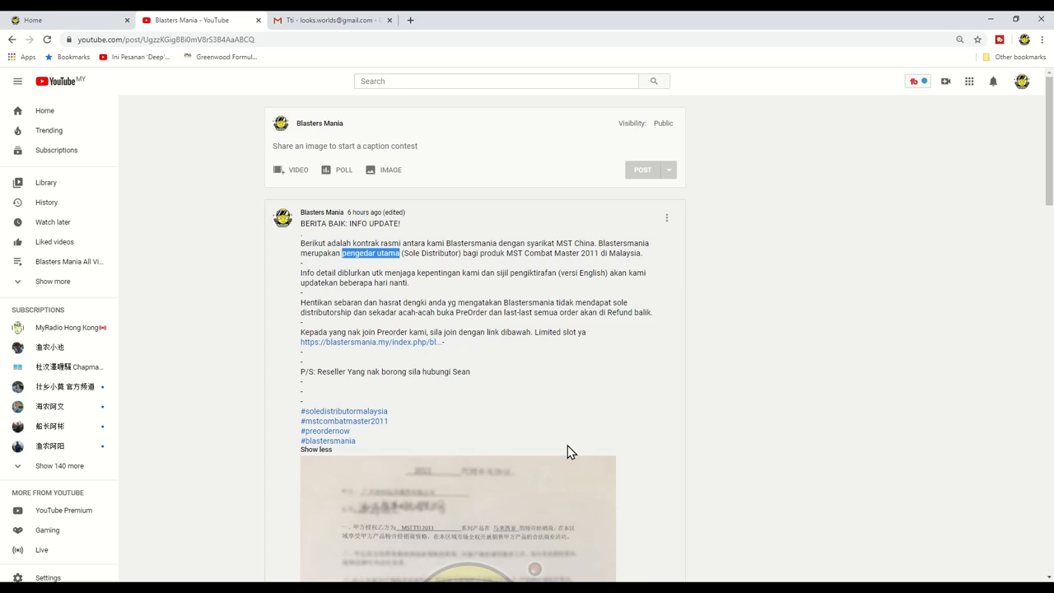
{"action": "mouse_move", "coordinate": [642, 260]}
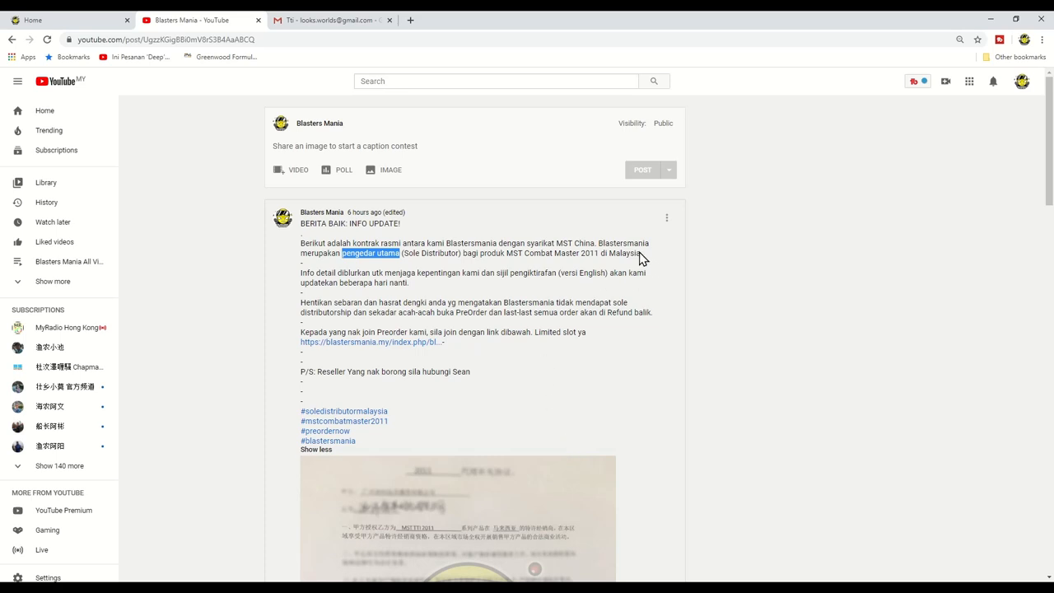
{"action": "scroll", "scroll_direction": "down", "scroll_amount": 3}
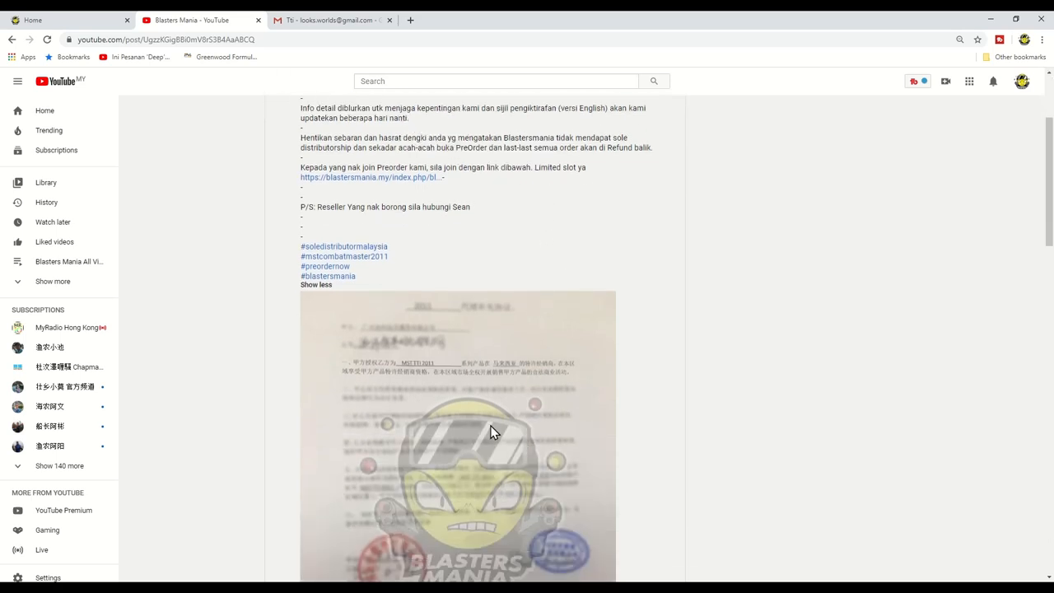
{"action": "scroll", "scroll_direction": "down", "scroll_amount": 3}
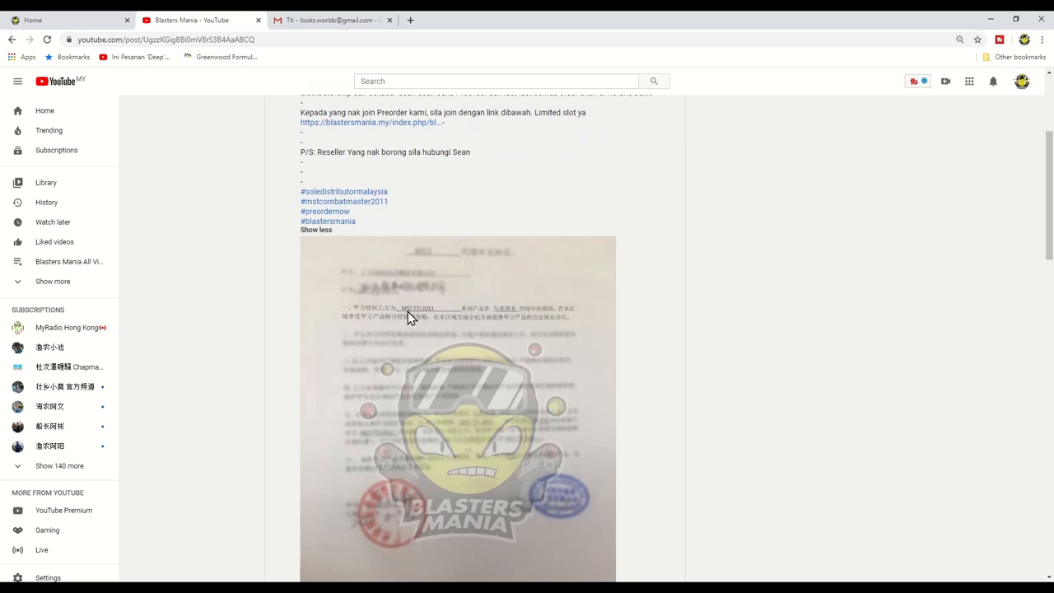
{"action": "mouse_move", "coordinate": [434, 319]}
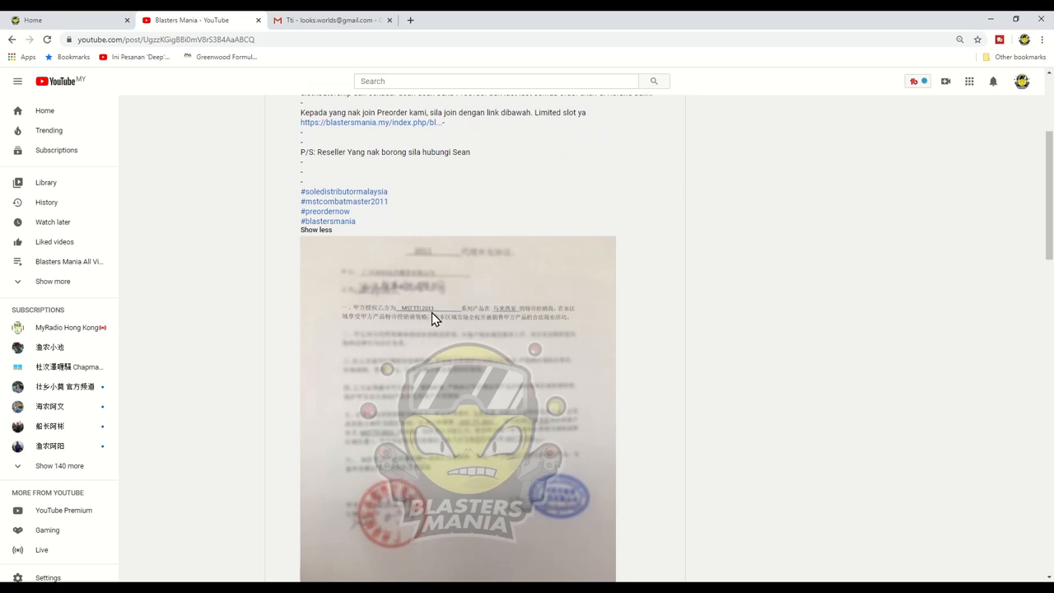
{"action": "mouse_move", "coordinate": [496, 316]}
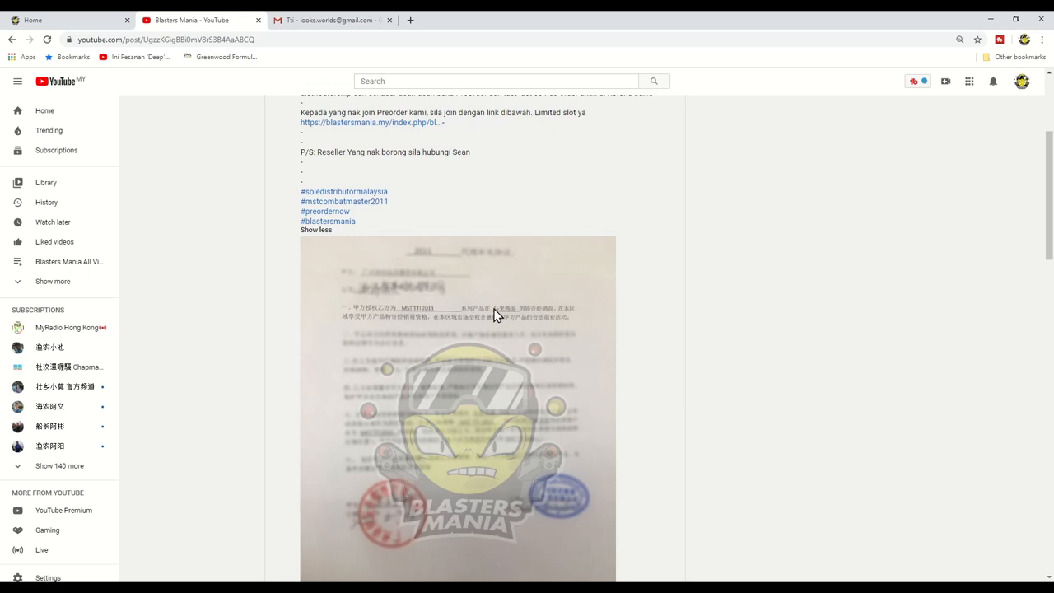
{"action": "mouse_move", "coordinate": [508, 317]}
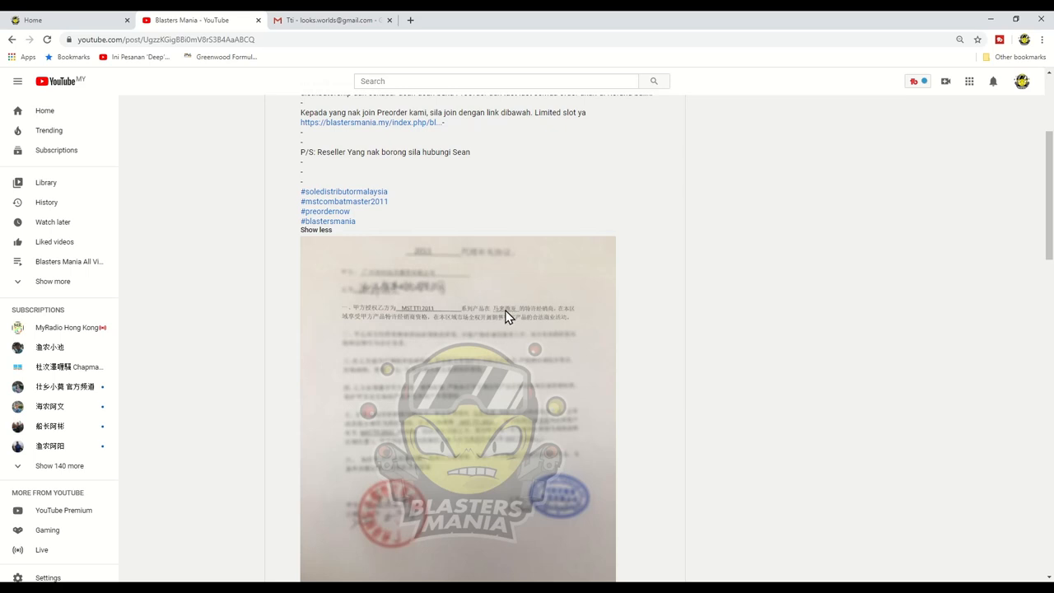
{"action": "mouse_move", "coordinate": [529, 323]}
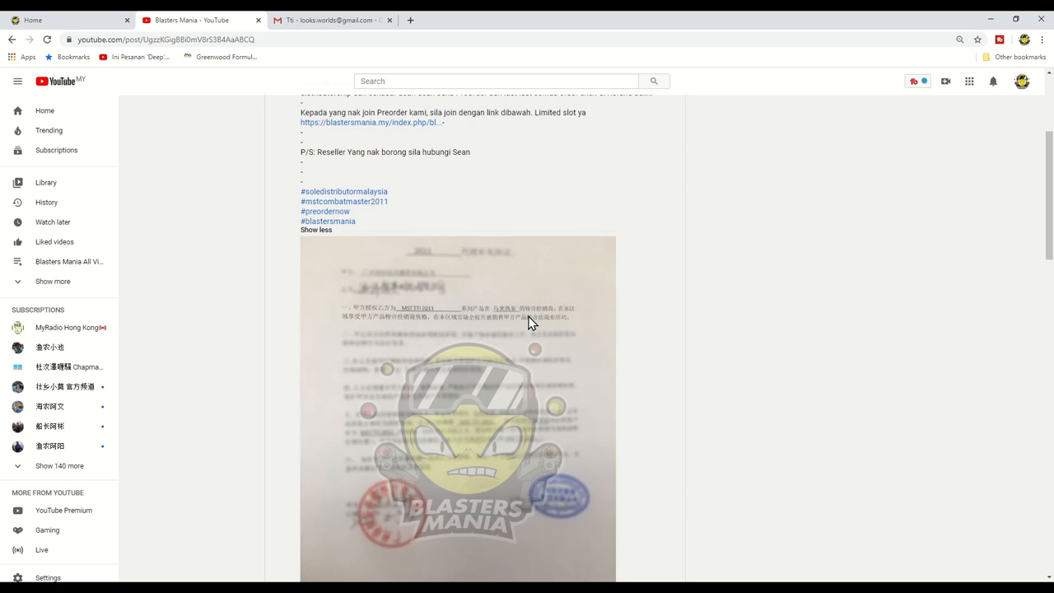
{"action": "mouse_move", "coordinate": [518, 334]}
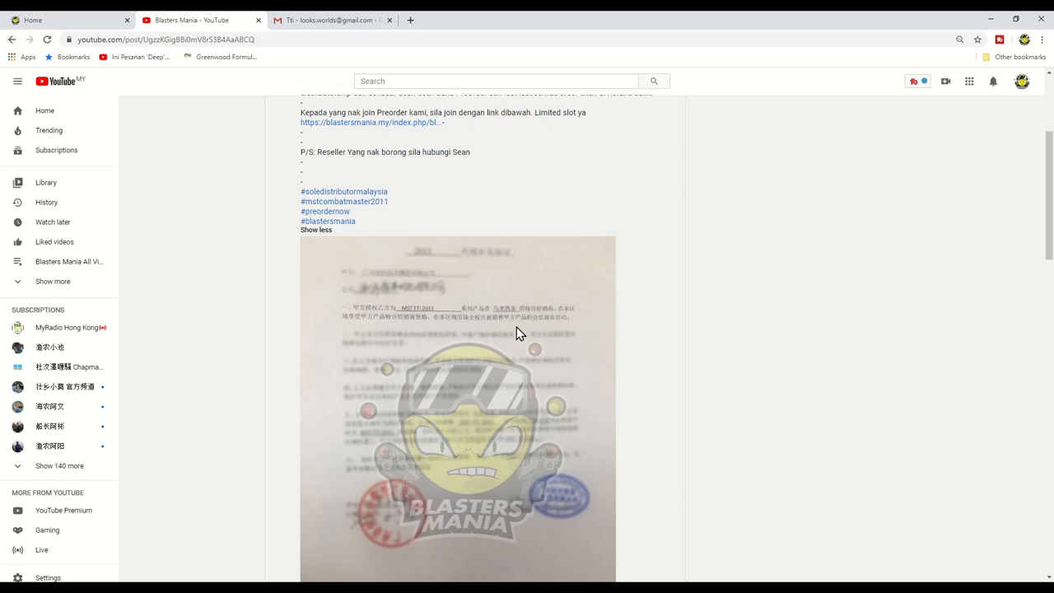
{"action": "scroll", "scroll_direction": "down", "scroll_amount": 3}
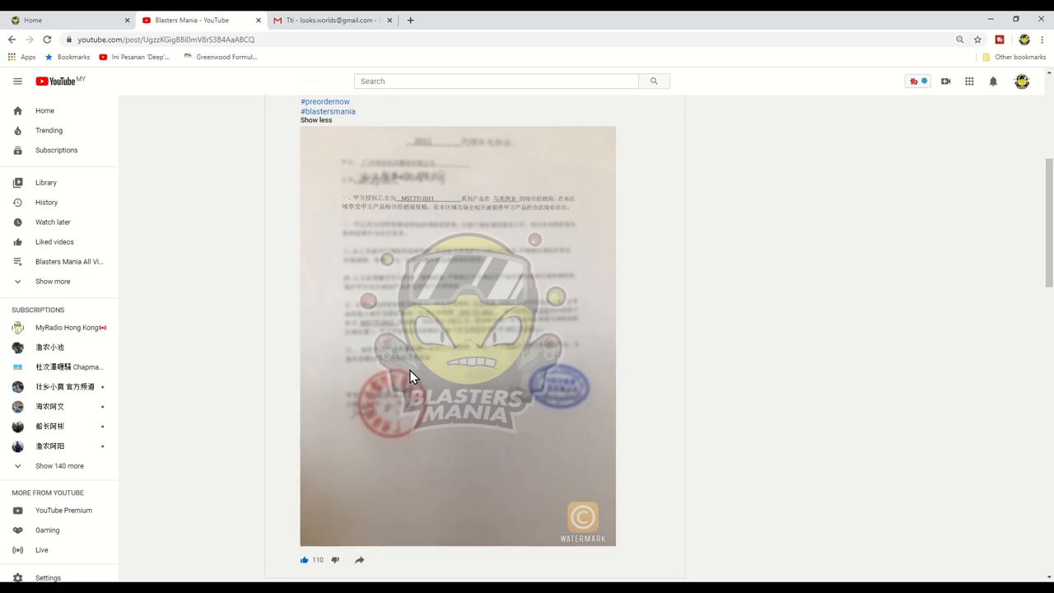
{"action": "mouse_move", "coordinate": [333, 463]}
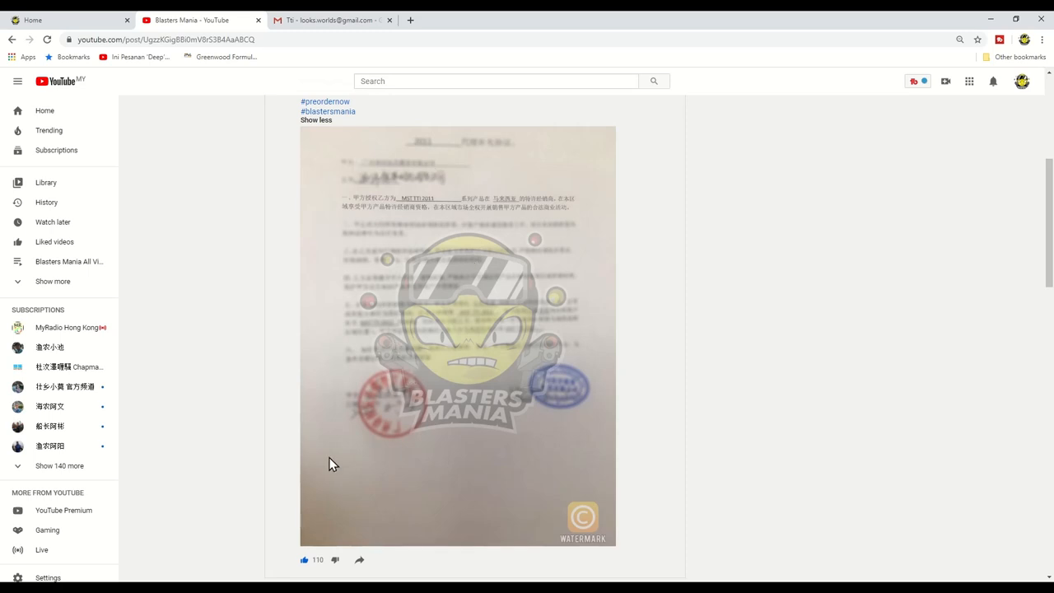
{"action": "mouse_move", "coordinate": [419, 380]}
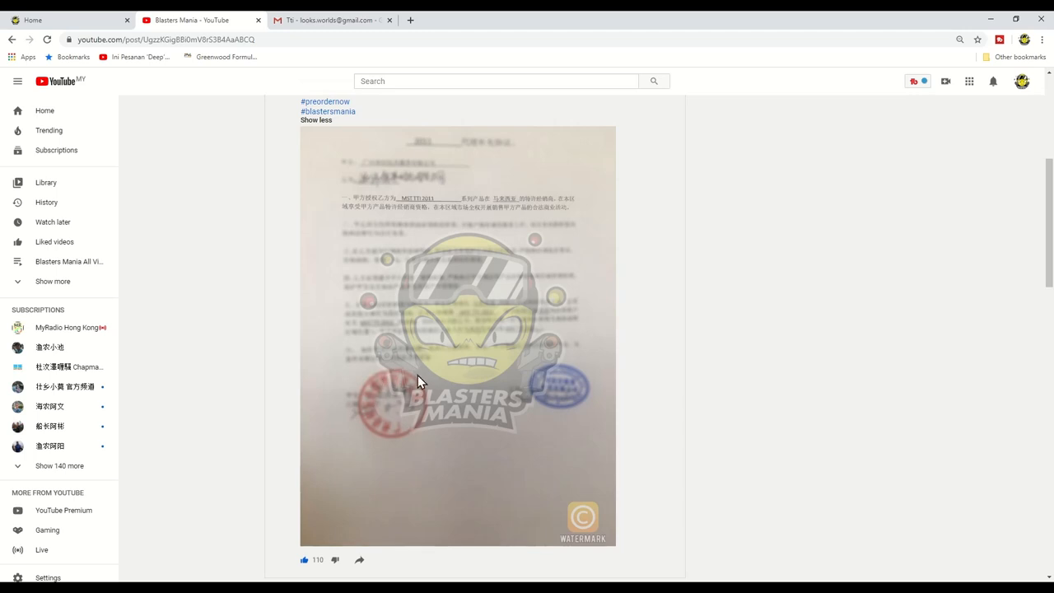
{"action": "mouse_move", "coordinate": [525, 390]}
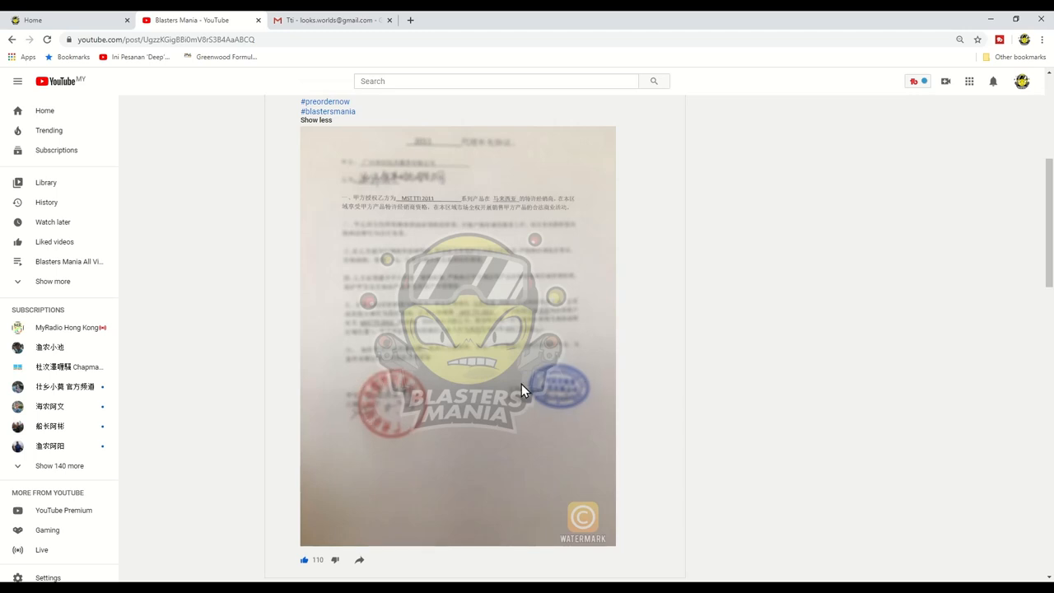
{"action": "mouse_move", "coordinate": [443, 432]}
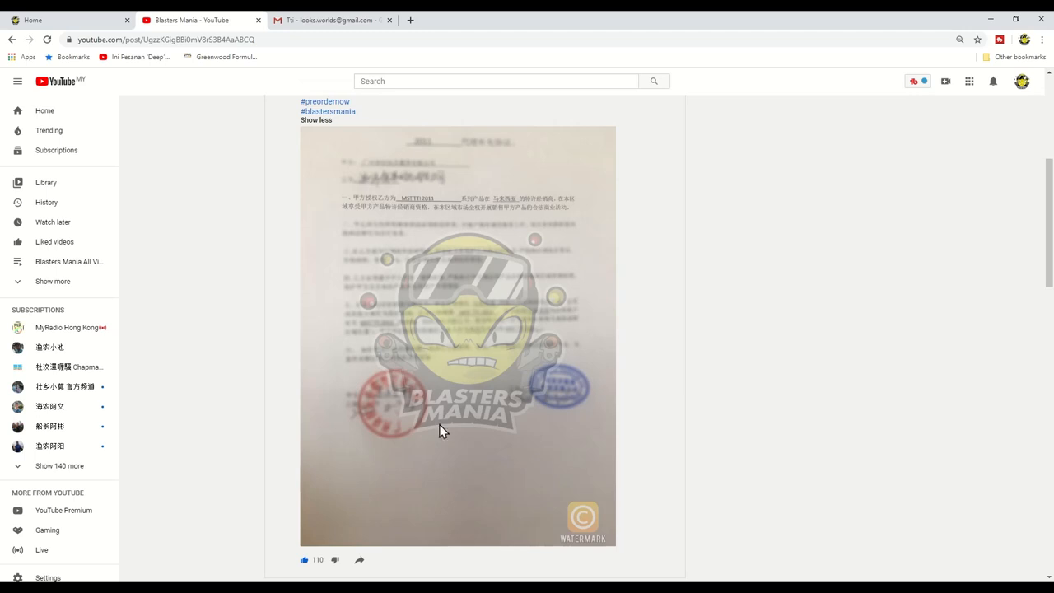
{"action": "mouse_move", "coordinate": [393, 439]}
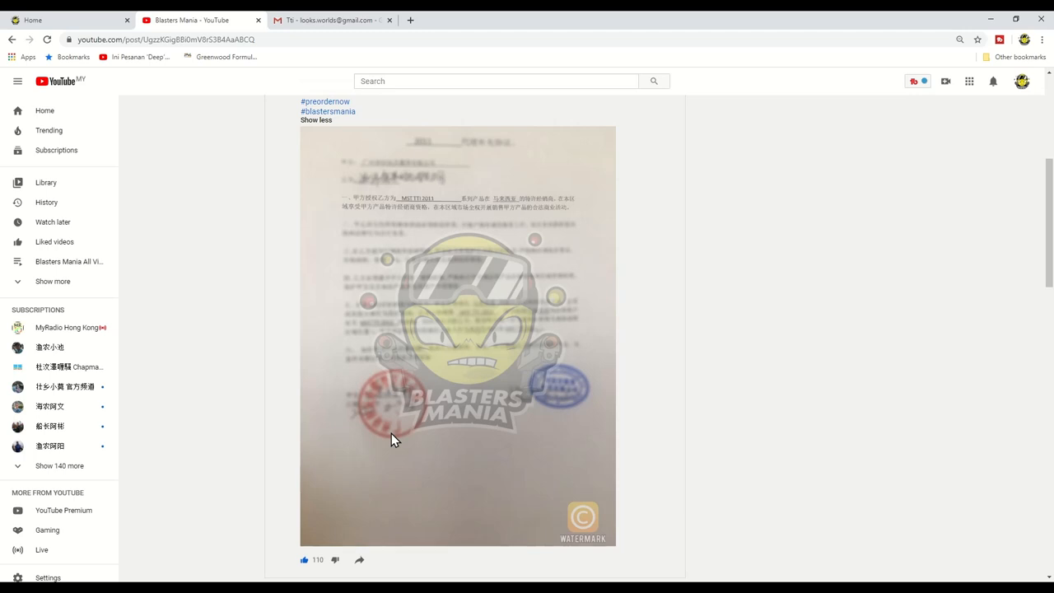
{"action": "mouse_move", "coordinate": [557, 425]}
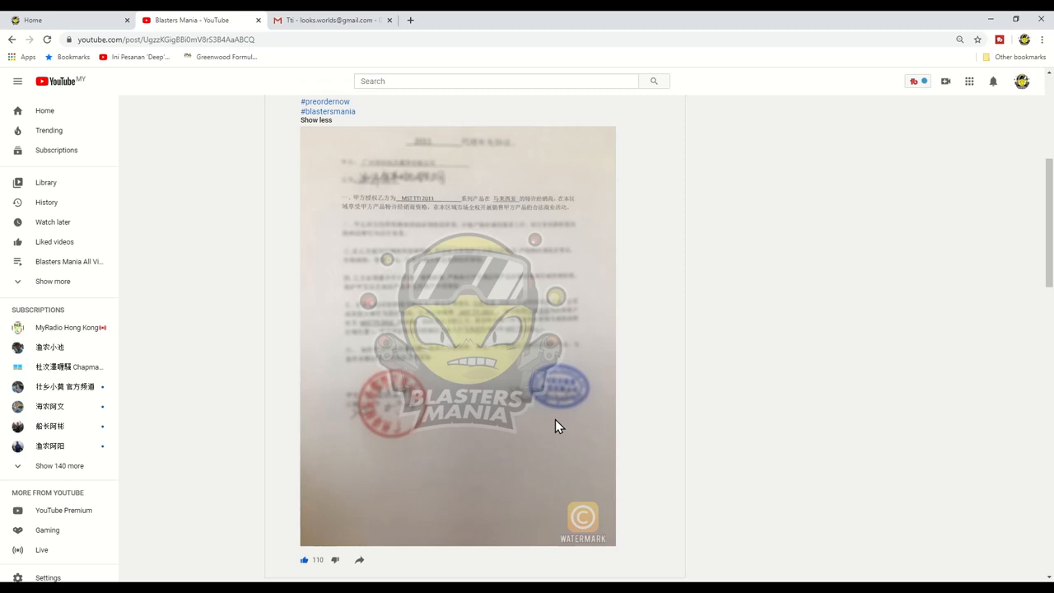
{"action": "mouse_move", "coordinate": [556, 416]}
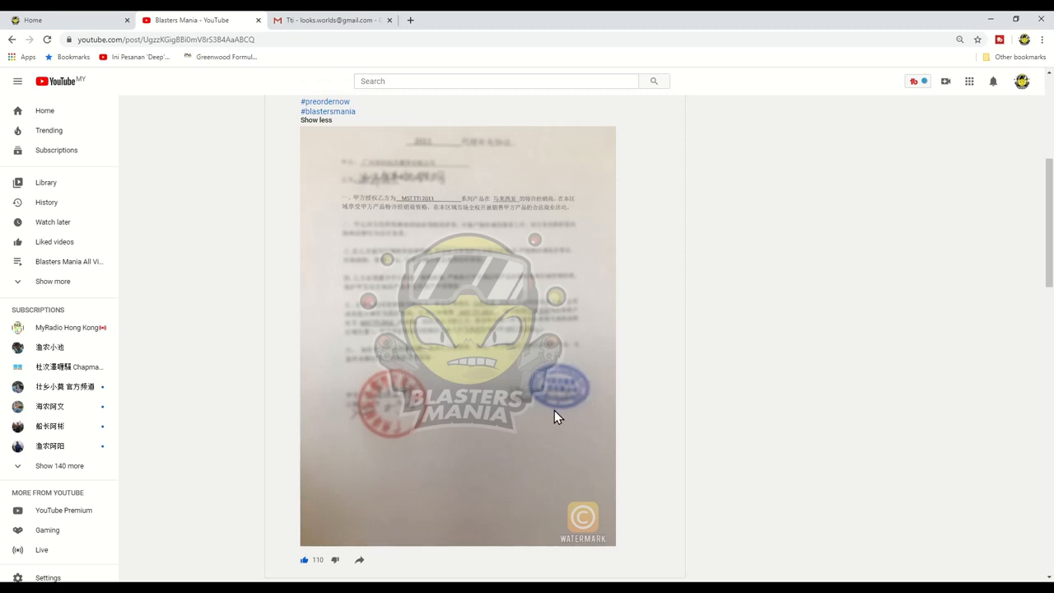
{"action": "mouse_move", "coordinate": [566, 418]}
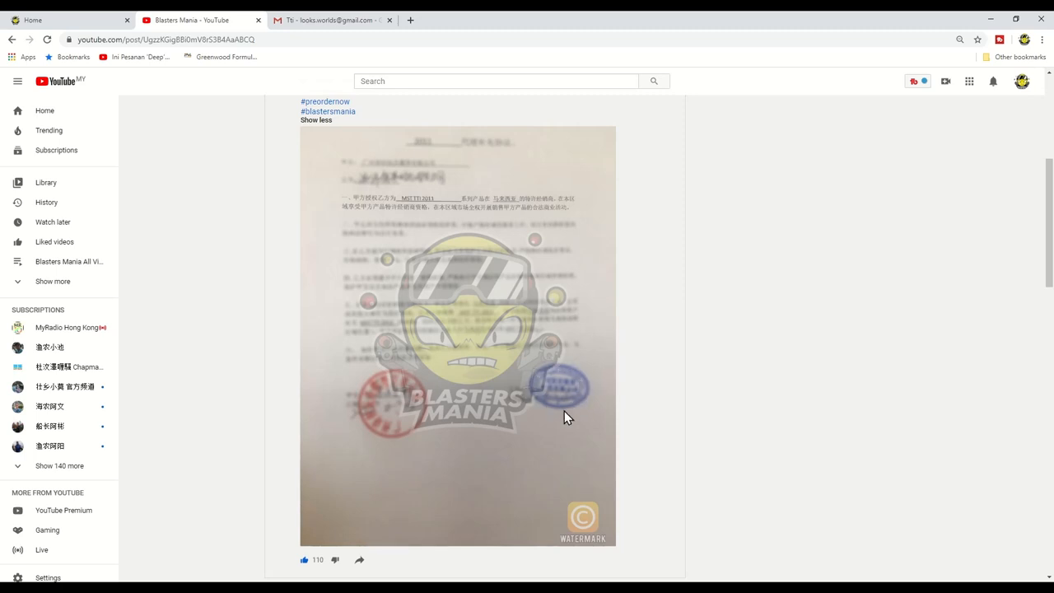
{"action": "scroll", "scroll_direction": "up", "scroll_amount": 3}
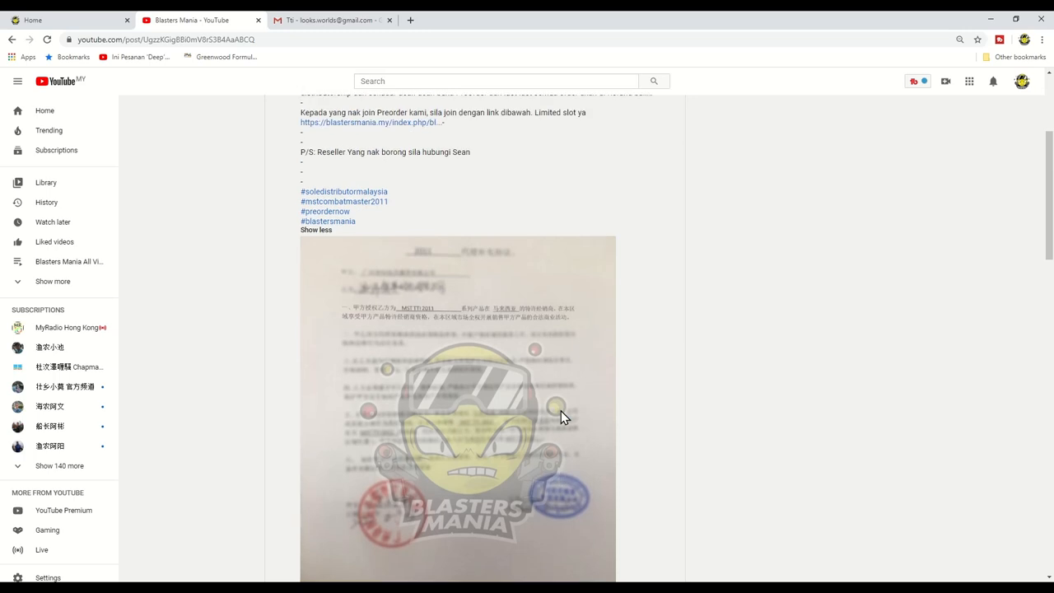
{"action": "scroll", "scroll_direction": "down", "scroll_amount": 3}
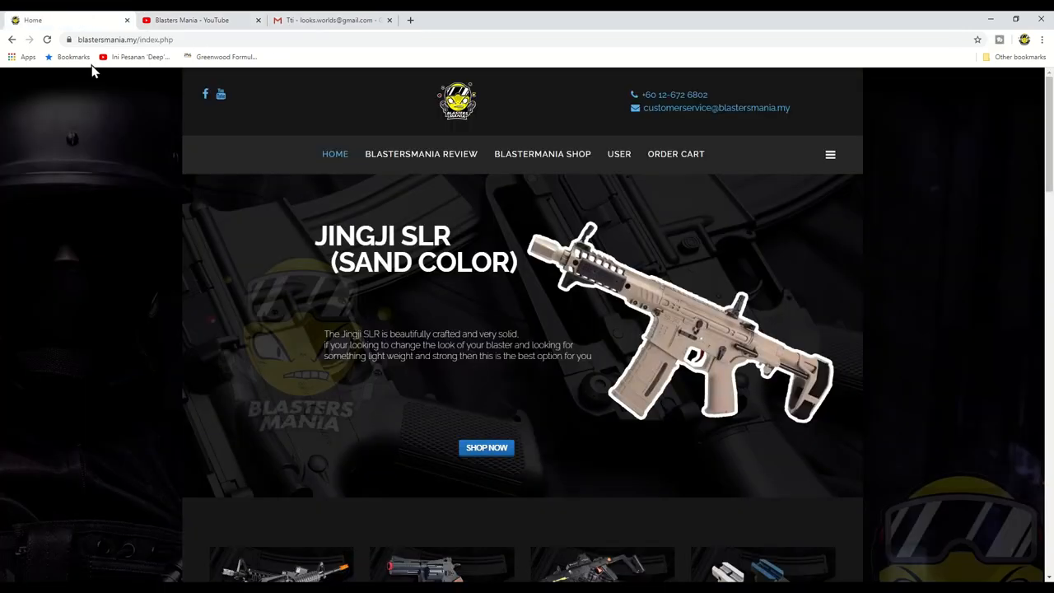
In Pre-Order, highlight '17 items in stock' and open the MST Combat Master 2011 slot page
{"action": "left_click", "coordinate": [543, 154]}
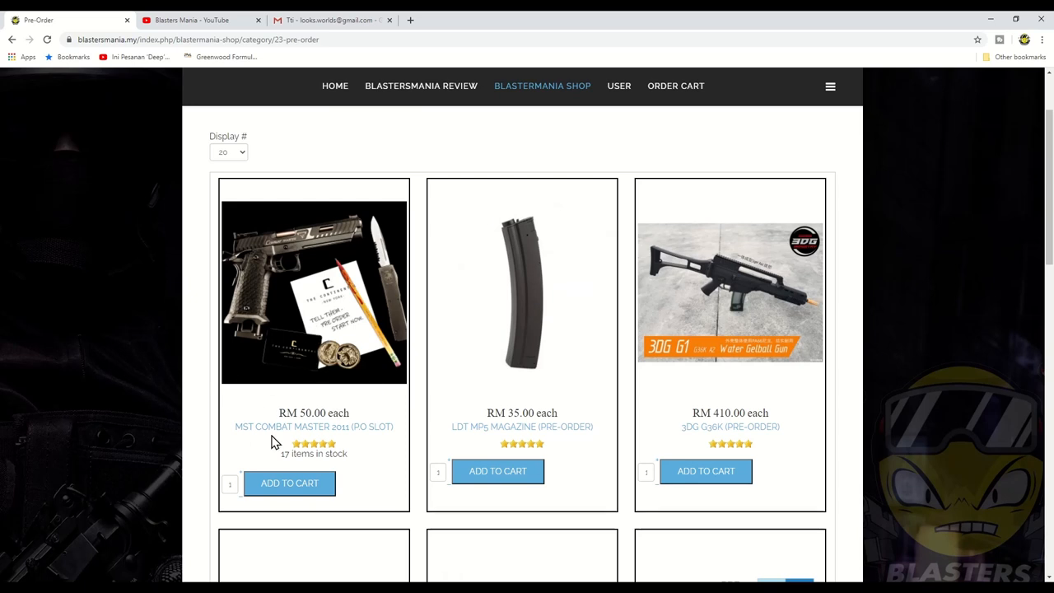
{"action": "double_click", "coordinate": [314, 453]}
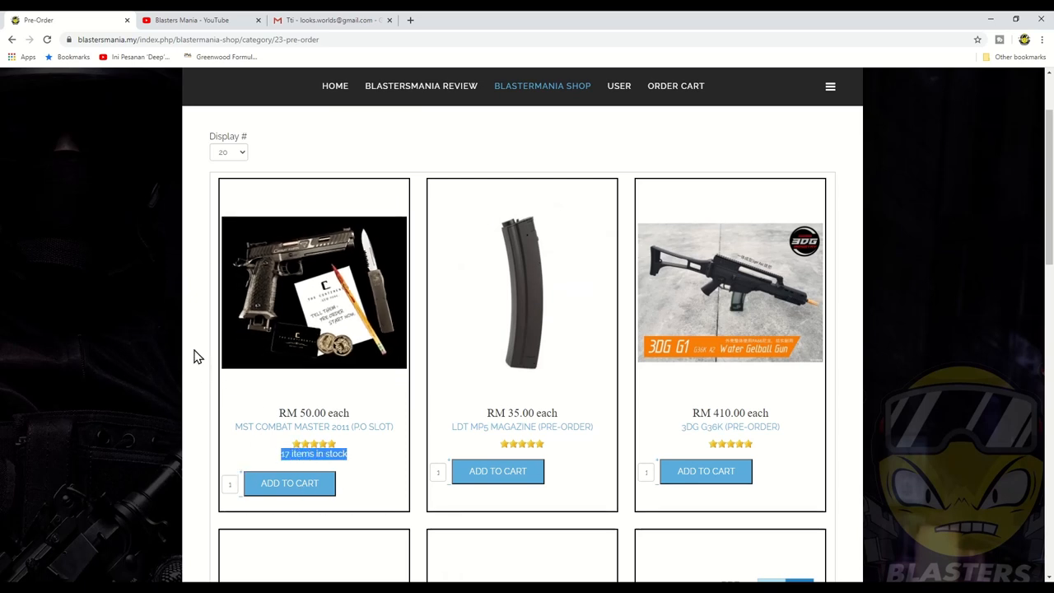
{"action": "mouse_move", "coordinate": [206, 403]}
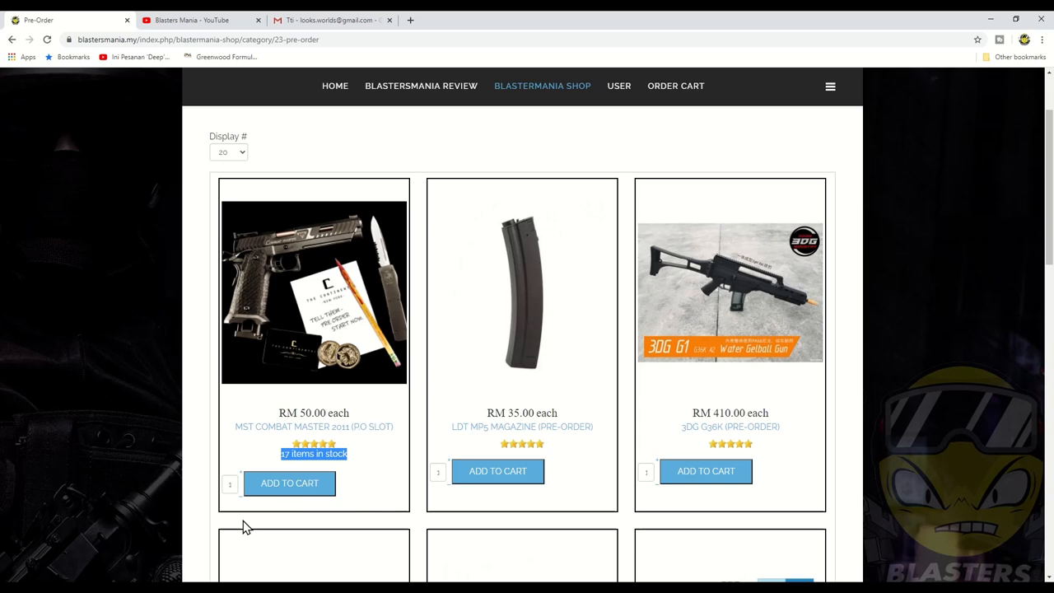
{"action": "left_click", "coordinate": [313, 426]}
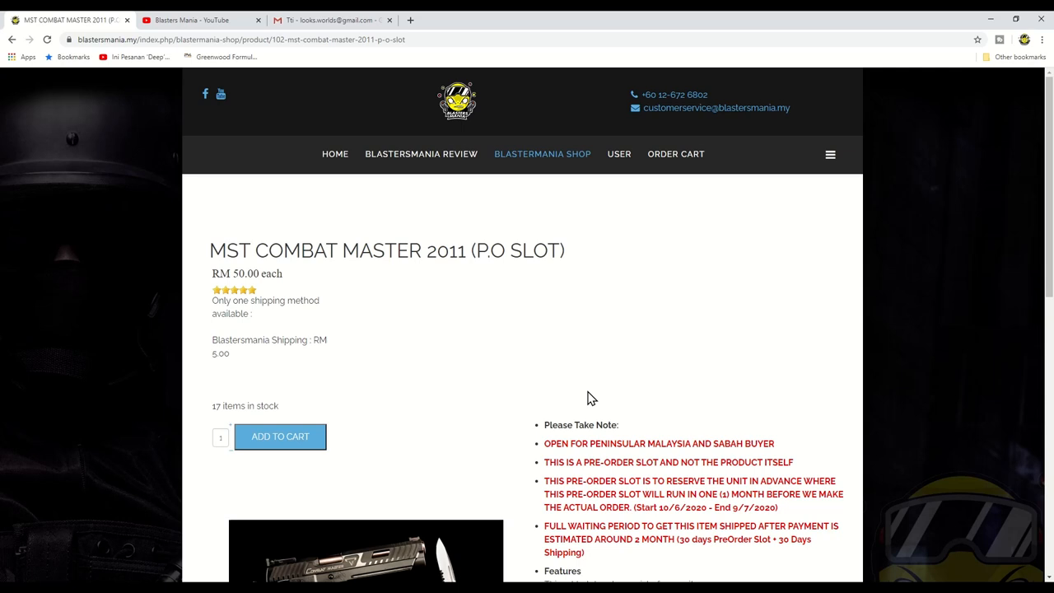
Scroll down to the Reminder notes on the MST Combat Master 2011 product page
{"action": "scroll", "scroll_direction": "down", "scroll_amount": 3}
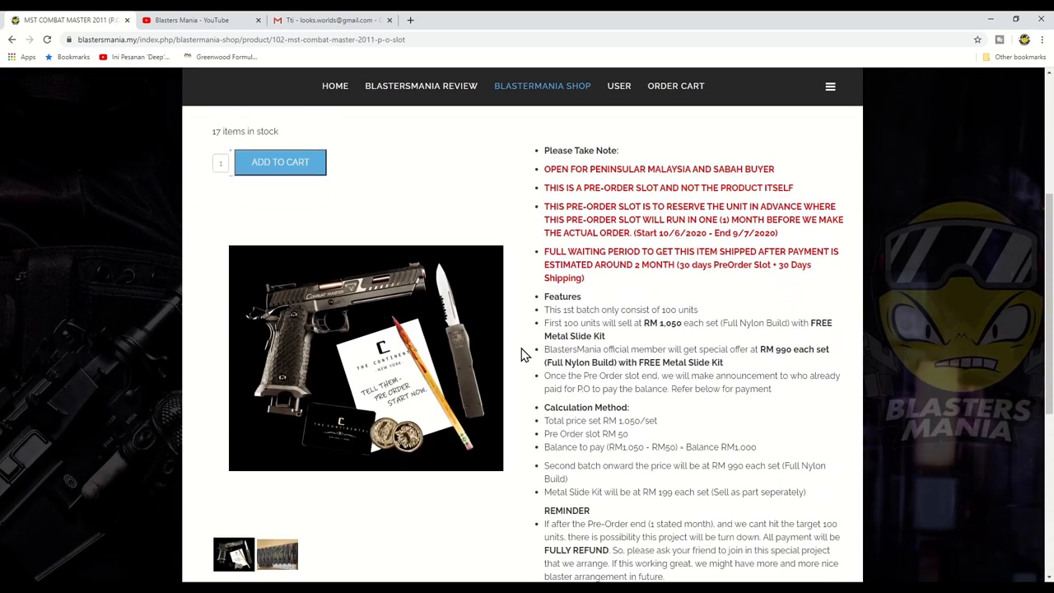
{"action": "mouse_move", "coordinate": [387, 298]}
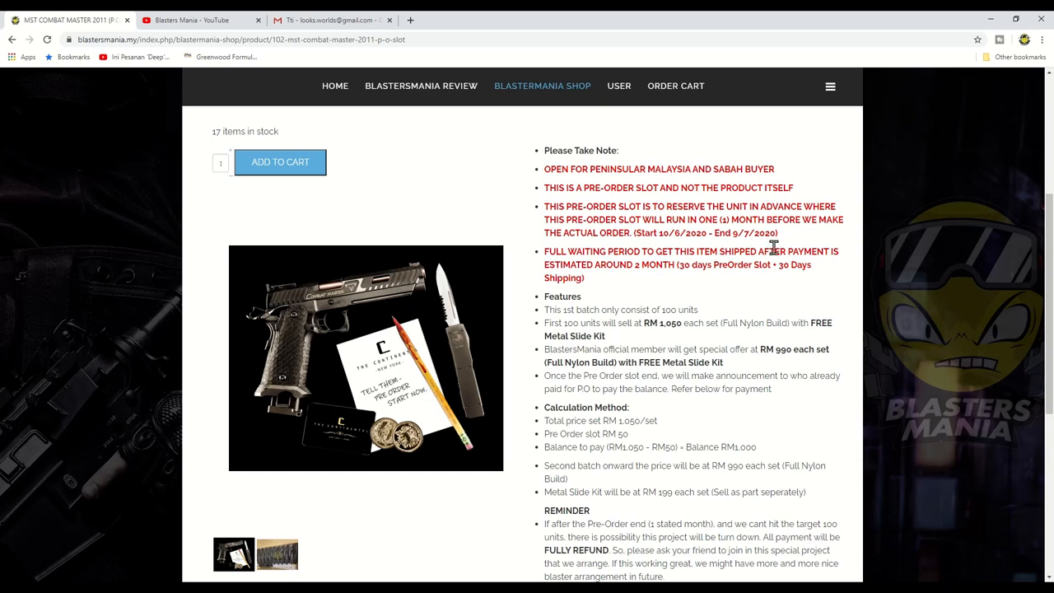
{"action": "scroll", "scroll_direction": "down", "scroll_amount": 3}
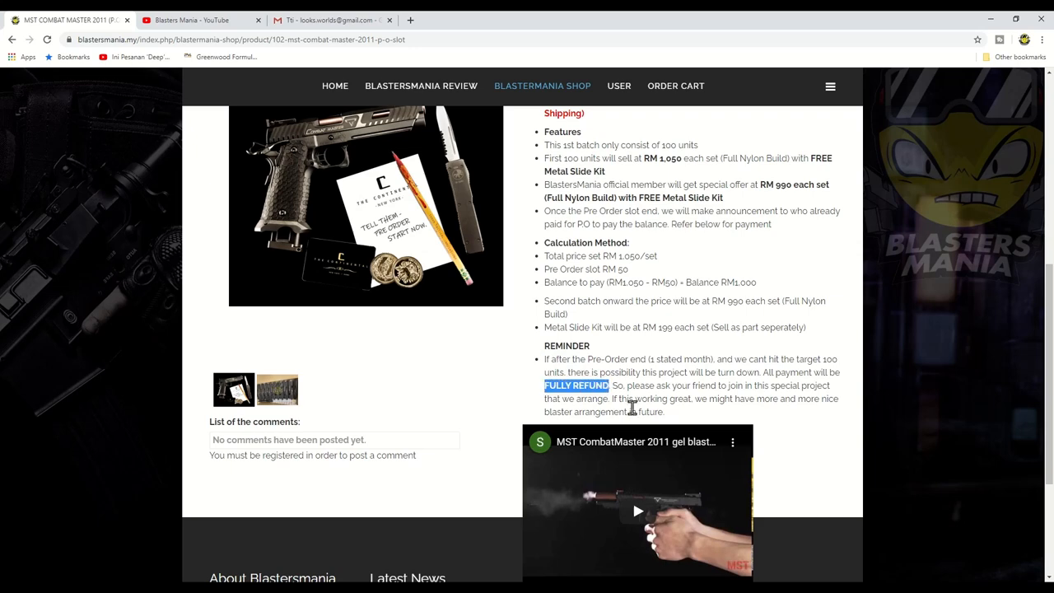
{"action": "scroll", "scroll_direction": "up", "scroll_amount": 3}
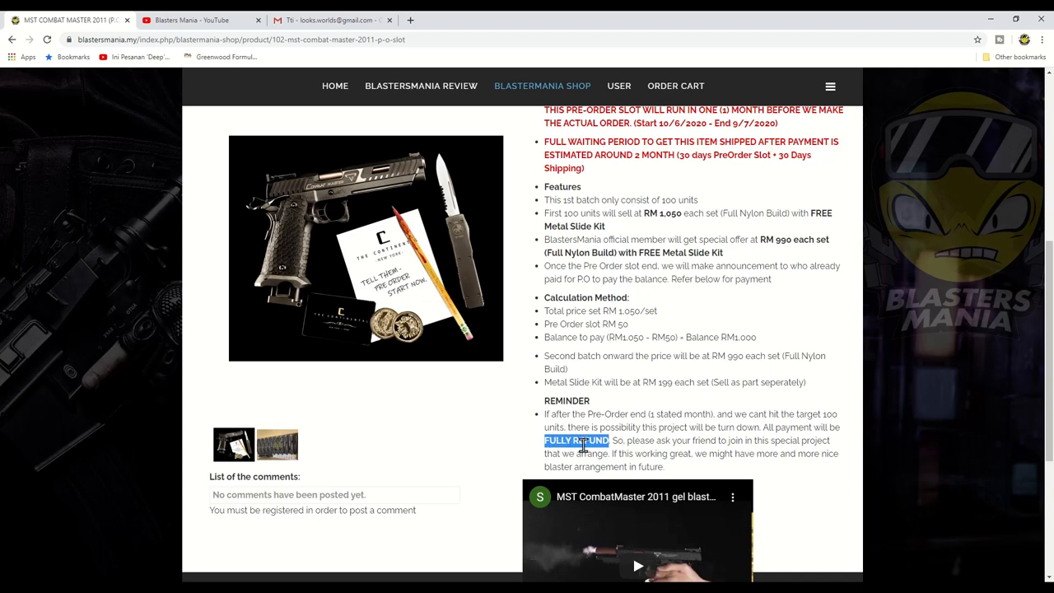
Highlight 'RM' in the first 100 units price and bring the title back into view
{"action": "scroll", "scroll_direction": "up", "scroll_amount": 3}
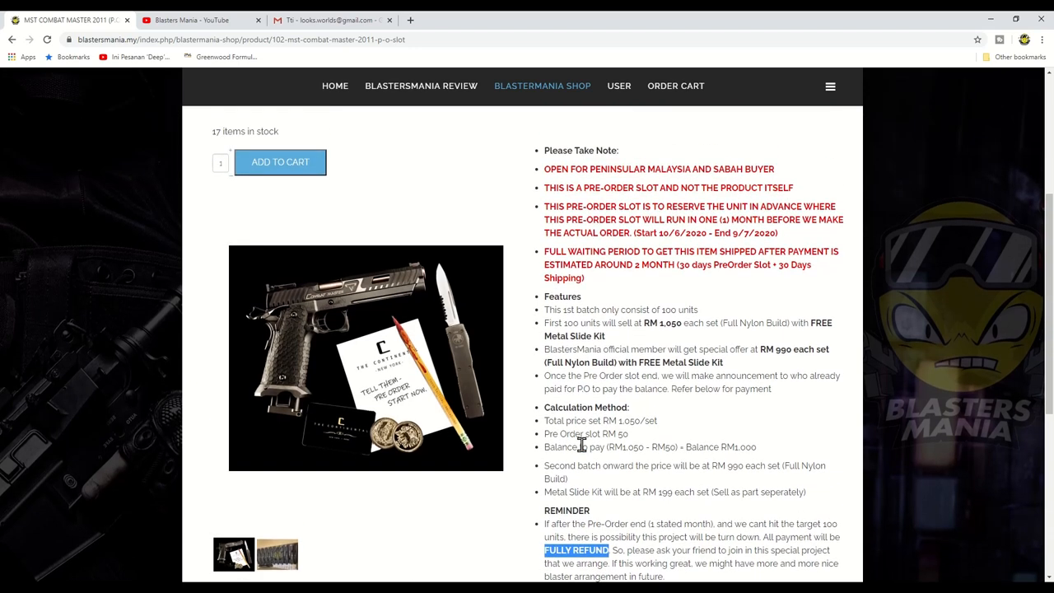
{"action": "mouse_move", "coordinate": [351, 204]}
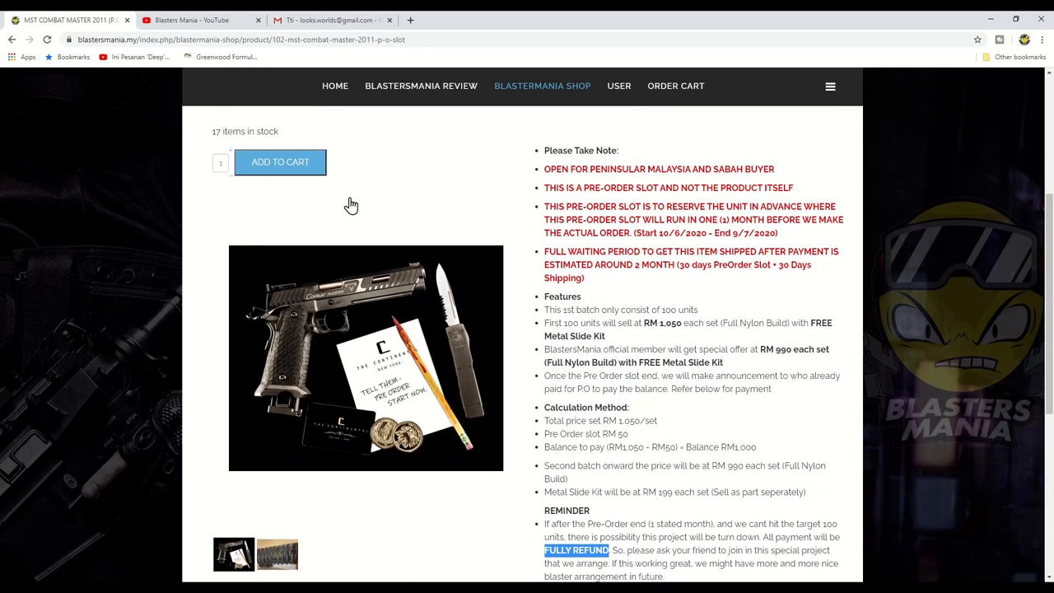
{"action": "mouse_move", "coordinate": [506, 412]}
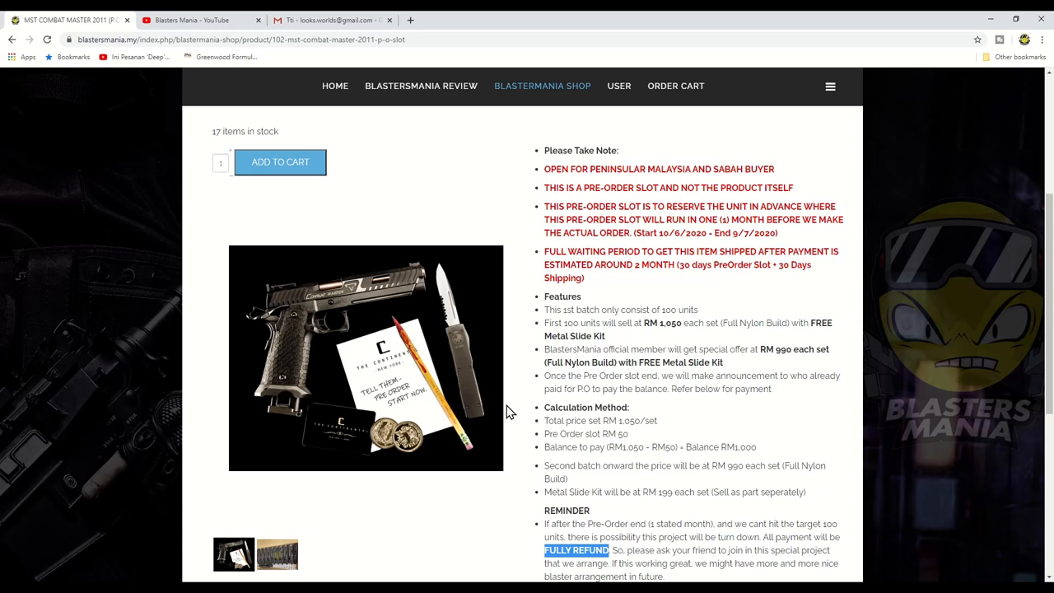
{"action": "mouse_move", "coordinate": [496, 393]}
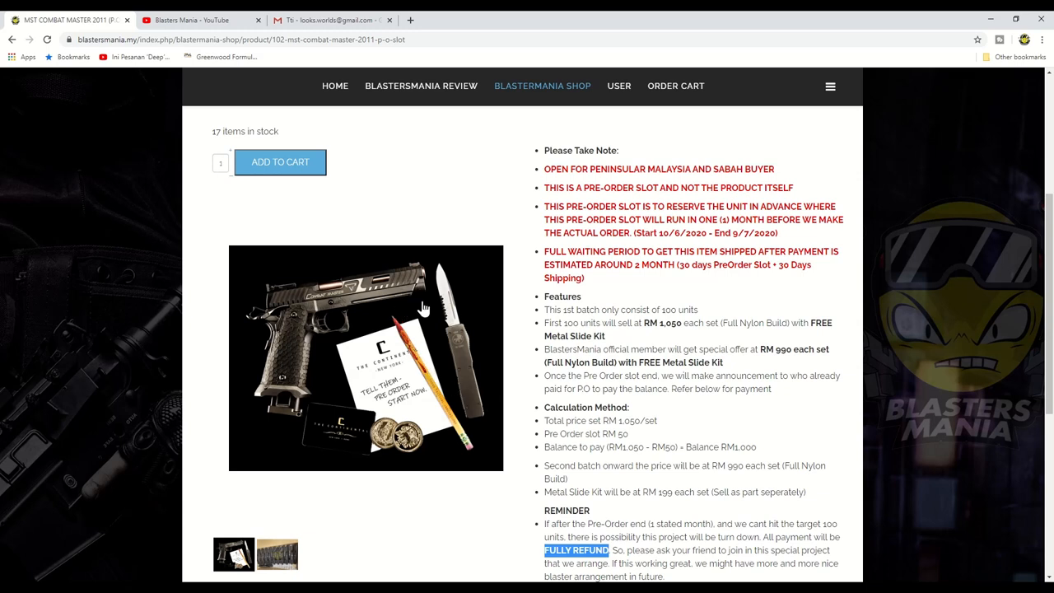
{"action": "mouse_move", "coordinate": [276, 380]}
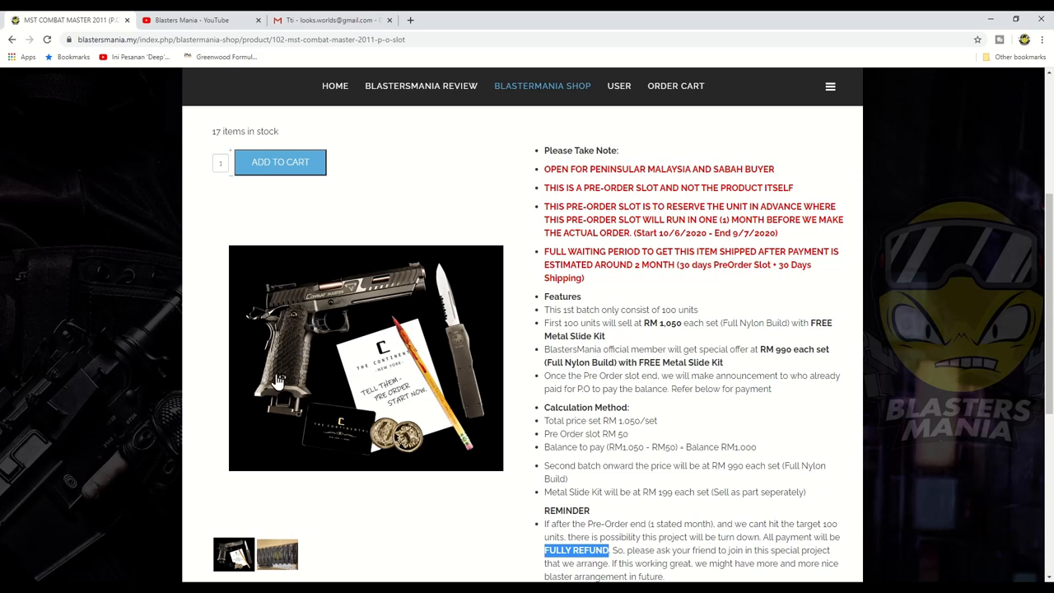
{"action": "mouse_move", "coordinate": [732, 379]}
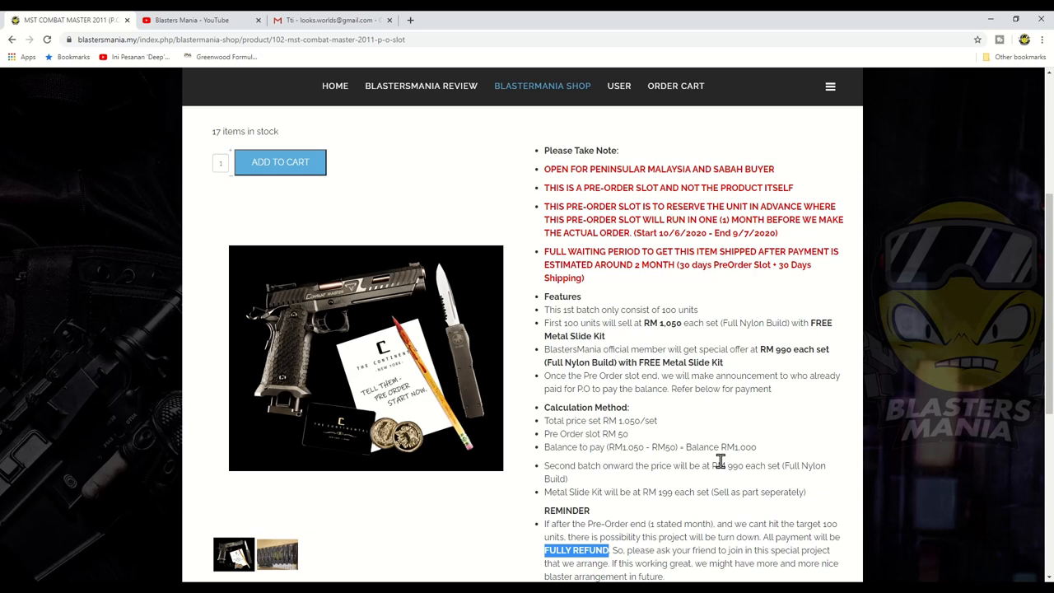
{"action": "mouse_move", "coordinate": [721, 467]}
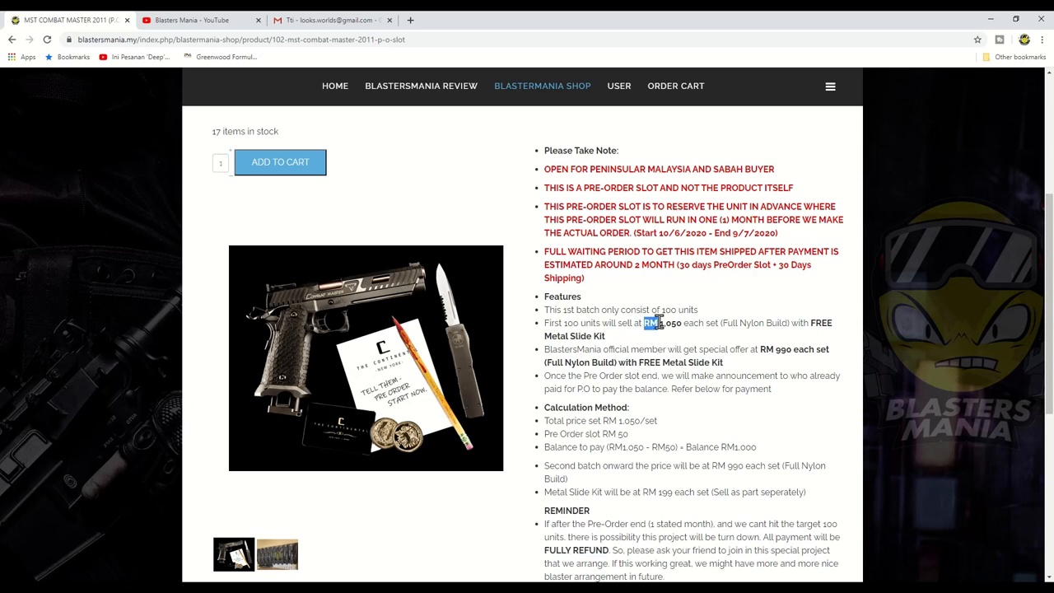
{"action": "double_click", "coordinate": [663, 322]}
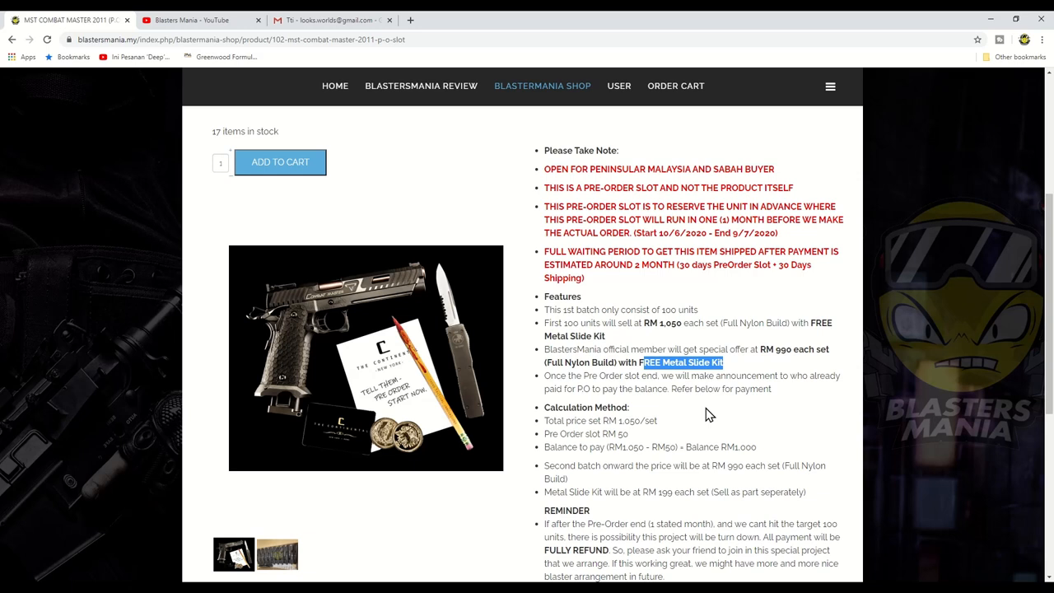
{"action": "mouse_move", "coordinate": [704, 438]}
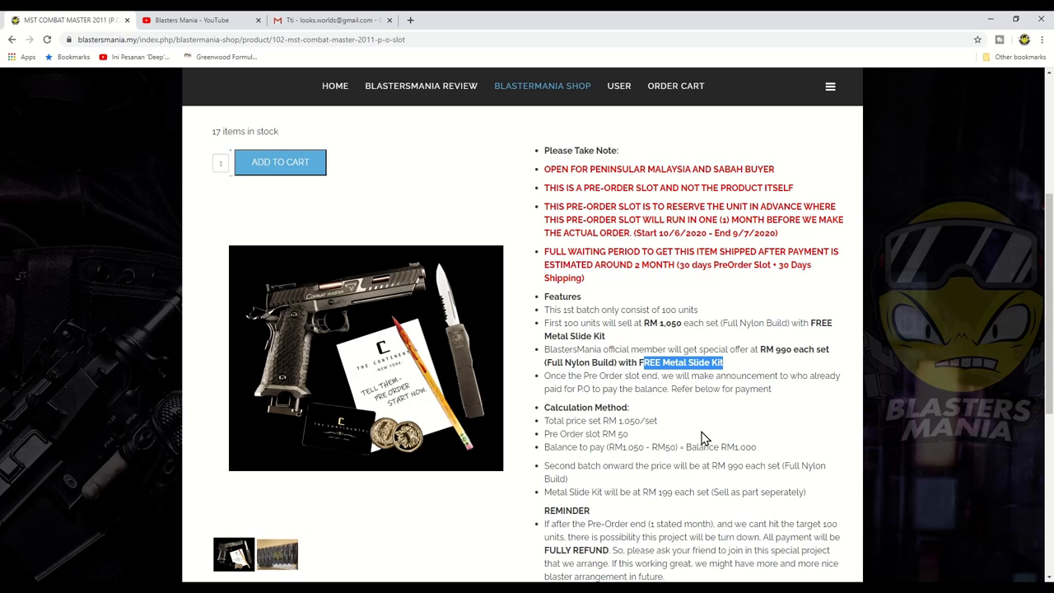
{"action": "mouse_move", "coordinate": [613, 479]}
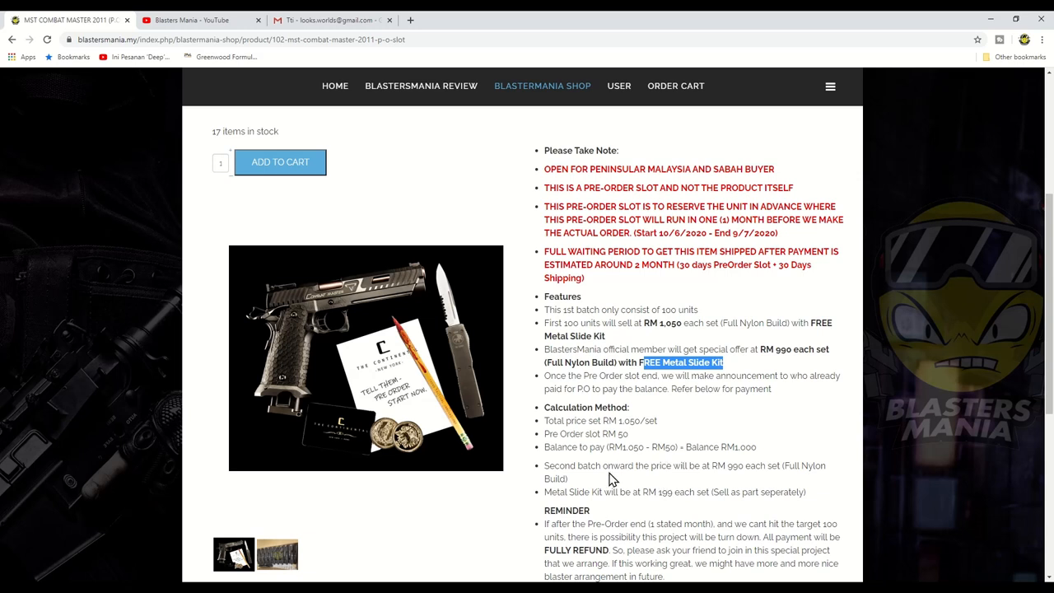
{"action": "scroll", "scroll_direction": "up", "scroll_amount": 3}
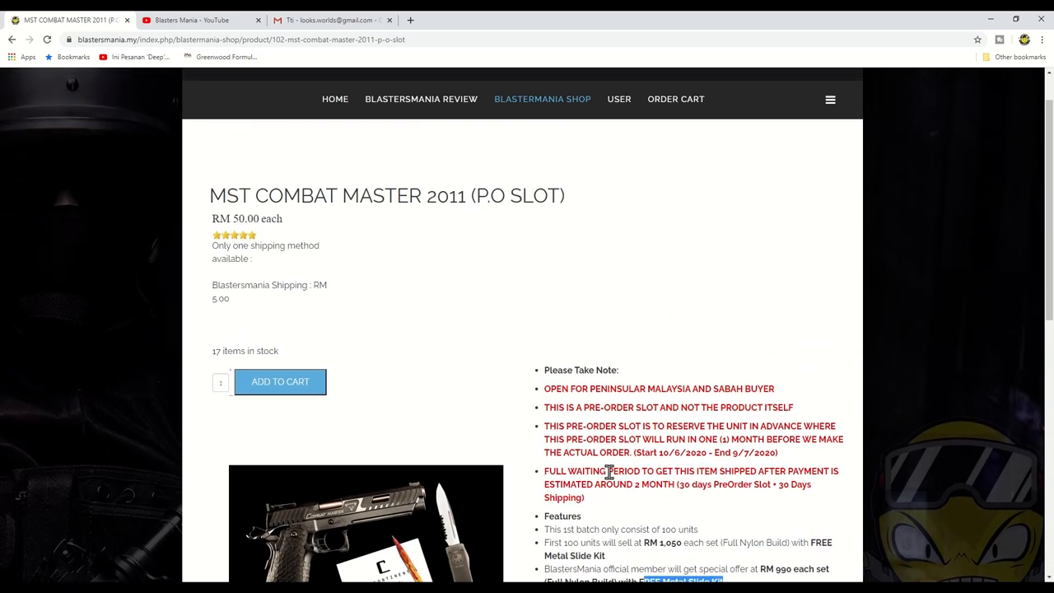
{"action": "mouse_move", "coordinate": [288, 354]}
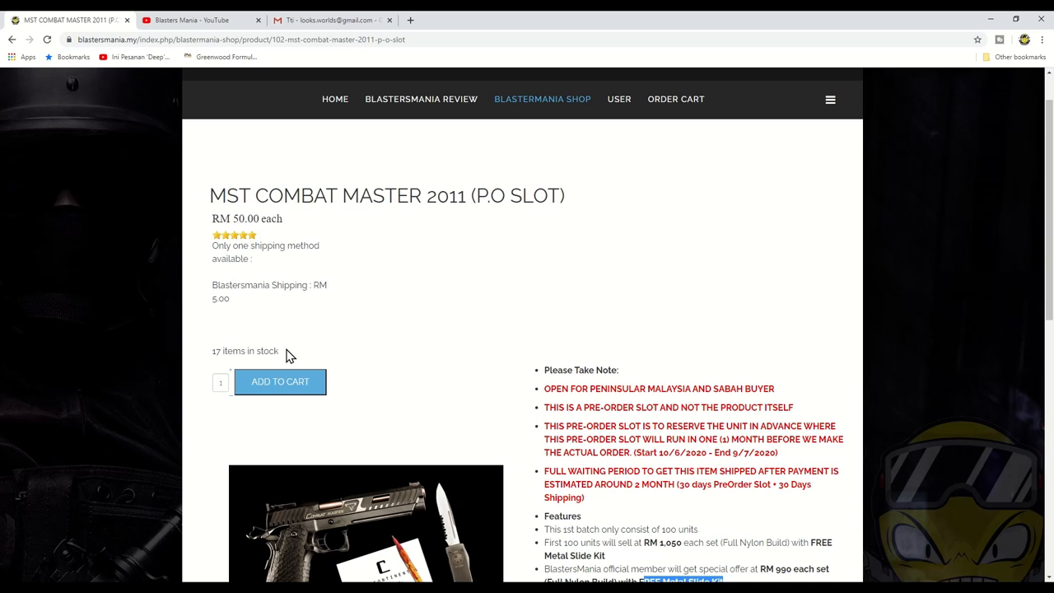
{"action": "mouse_move", "coordinate": [237, 366]}
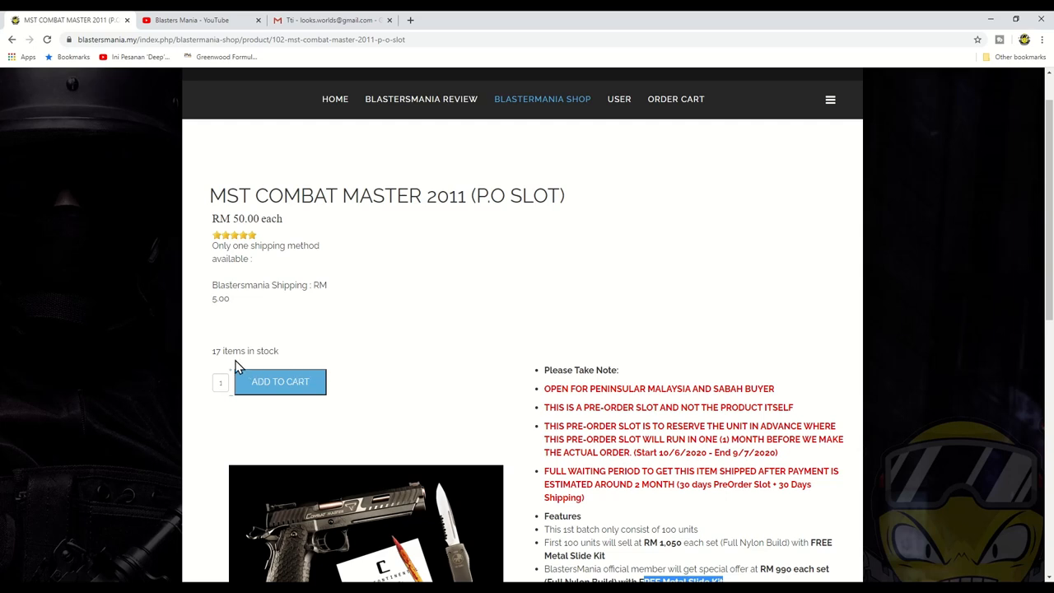
{"action": "mouse_move", "coordinate": [289, 347]}
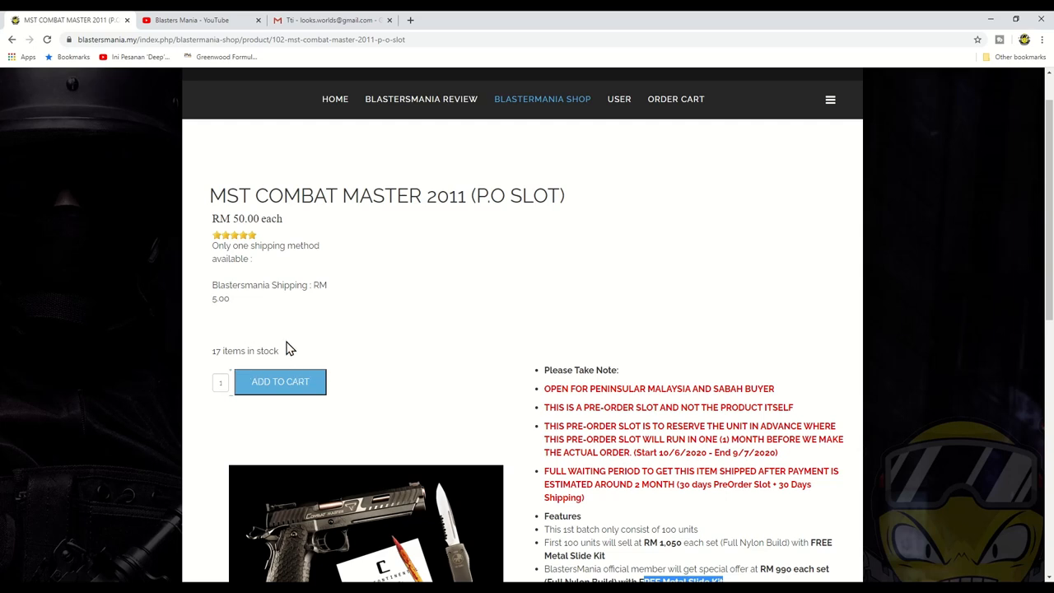
{"action": "mouse_move", "coordinate": [484, 222]}
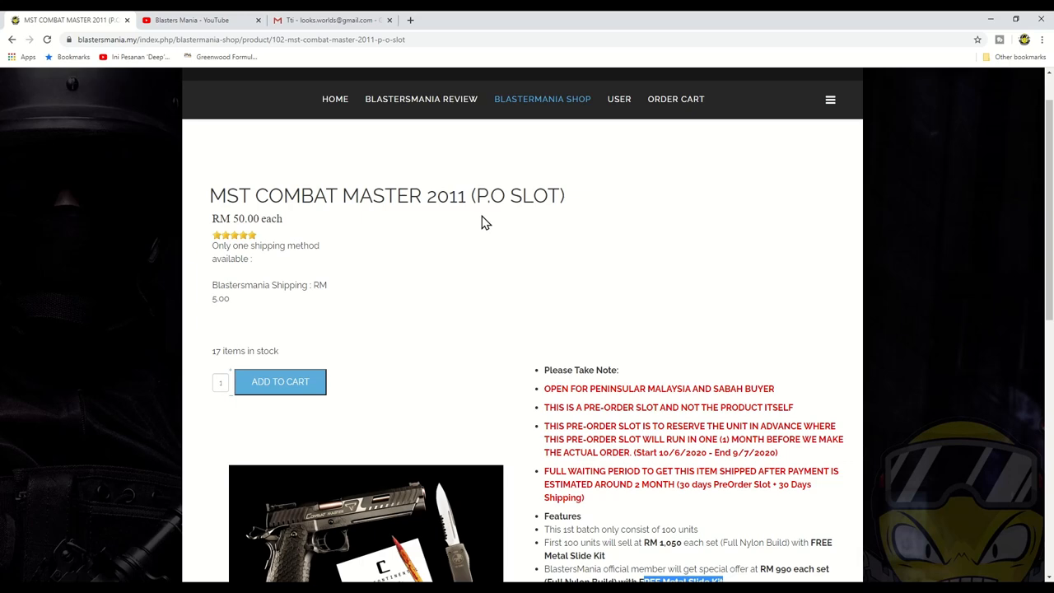
{"action": "mouse_move", "coordinate": [537, 336]}
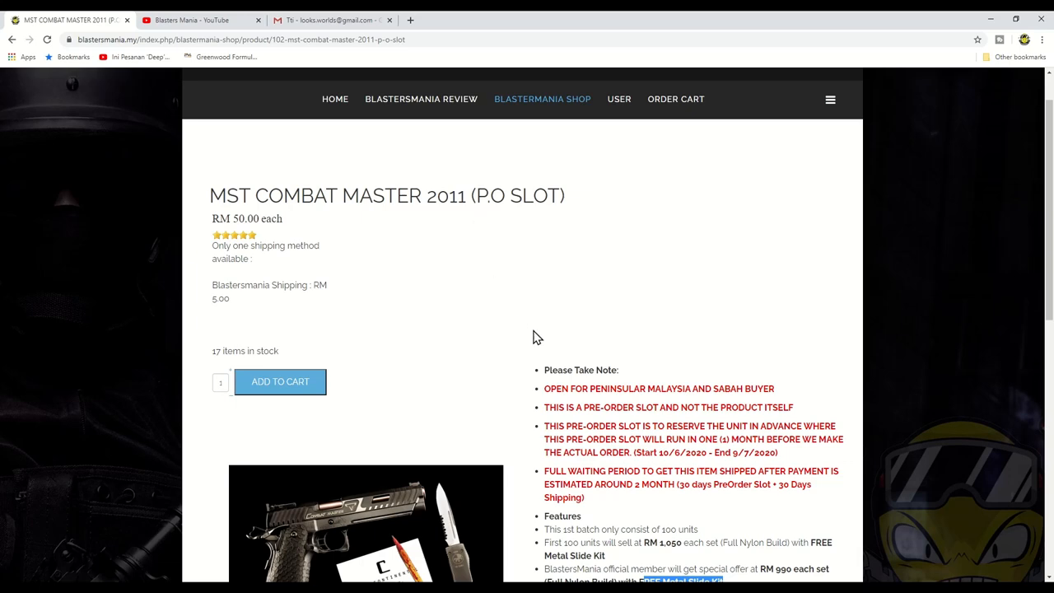
{"action": "mouse_move", "coordinate": [607, 373]}
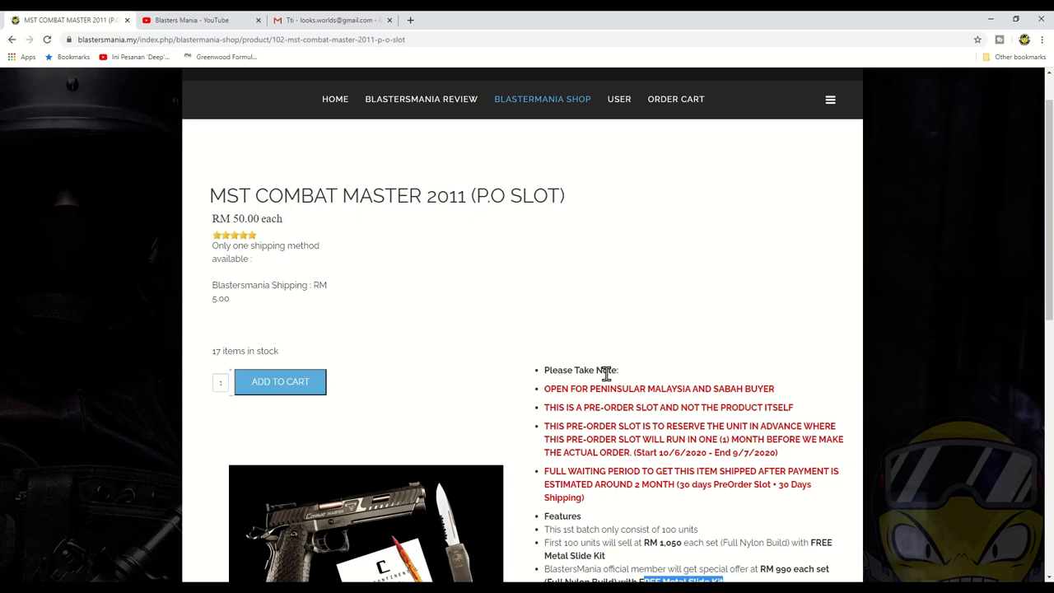
Scroll the product page, then return to the Blasters Mania YouTube post
{"action": "scroll", "scroll_direction": "down", "scroll_amount": 3}
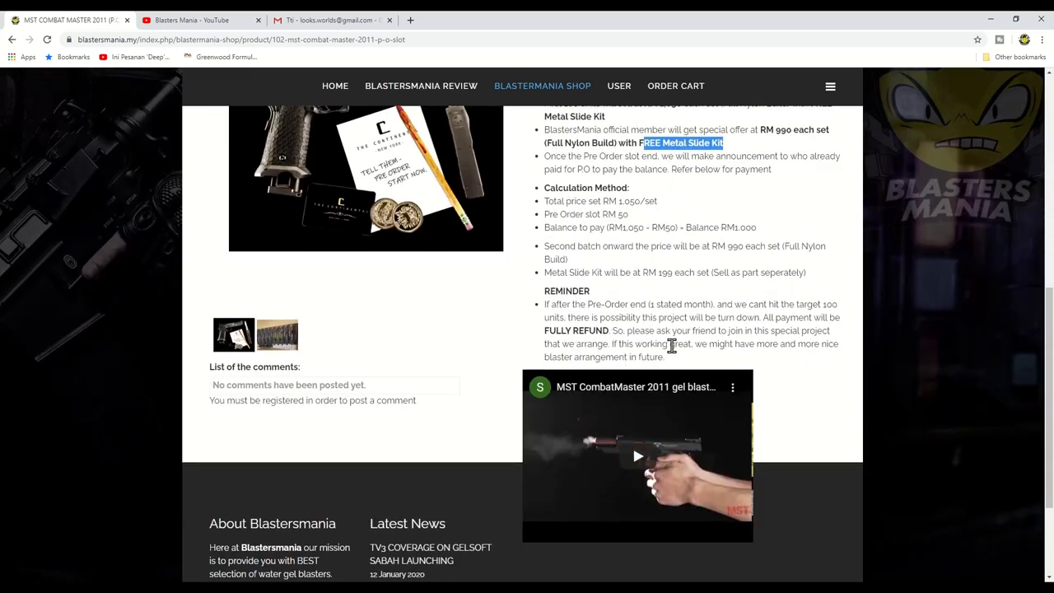
{"action": "scroll", "scroll_direction": "up", "scroll_amount": 3}
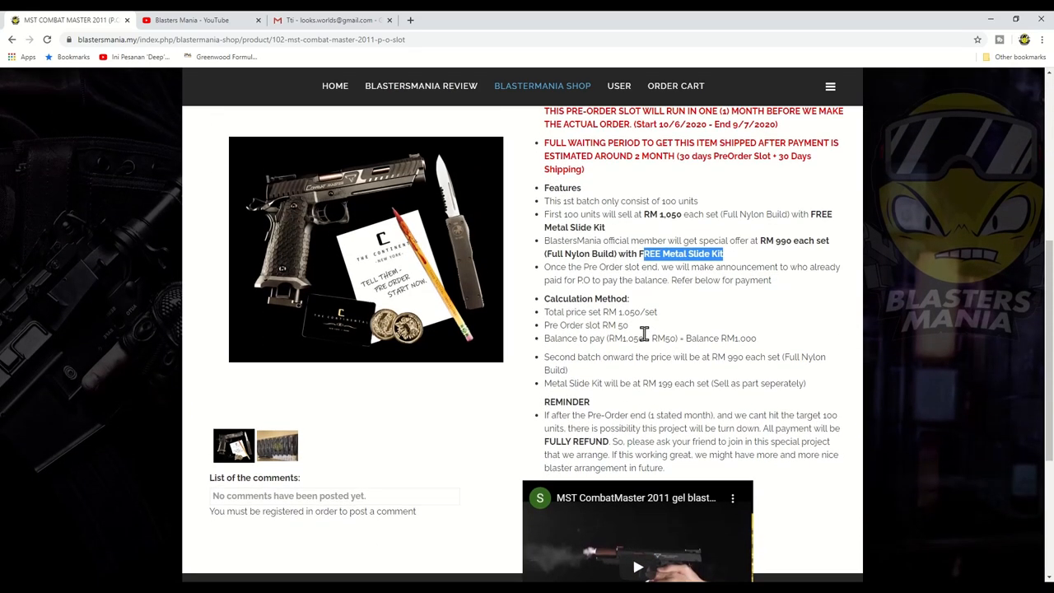
{"action": "scroll", "scroll_direction": "up", "scroll_amount": 3}
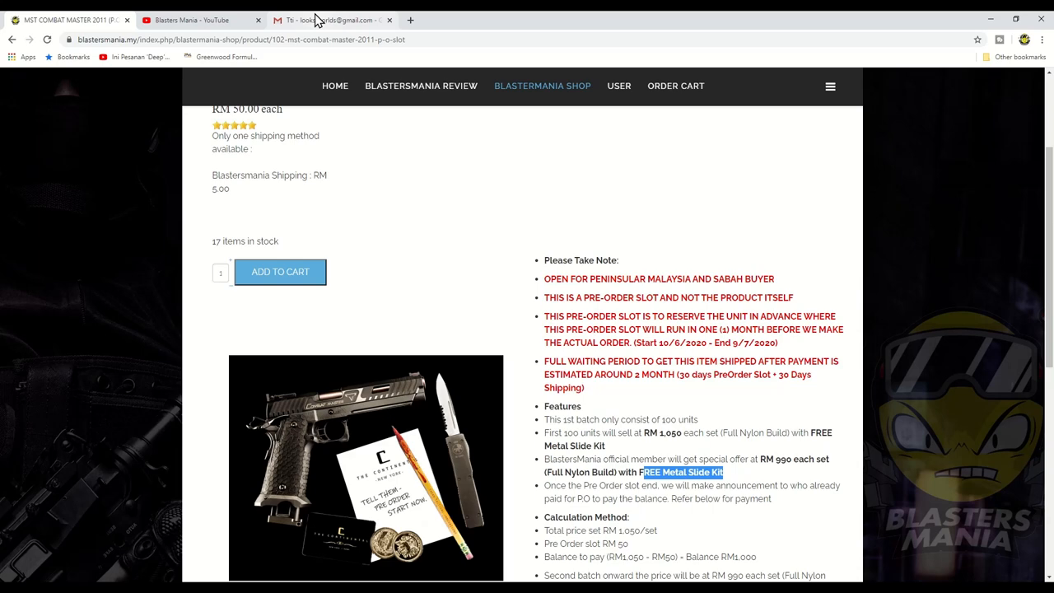
{"action": "left_click", "coordinate": [197, 19]}
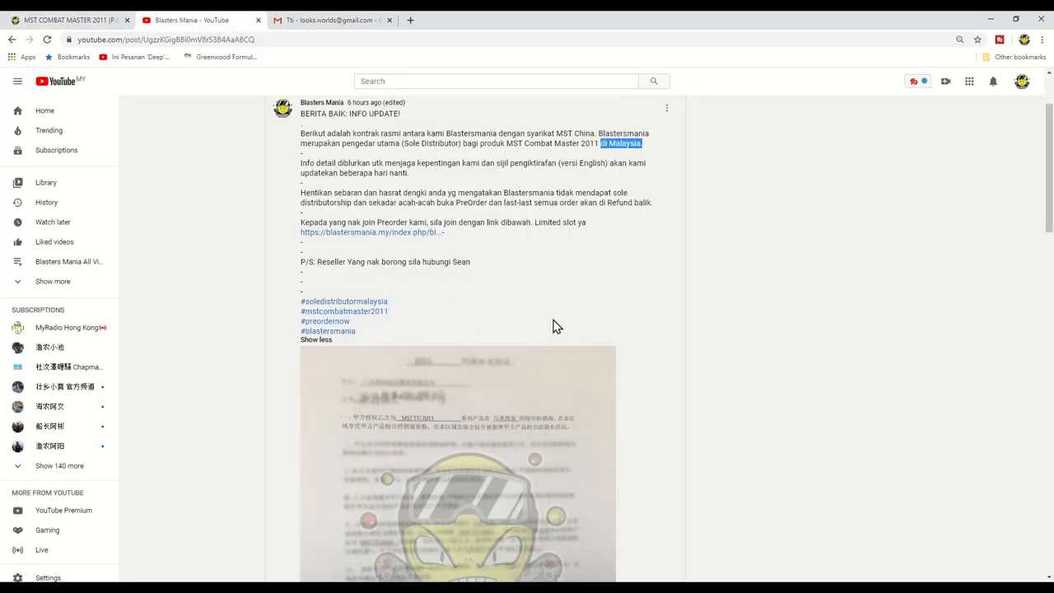
Review the YouTube contract post, then return to the MST Combat Master 2011 pre-order page
{"action": "scroll", "scroll_direction": "down", "scroll_amount": 3}
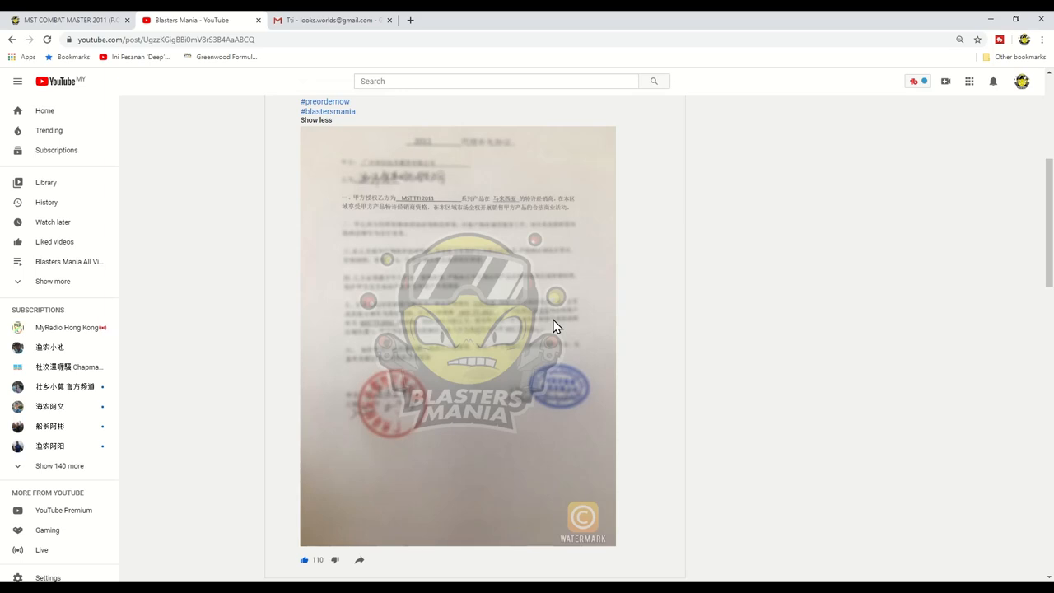
{"action": "mouse_move", "coordinate": [321, 204]}
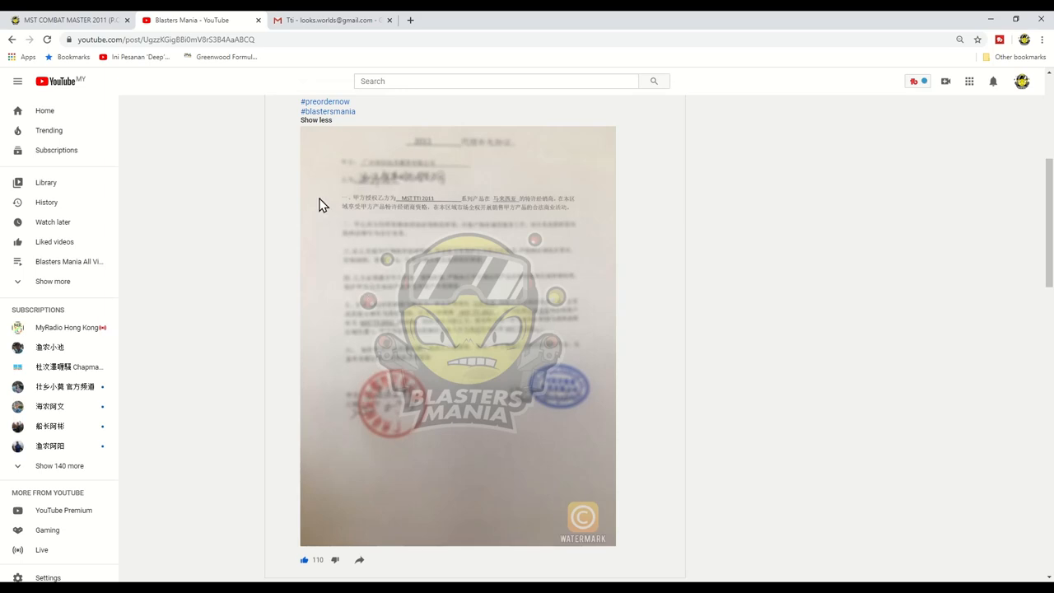
{"action": "mouse_move", "coordinate": [403, 212]}
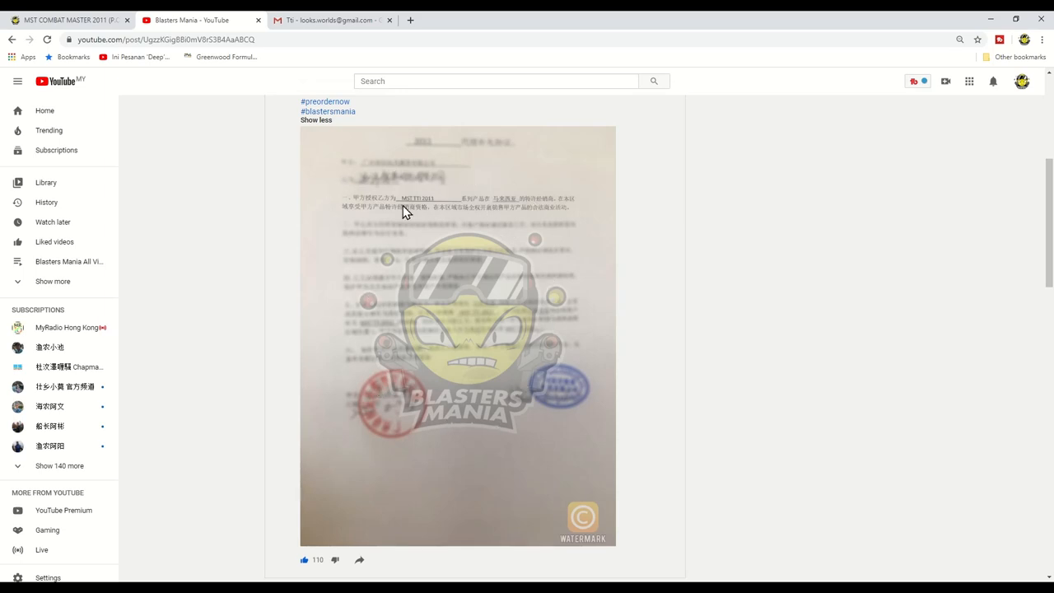
{"action": "mouse_move", "coordinate": [518, 466]}
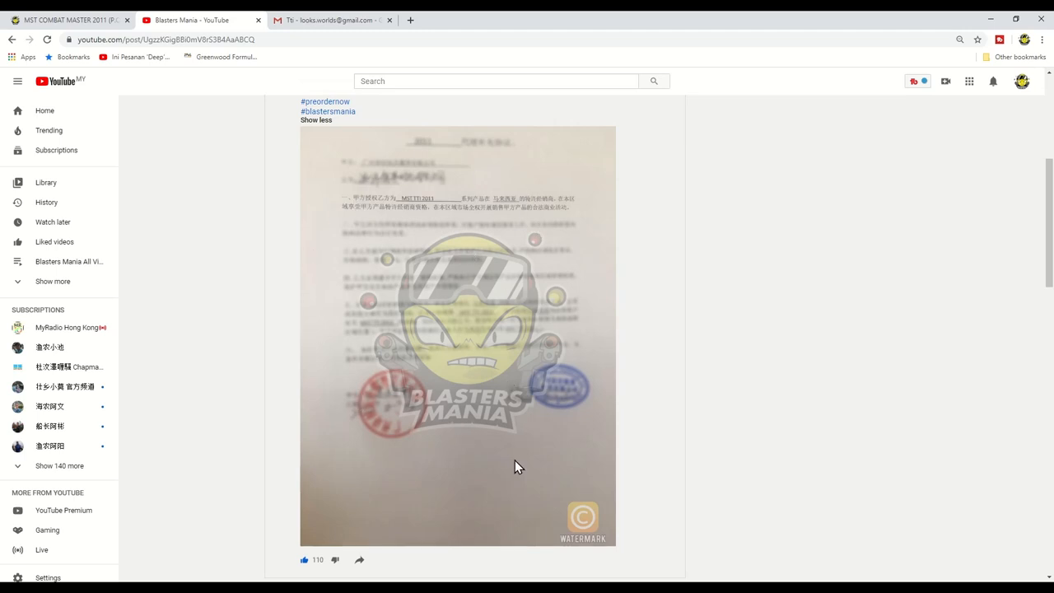
{"action": "mouse_move", "coordinate": [437, 262]}
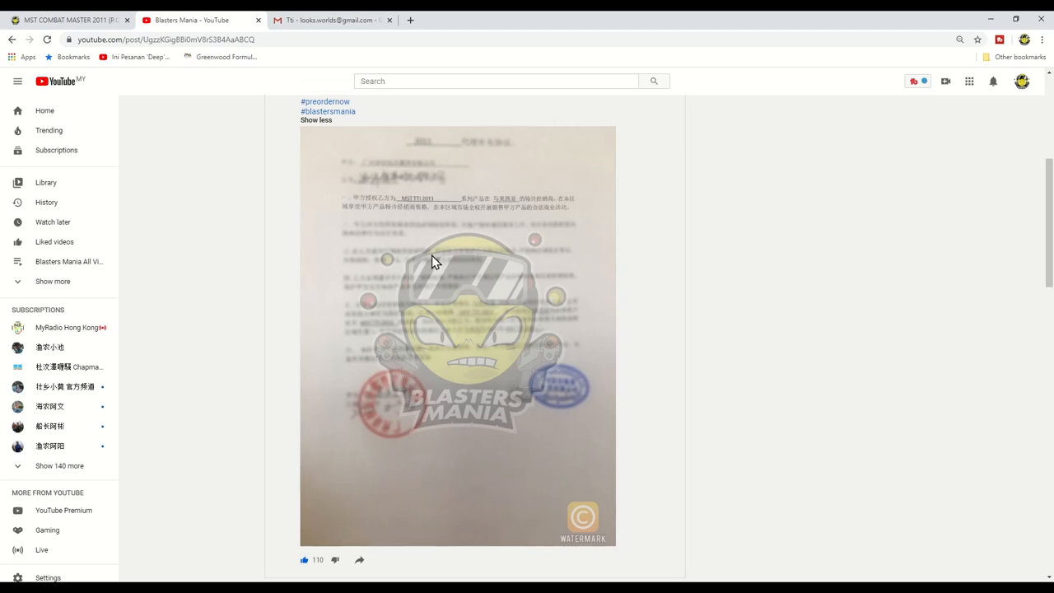
{"action": "mouse_move", "coordinate": [439, 275]}
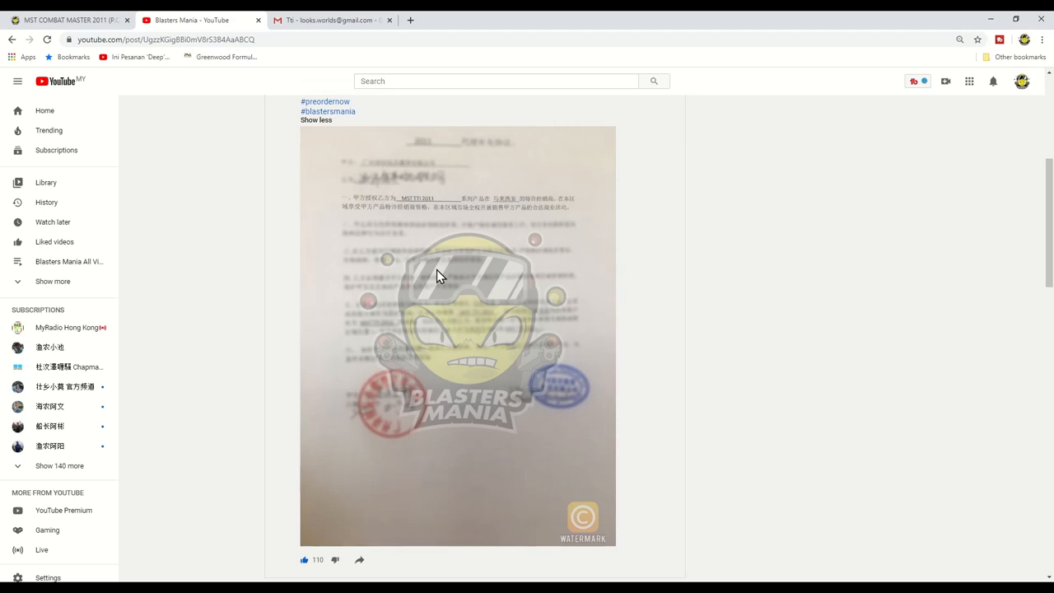
{"action": "mouse_move", "coordinate": [527, 232]}
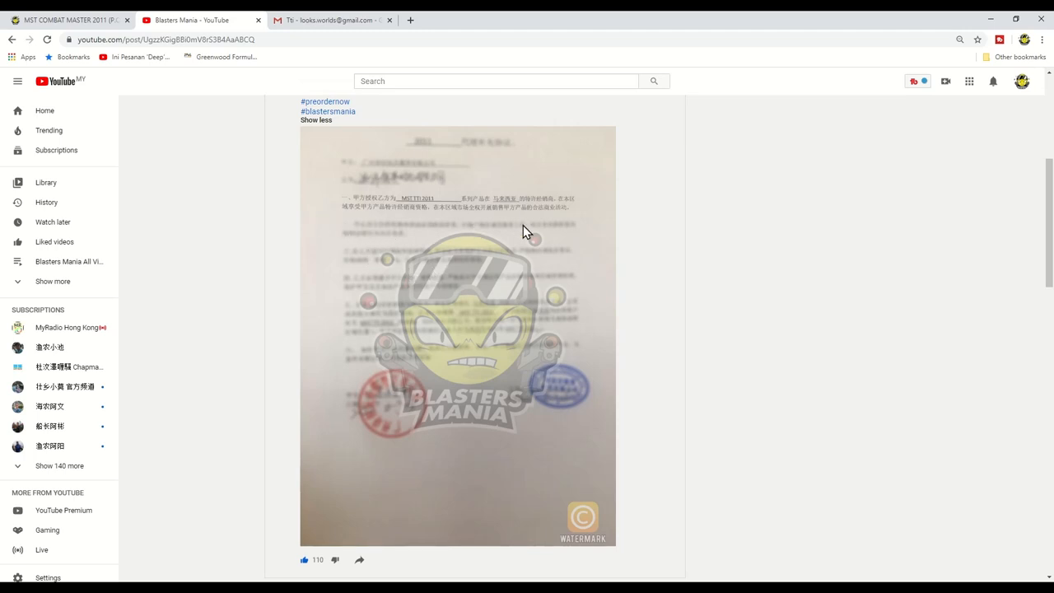
{"action": "mouse_move", "coordinate": [494, 444]}
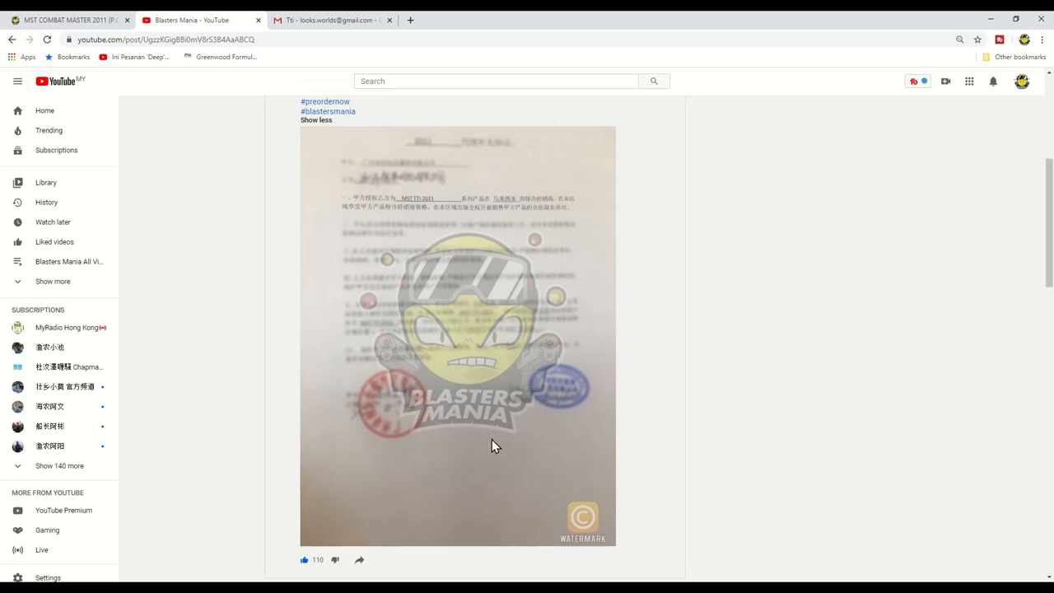
{"action": "mouse_move", "coordinate": [572, 531]}
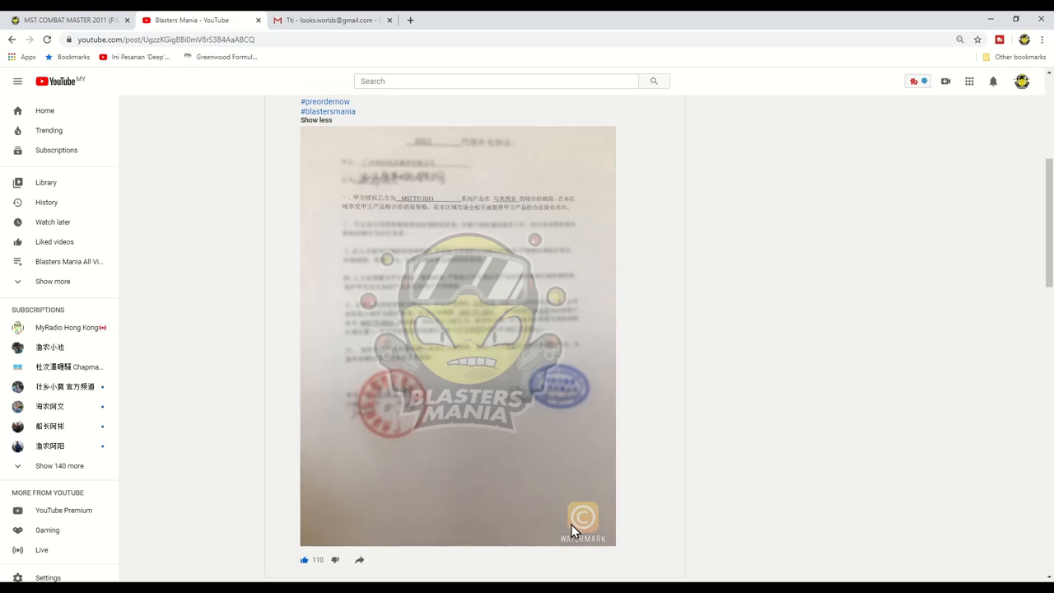
{"action": "mouse_move", "coordinate": [328, 203]}
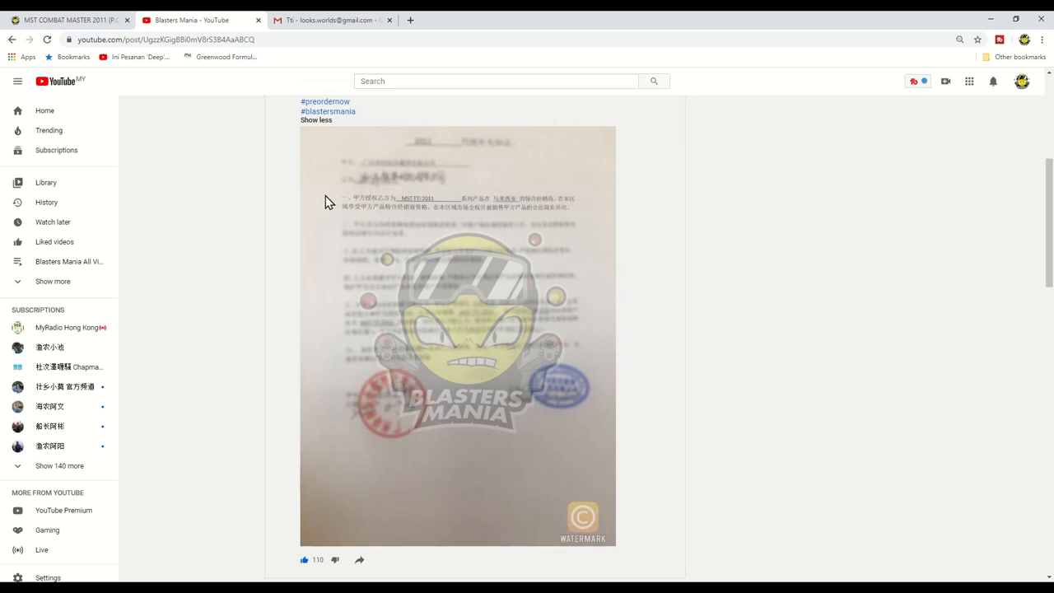
{"action": "mouse_move", "coordinate": [463, 210]}
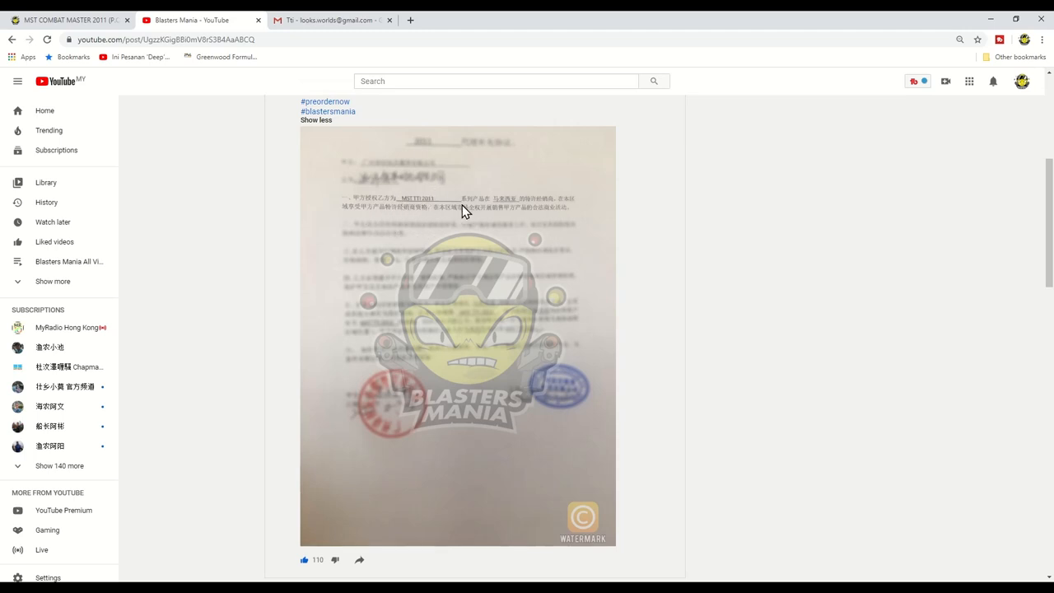
{"action": "mouse_move", "coordinate": [531, 207]}
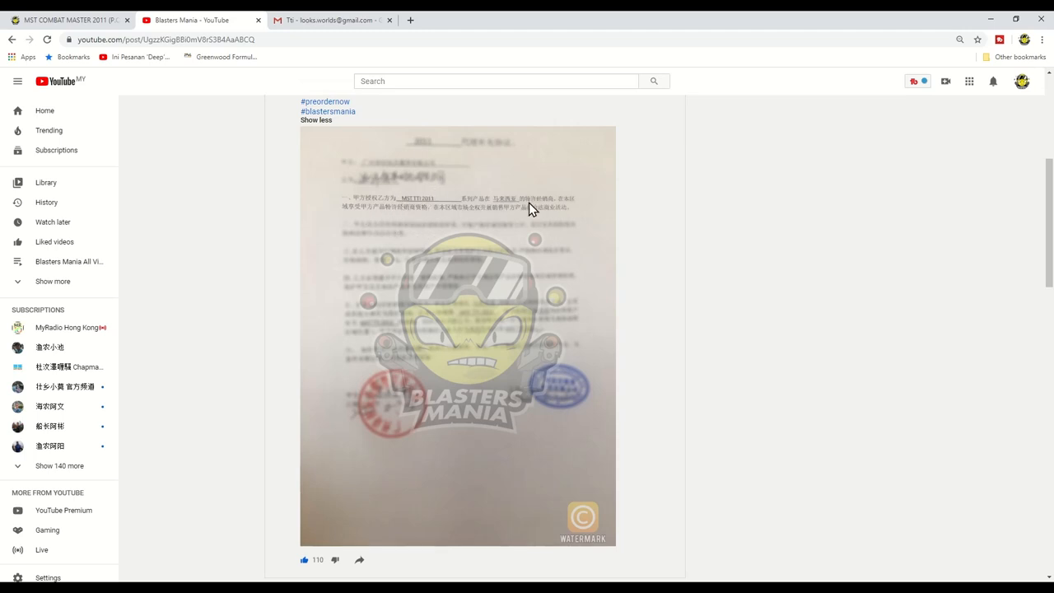
{"action": "mouse_move", "coordinate": [473, 361]}
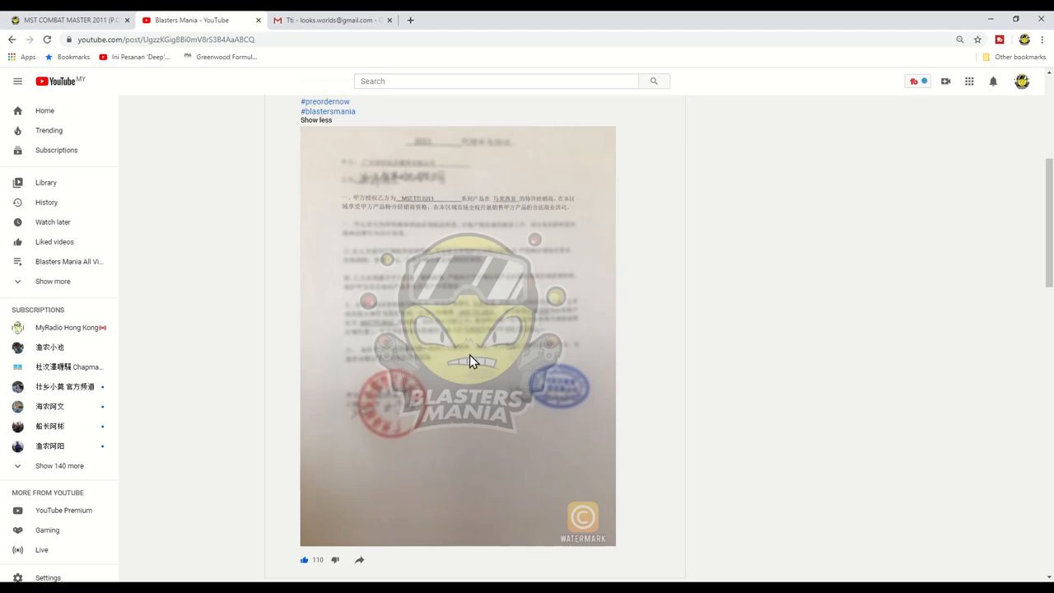
{"action": "scroll", "scroll_direction": "up", "scroll_amount": 3}
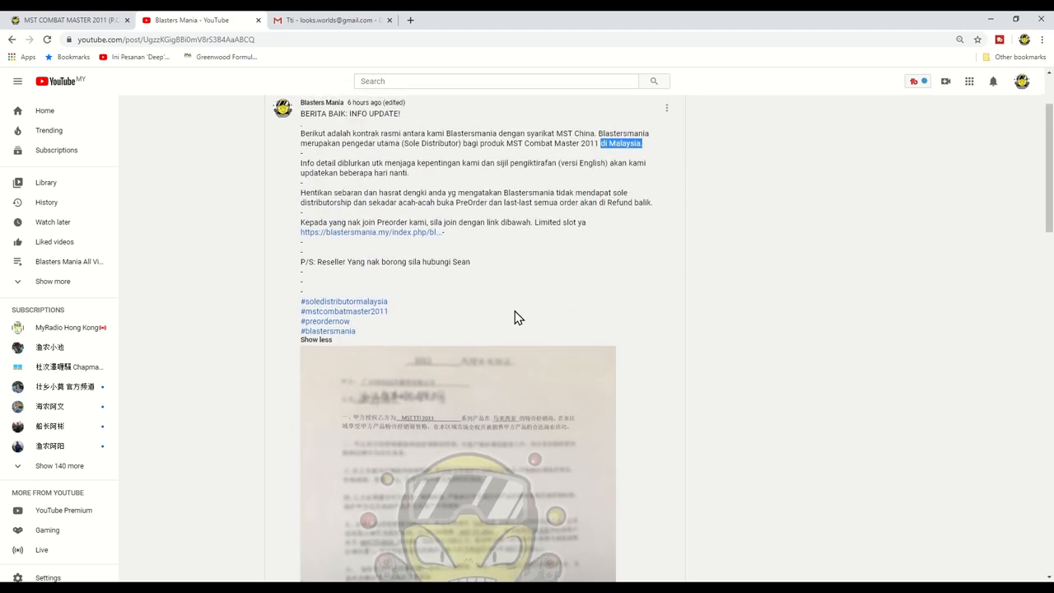
{"action": "scroll", "scroll_direction": "down", "scroll_amount": 3}
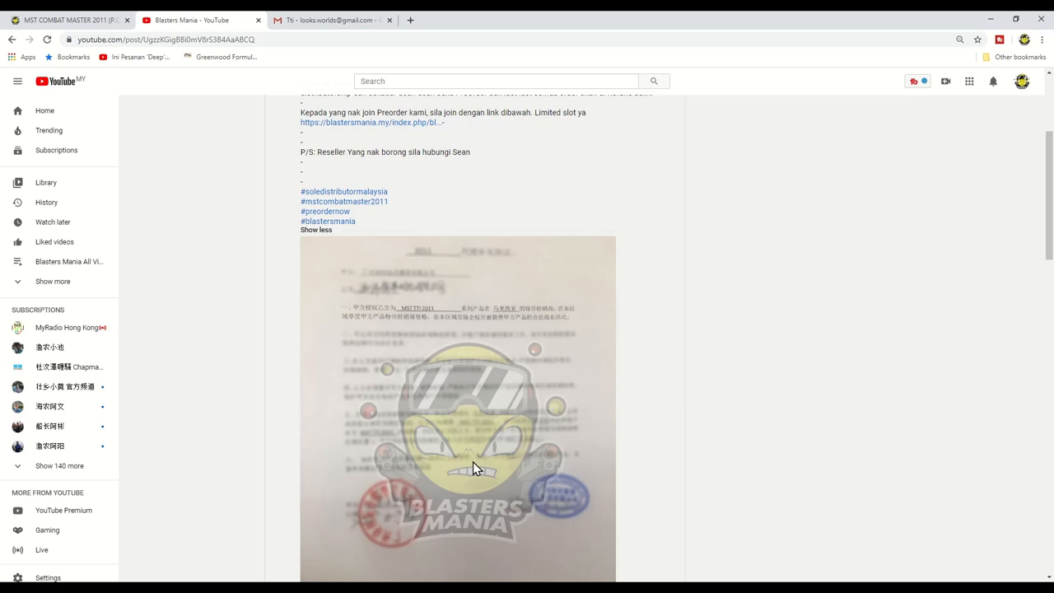
{"action": "left_click", "coordinate": [371, 122]}
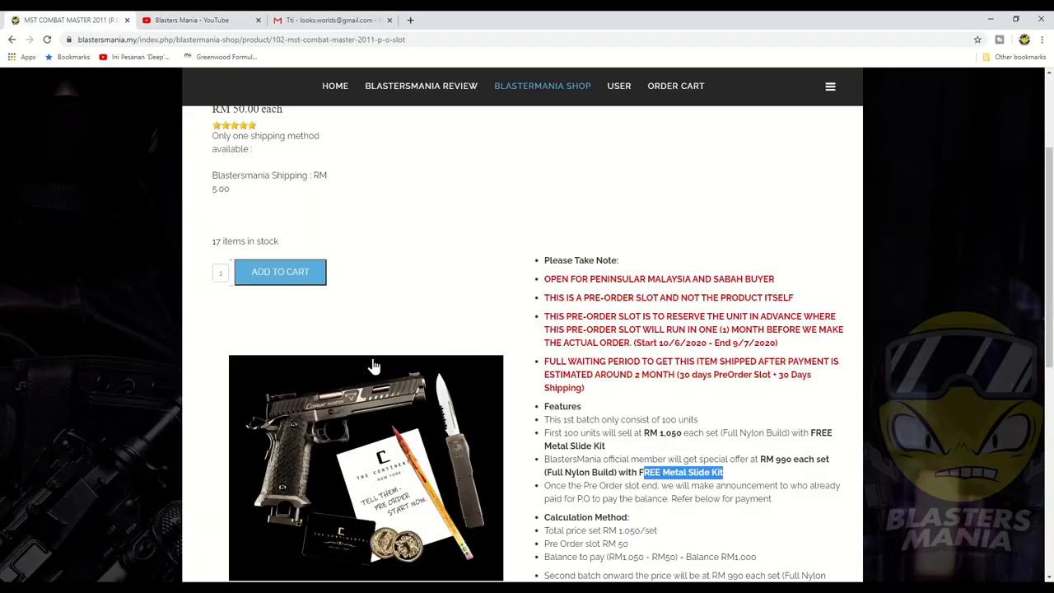
Scroll the product page and bring up Gmail's preview of the group info screenshot
{"action": "scroll", "scroll_direction": "down", "scroll_amount": 3}
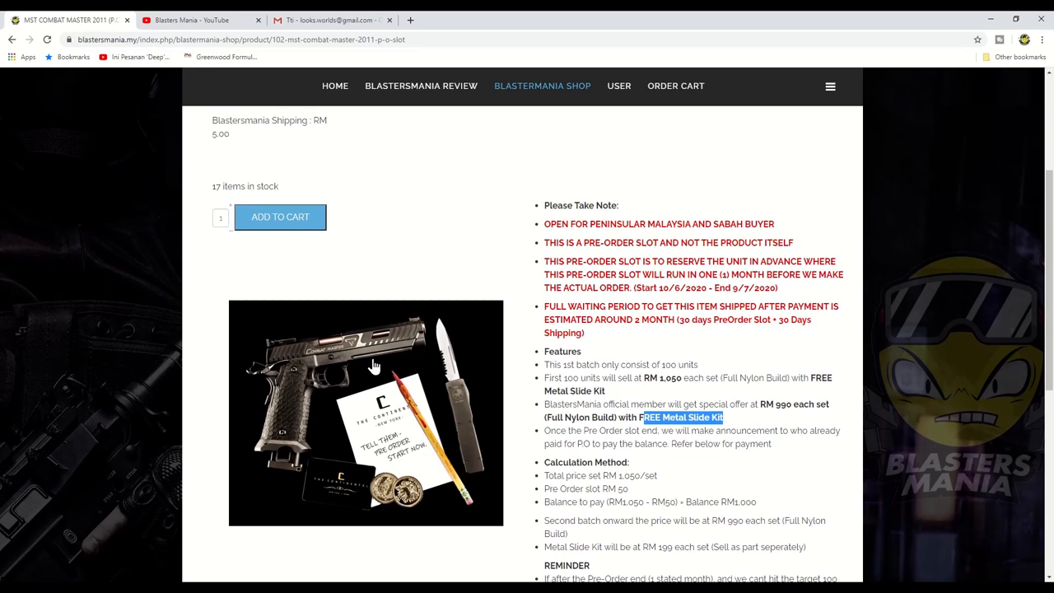
{"action": "mouse_move", "coordinate": [428, 298]}
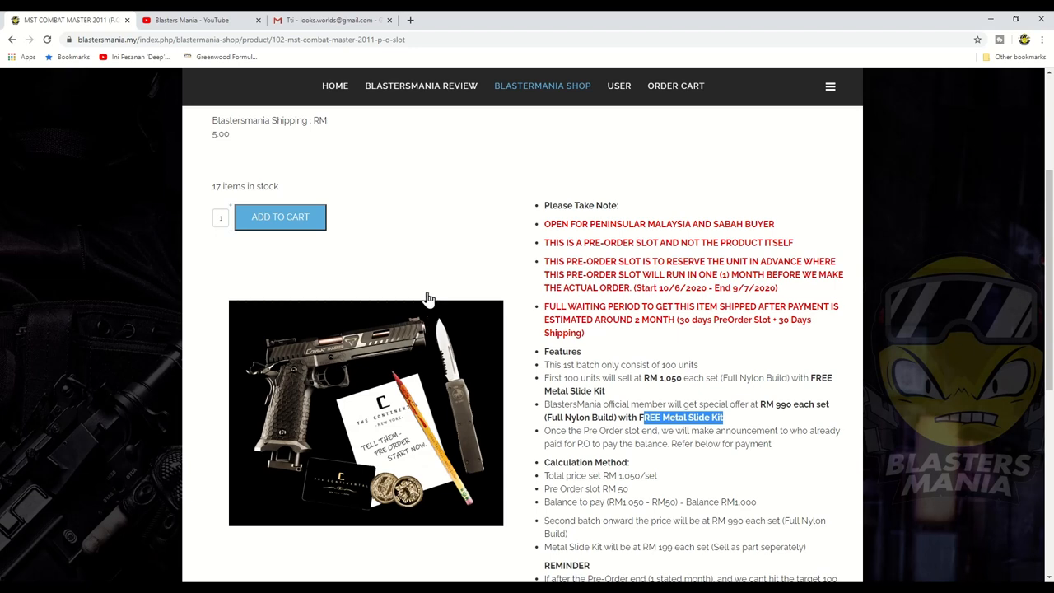
{"action": "mouse_move", "coordinate": [389, 361]}
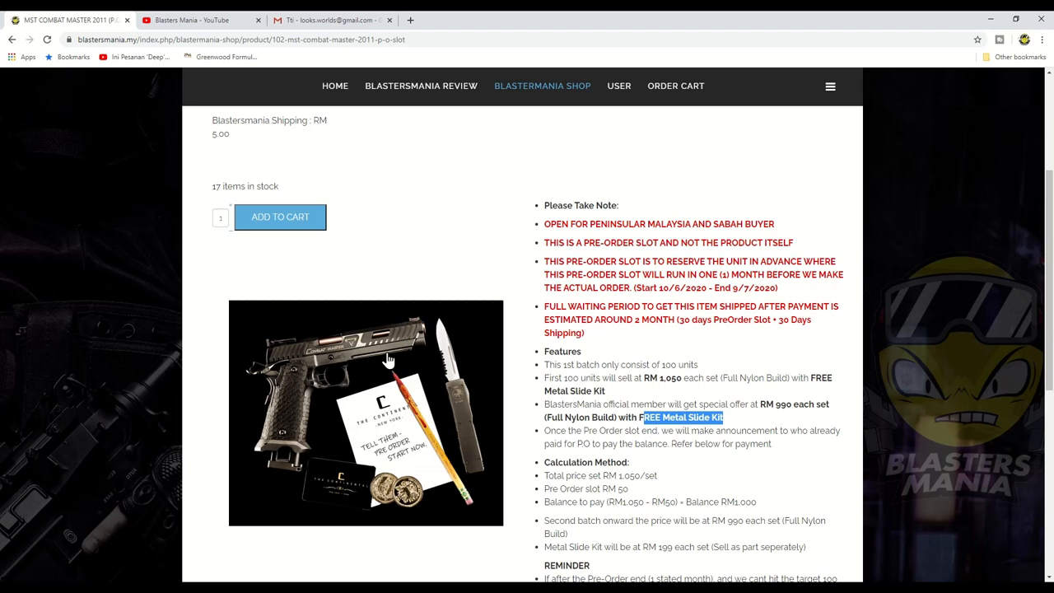
{"action": "mouse_move", "coordinate": [395, 165]}
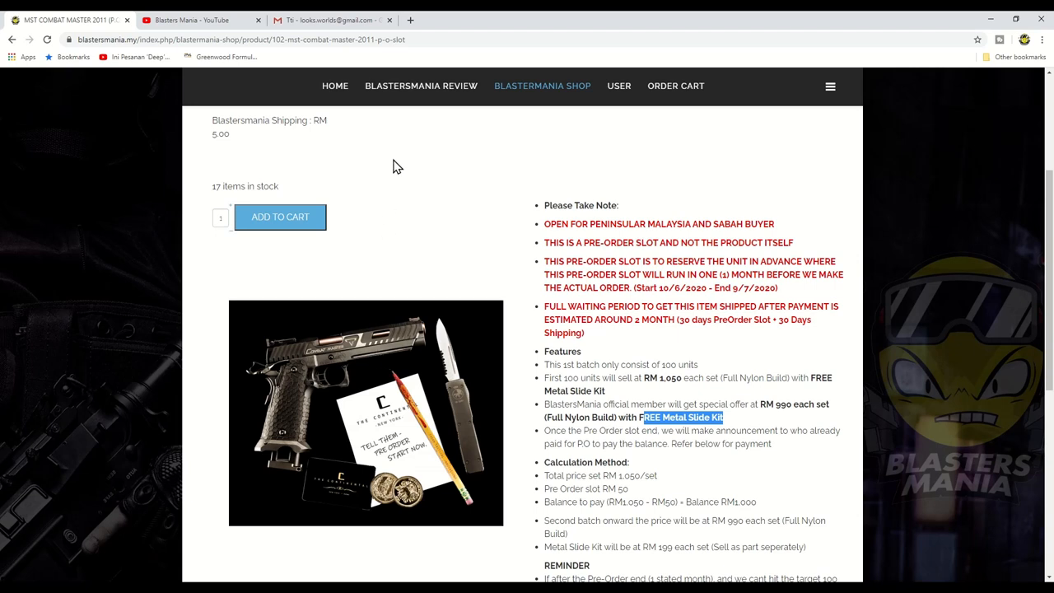
{"action": "left_click", "coordinate": [329, 19]}
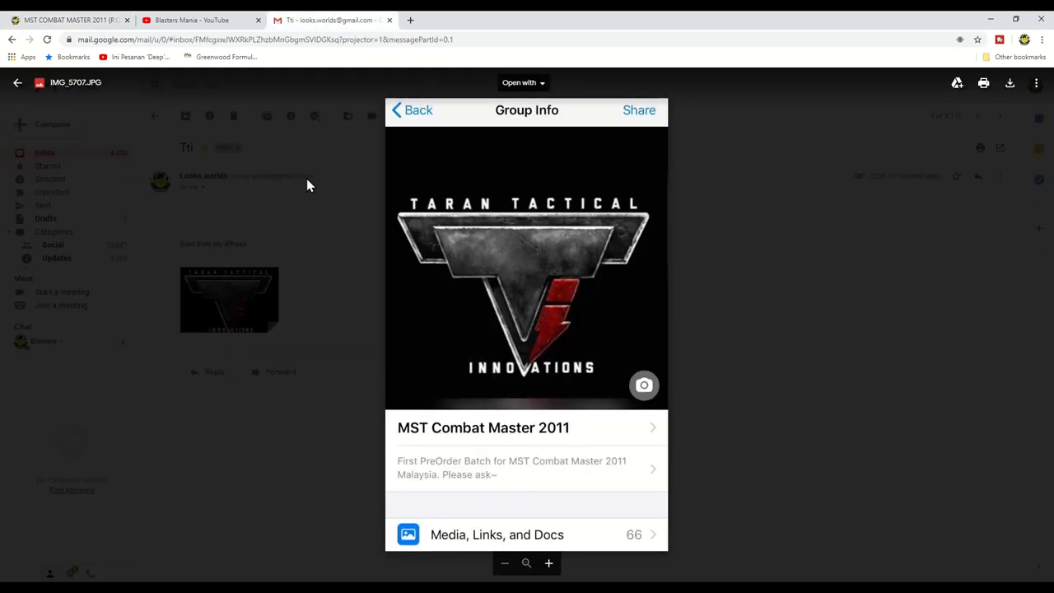
{"action": "mouse_move", "coordinate": [714, 220]}
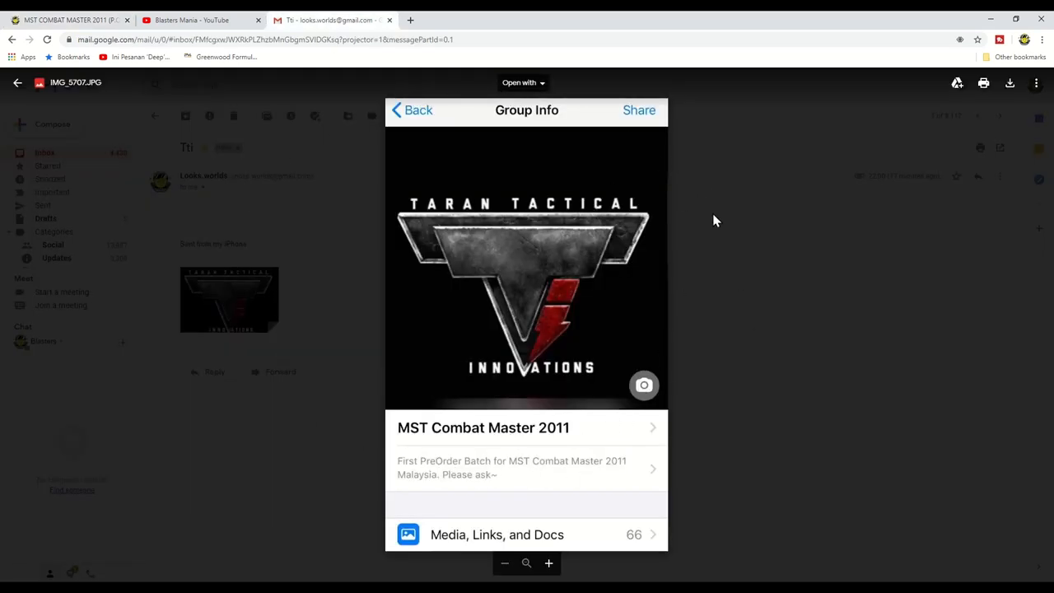
{"action": "mouse_move", "coordinate": [517, 344]}
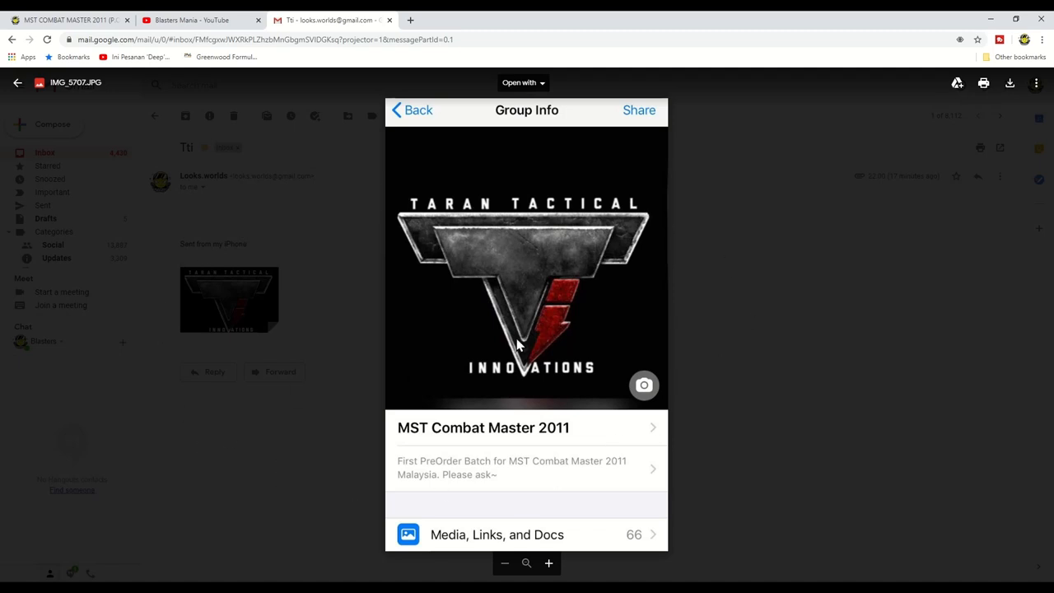
{"action": "mouse_move", "coordinate": [432, 312]}
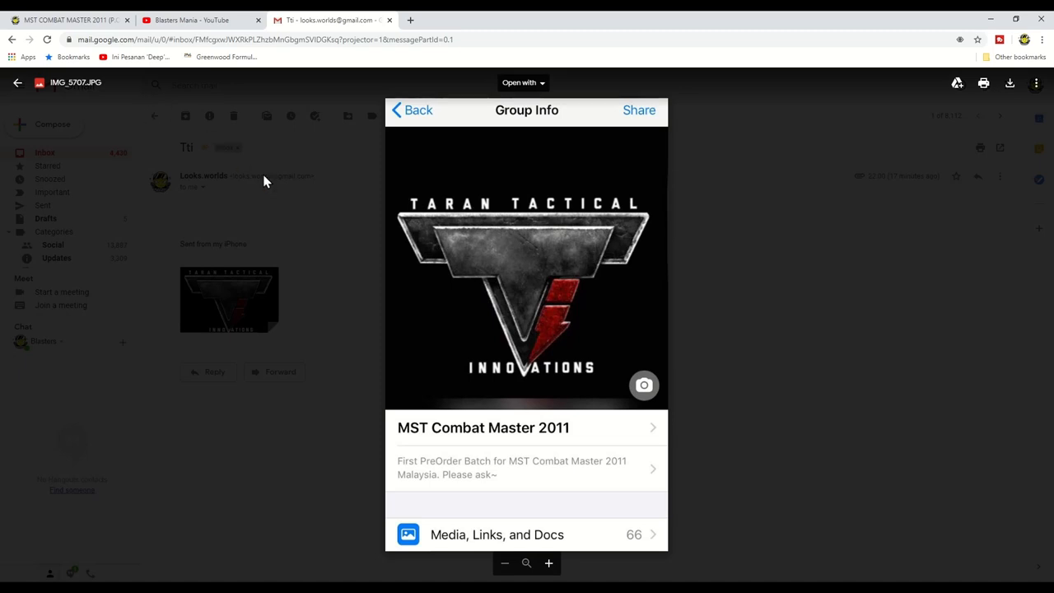
{"action": "mouse_move", "coordinate": [329, 202]}
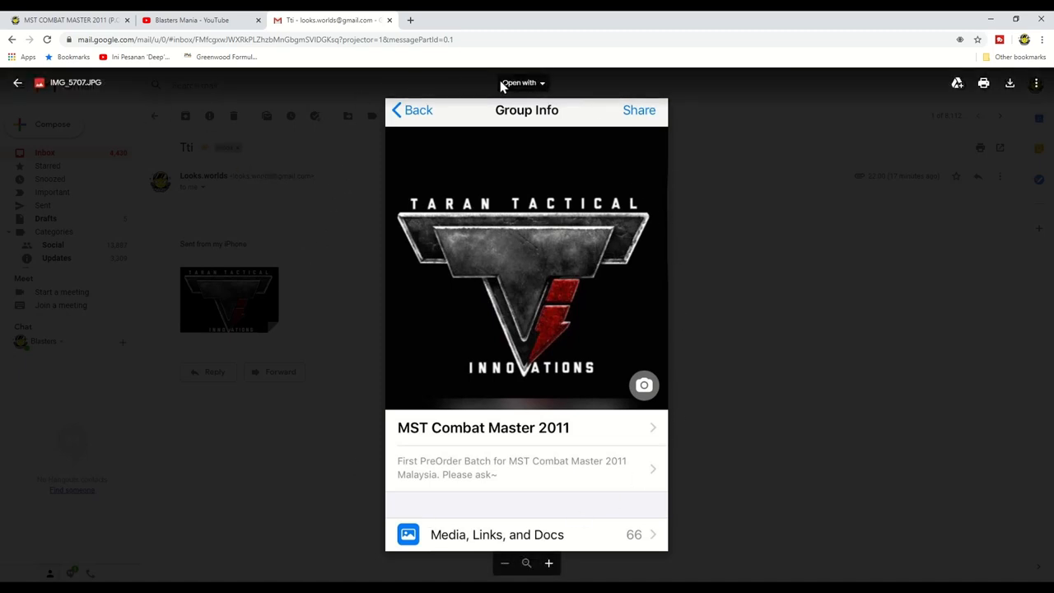
{"action": "mouse_move", "coordinate": [285, 410]}
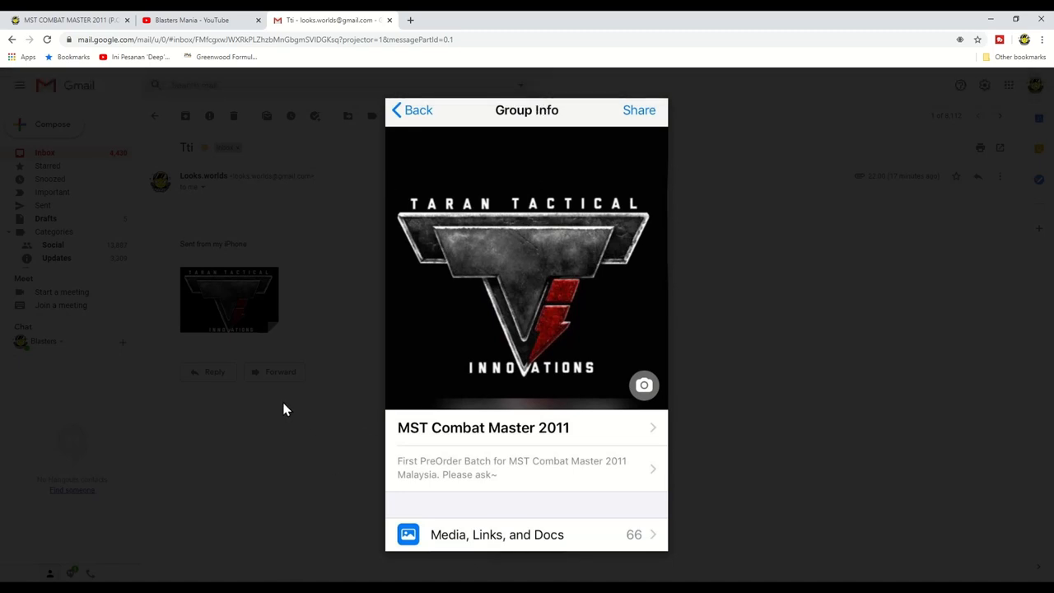
{"action": "left_click", "coordinate": [228, 299]}
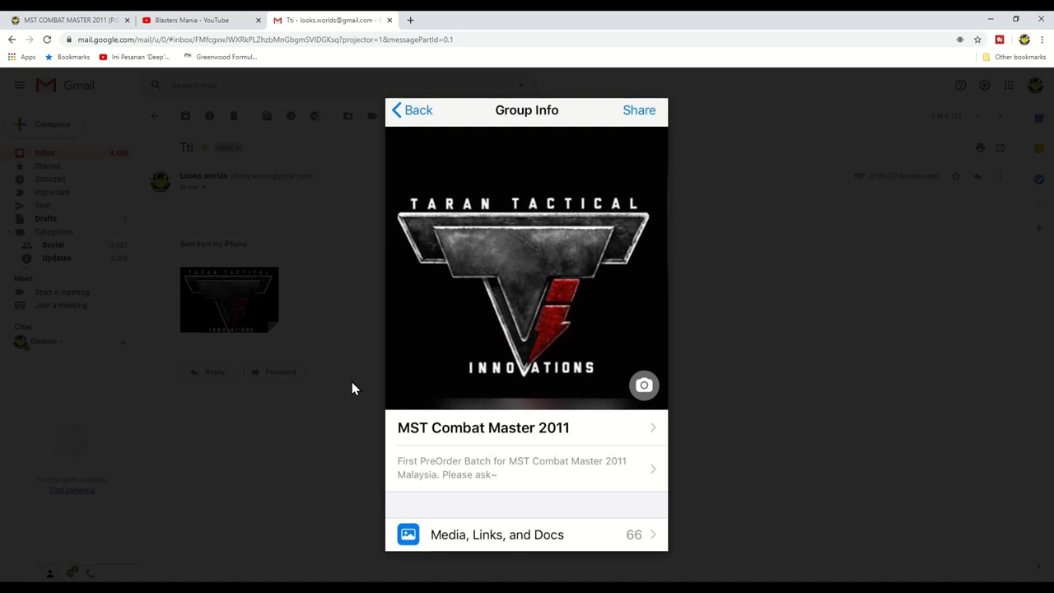
{"action": "left_click", "coordinate": [229, 298]}
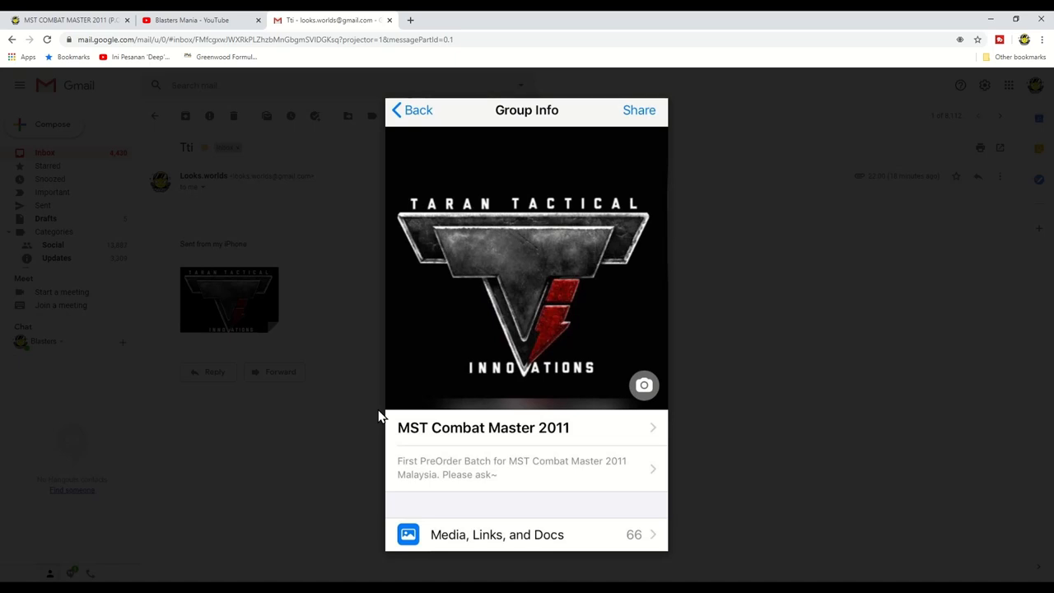
{"action": "mouse_move", "coordinate": [367, 179]}
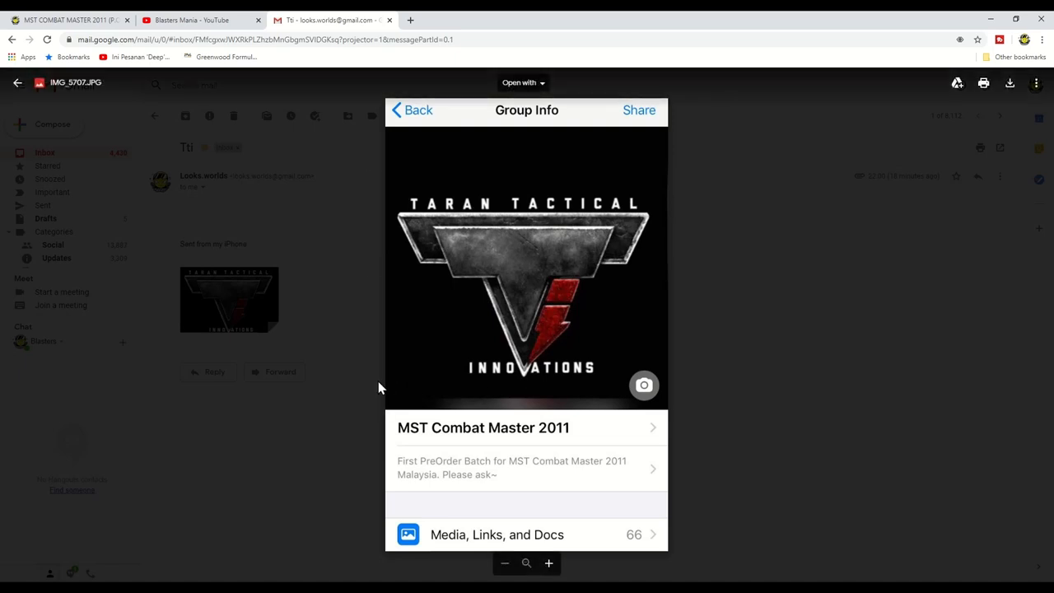
{"action": "mouse_move", "coordinate": [235, 298]}
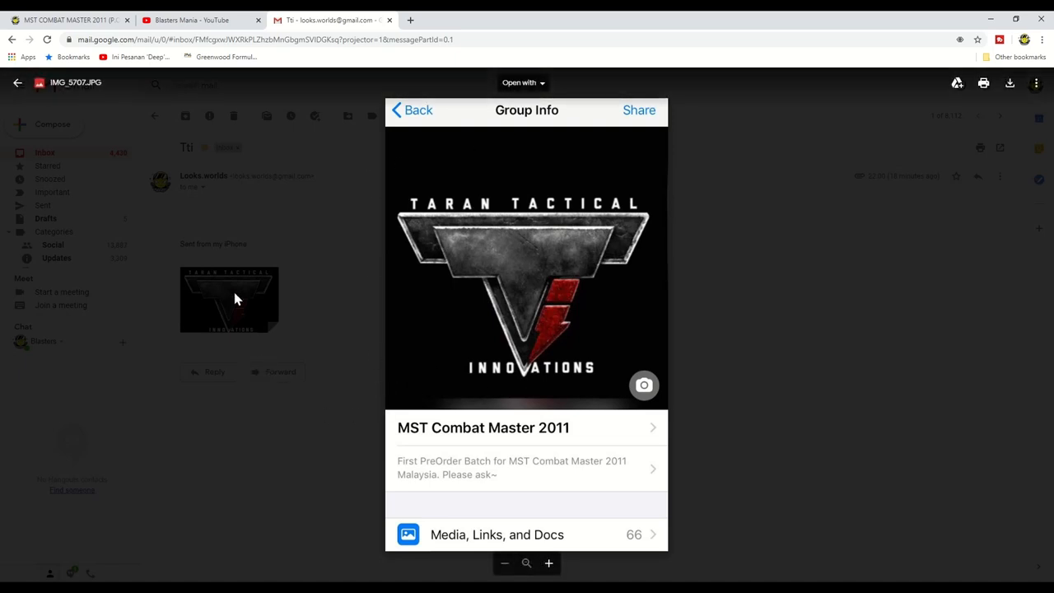
{"action": "mouse_move", "coordinate": [699, 121]}
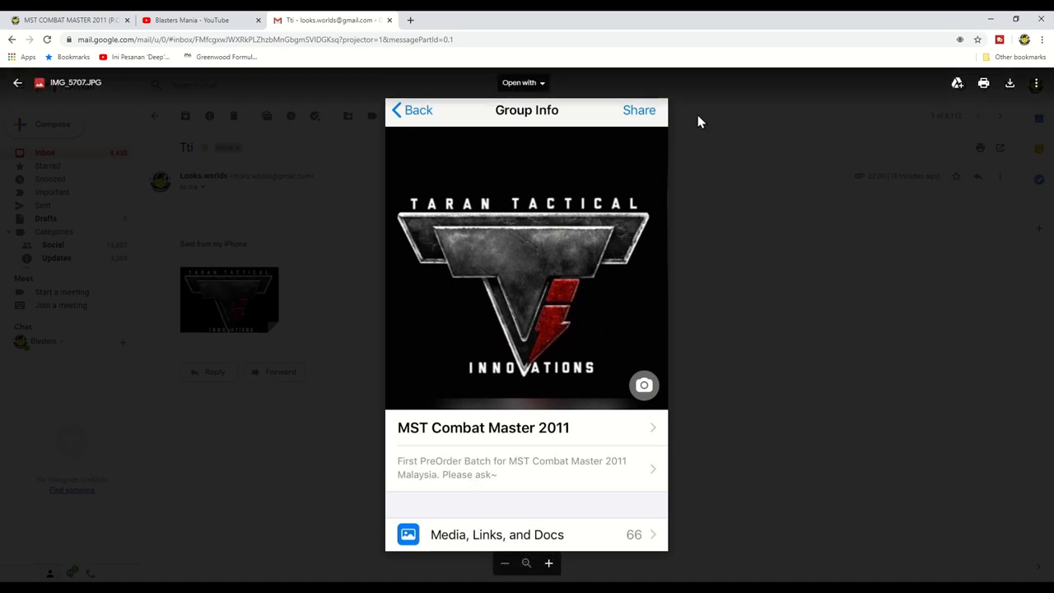
{"action": "mouse_move", "coordinate": [527, 490]}
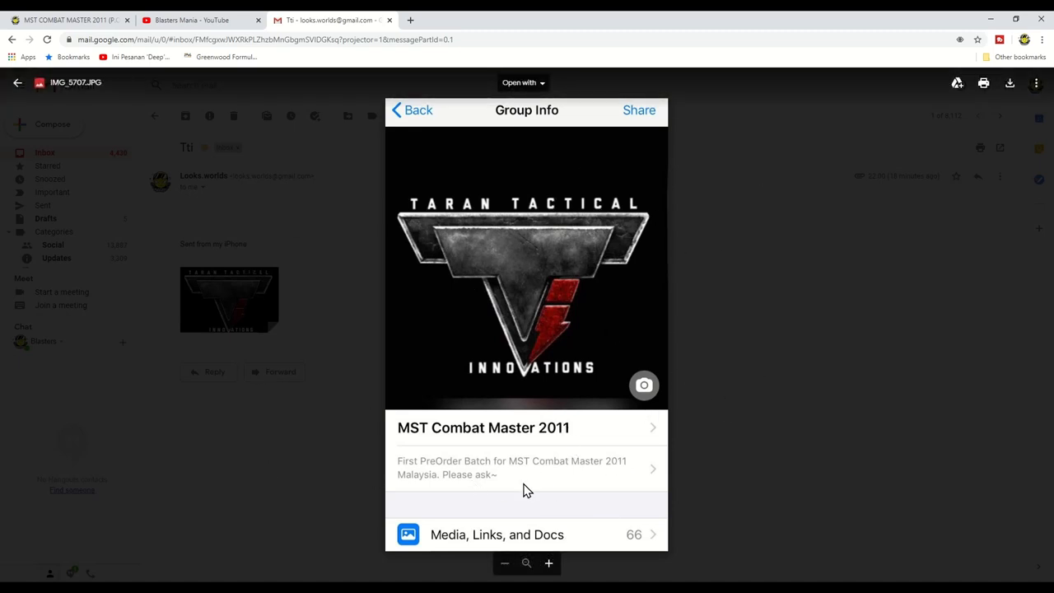
{"action": "mouse_move", "coordinate": [597, 458]}
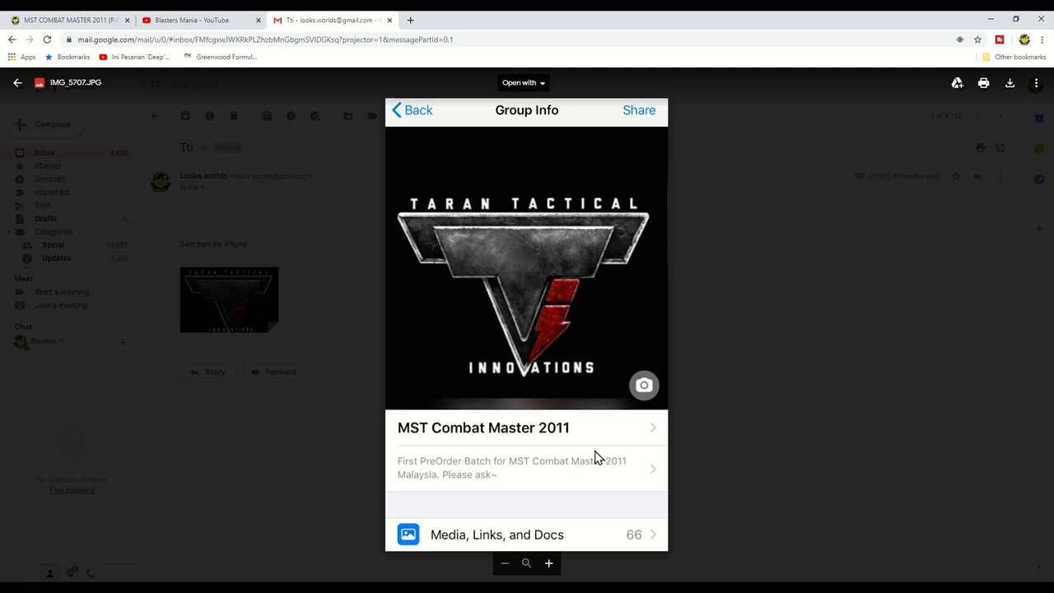
{"action": "mouse_move", "coordinate": [268, 371]}
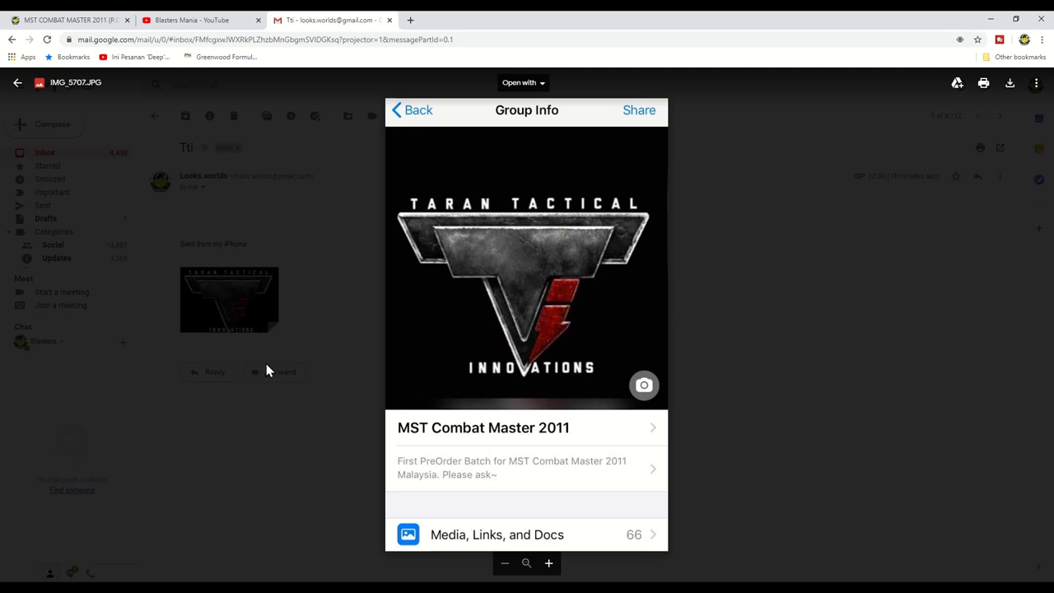
Return to the Blasters Mania YouTube post and scroll to its reseller line and hashtags
{"action": "left_click", "coordinate": [198, 20]}
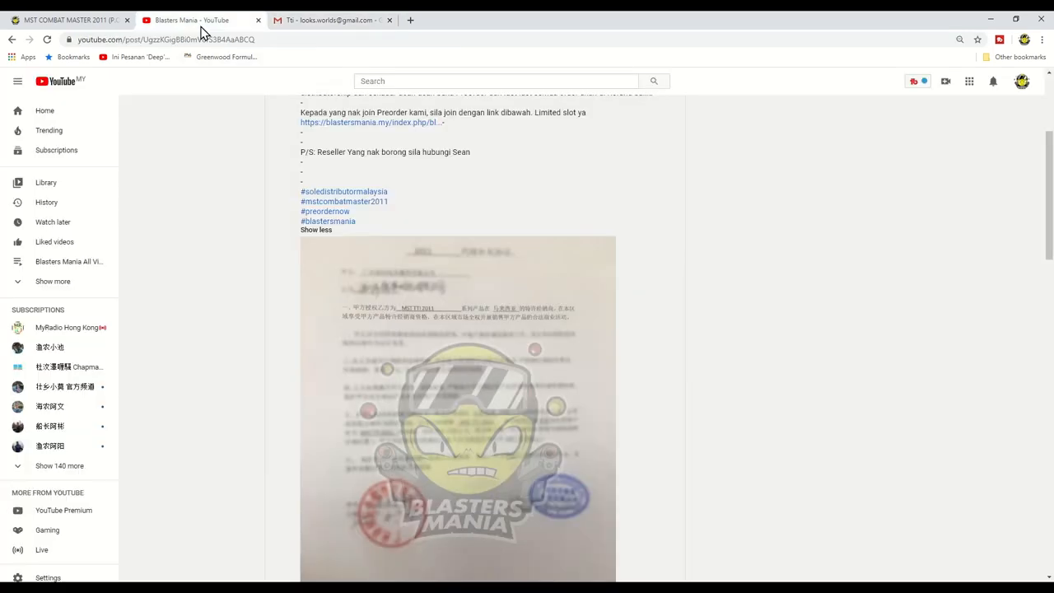
{"action": "scroll", "scroll_direction": "down", "scroll_amount": 3}
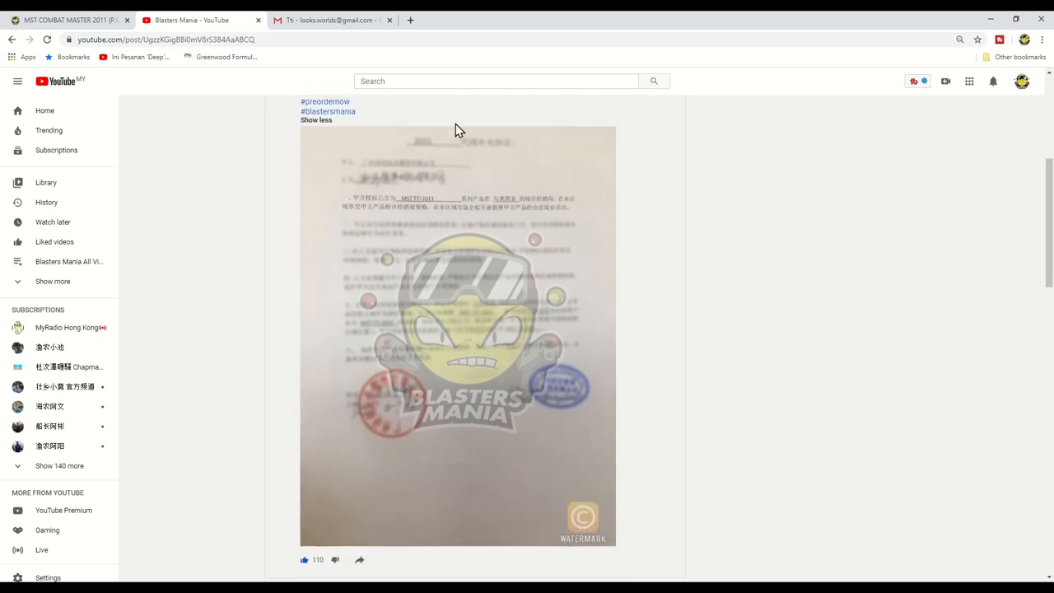
{"action": "mouse_move", "coordinate": [212, 375]}
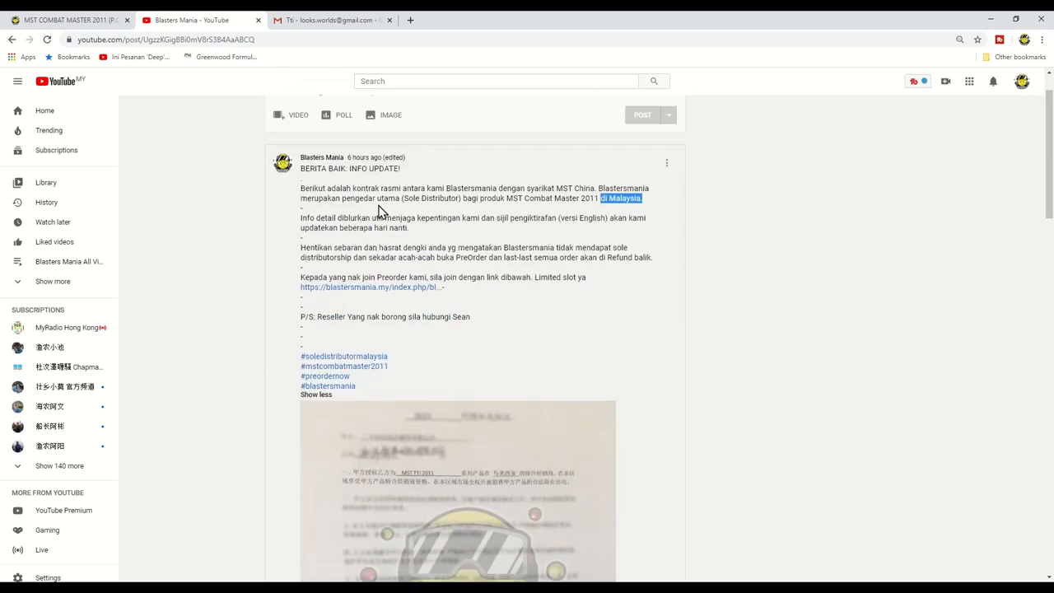
{"action": "scroll", "scroll_direction": "down", "scroll_amount": 3}
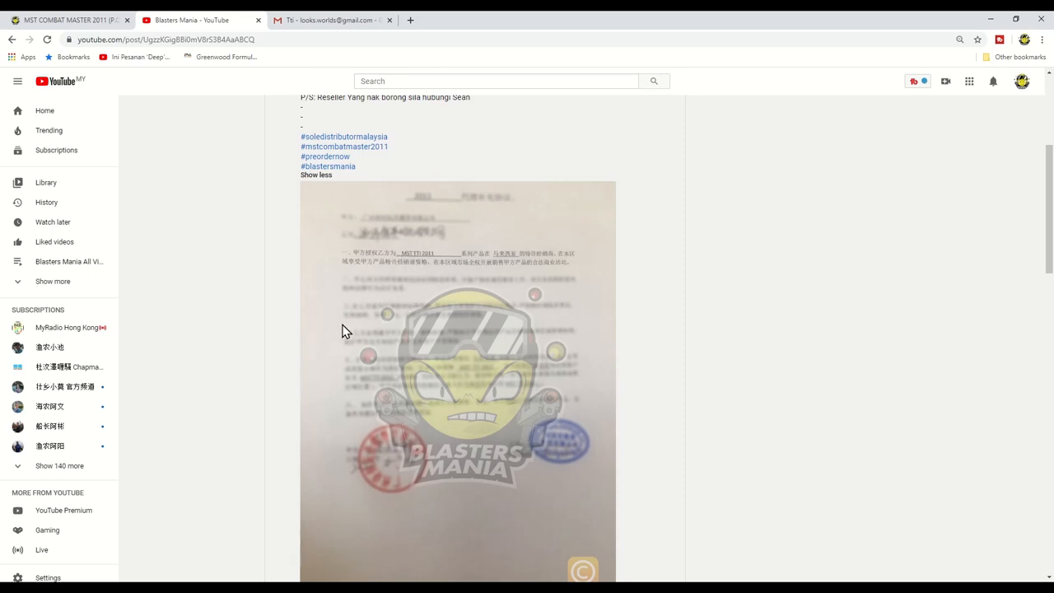
{"action": "mouse_move", "coordinate": [320, 357]}
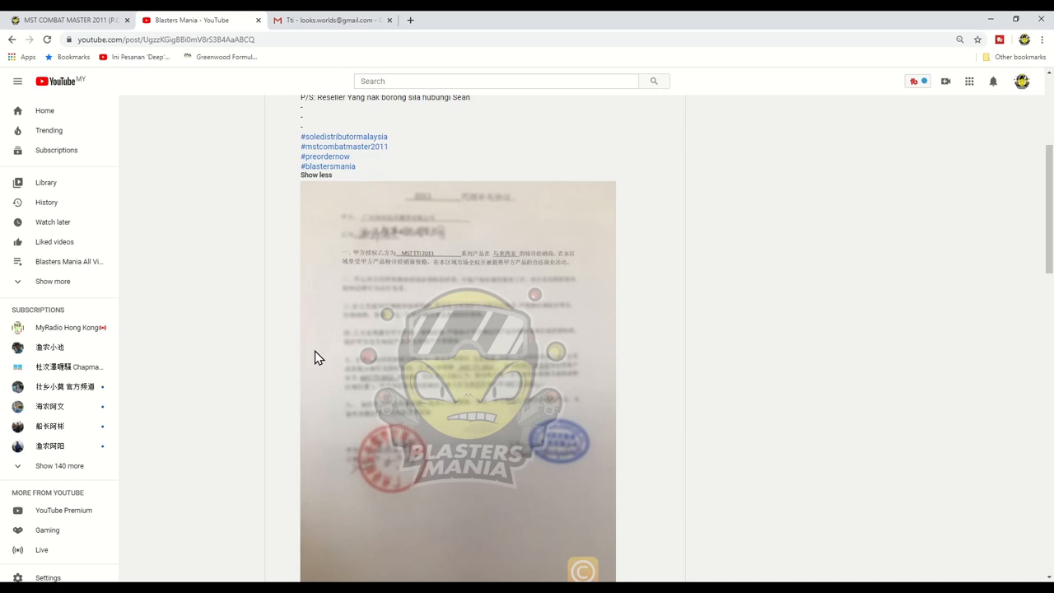
{"action": "mouse_move", "coordinate": [325, 362]}
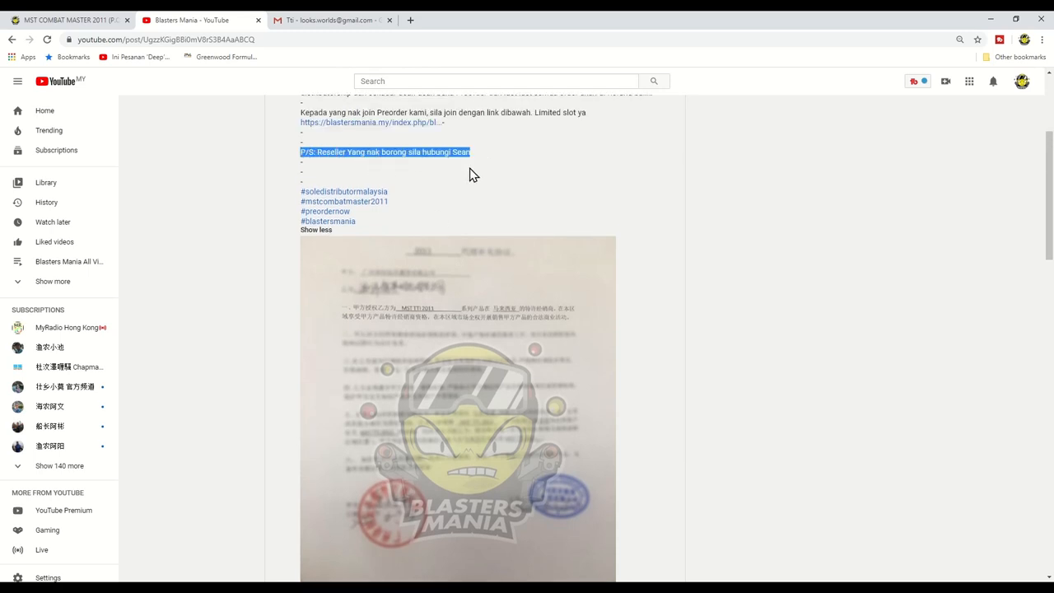
{"action": "mouse_move", "coordinate": [504, 228]}
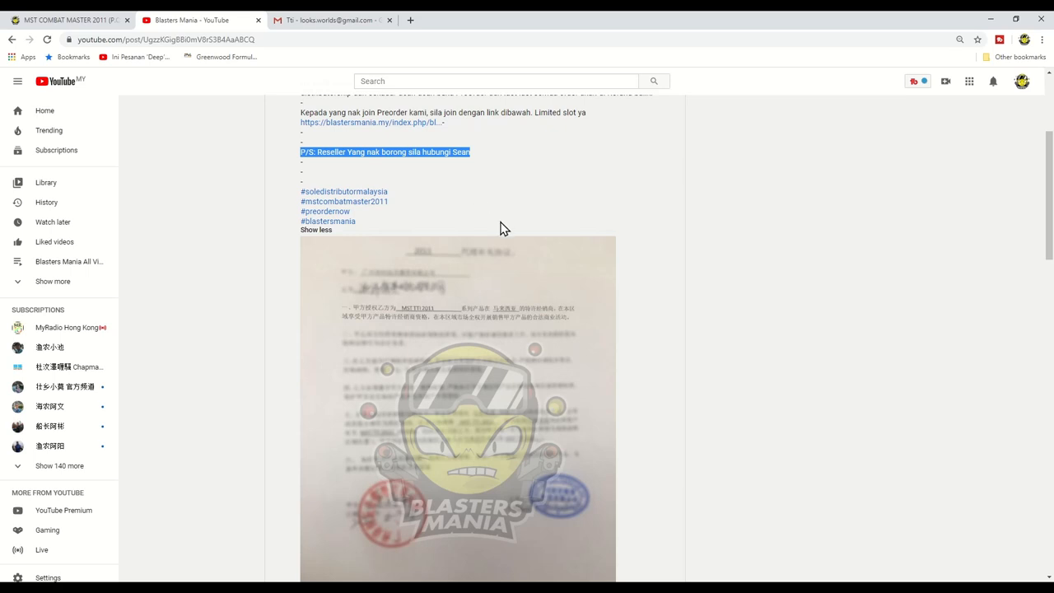
{"action": "mouse_move", "coordinate": [505, 315]}
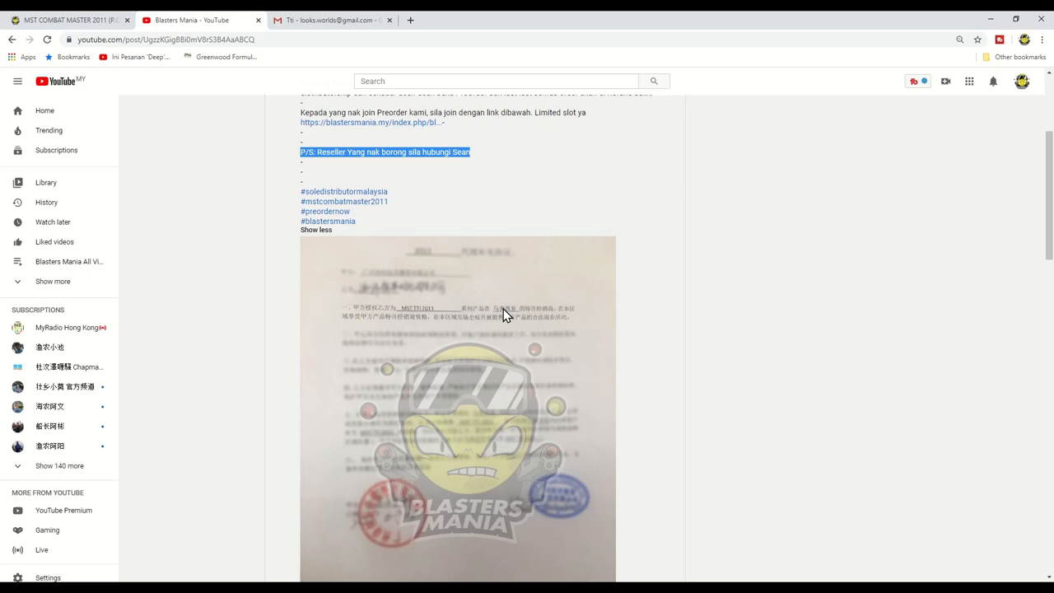
{"action": "mouse_move", "coordinate": [428, 323]}
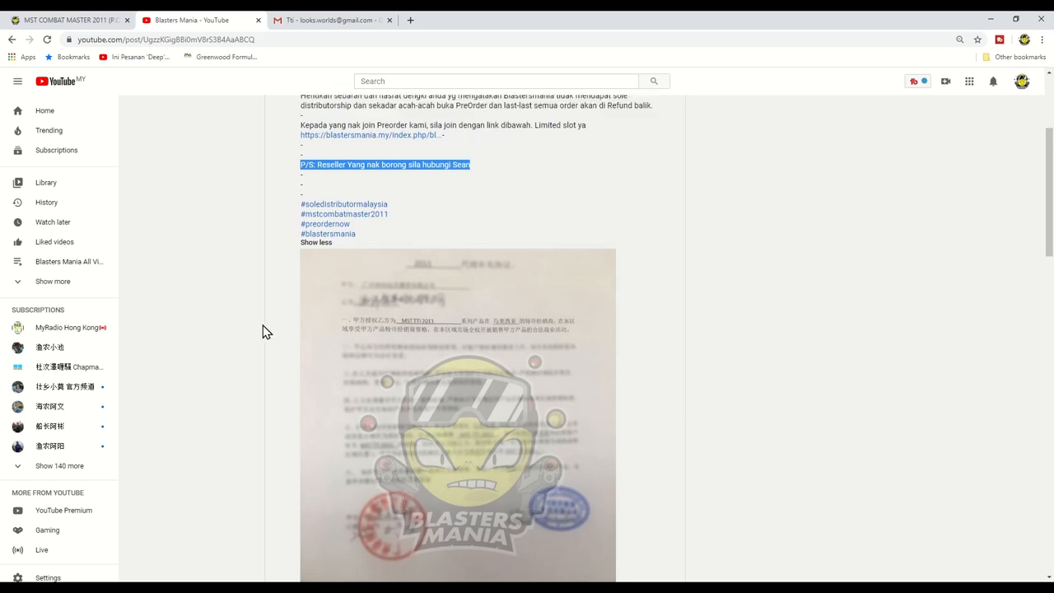
Scroll up on the MST Combat Master 2011 pre-order page
{"action": "scroll", "scroll_direction": "up", "scroll_amount": 3}
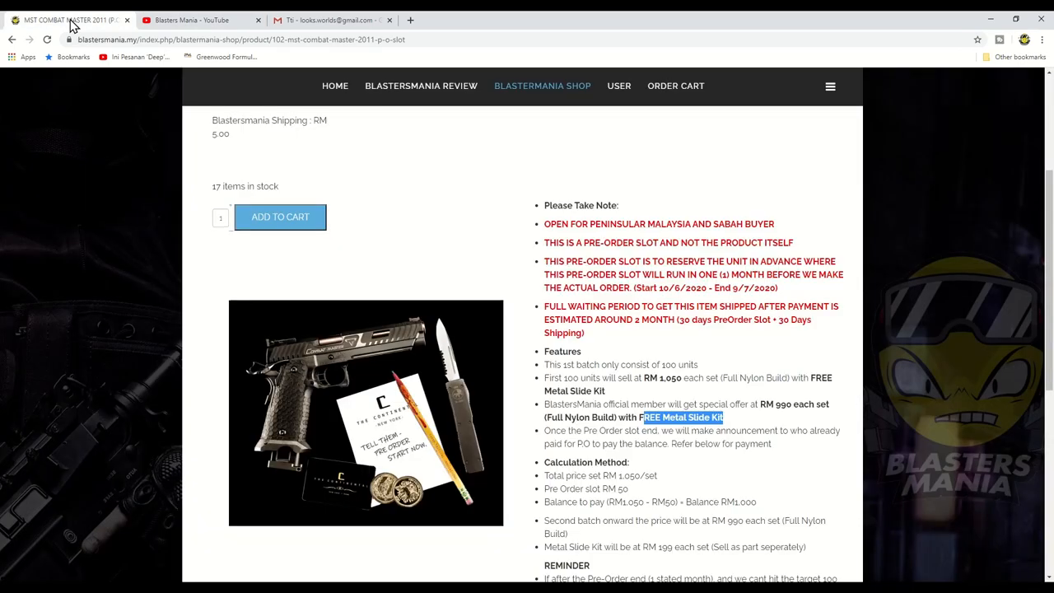
{"action": "mouse_move", "coordinate": [492, 501]}
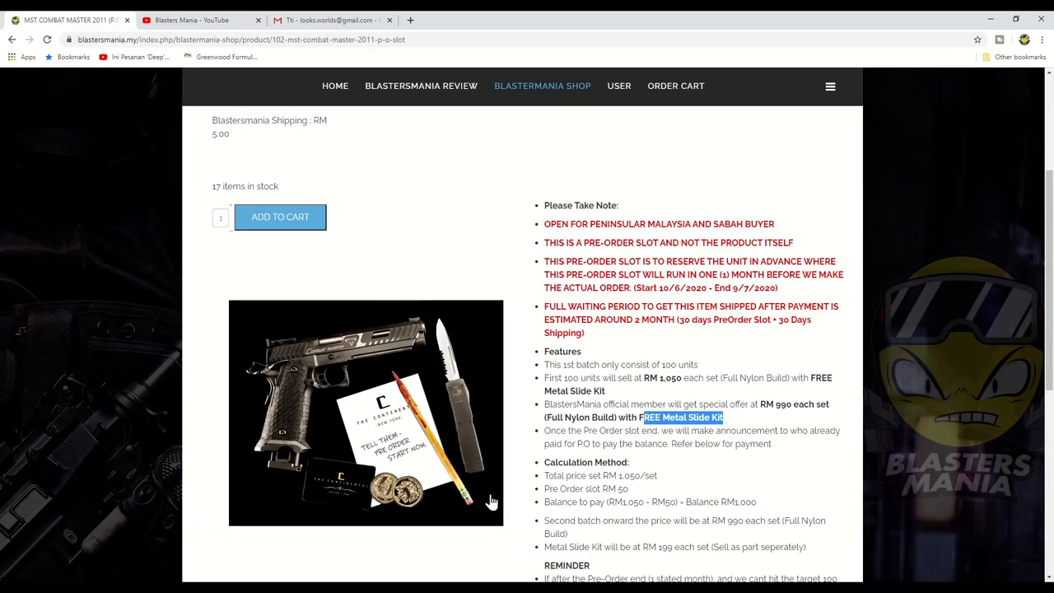
{"action": "mouse_move", "coordinate": [419, 383]}
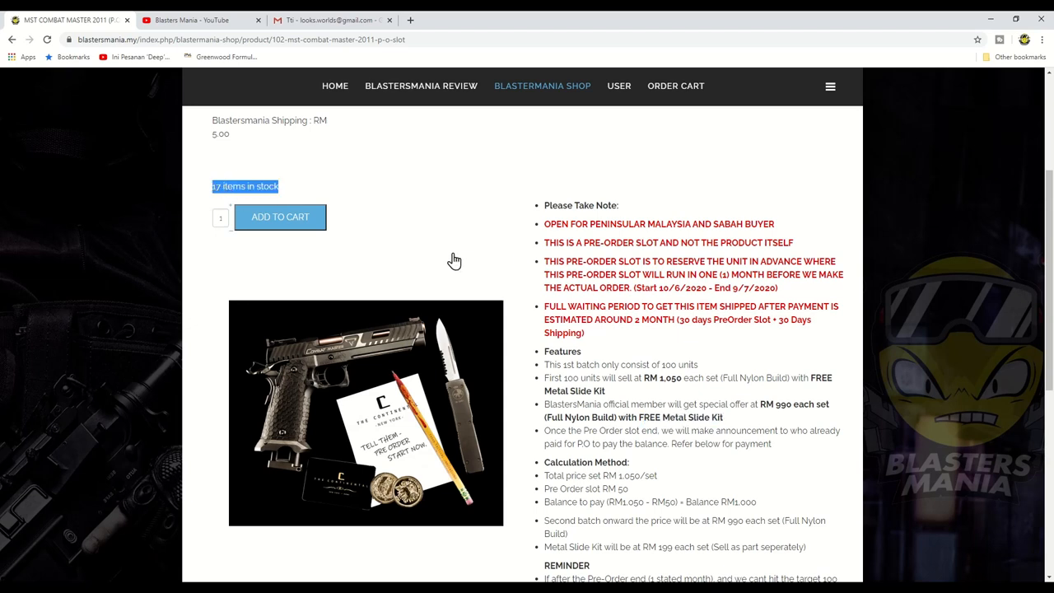
{"action": "mouse_move", "coordinate": [433, 287]}
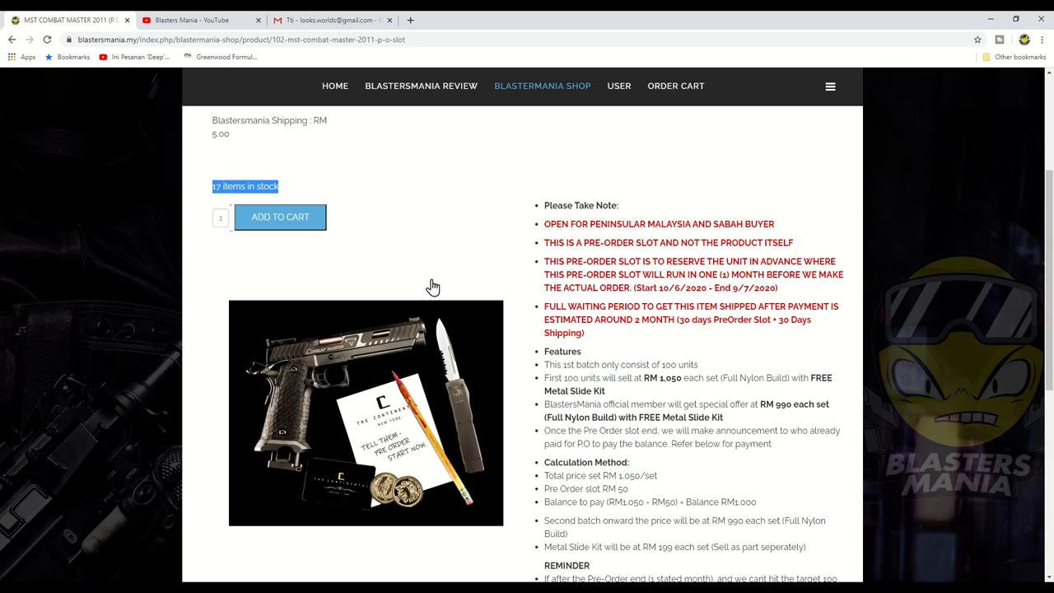
{"action": "mouse_move", "coordinate": [212, 27]}
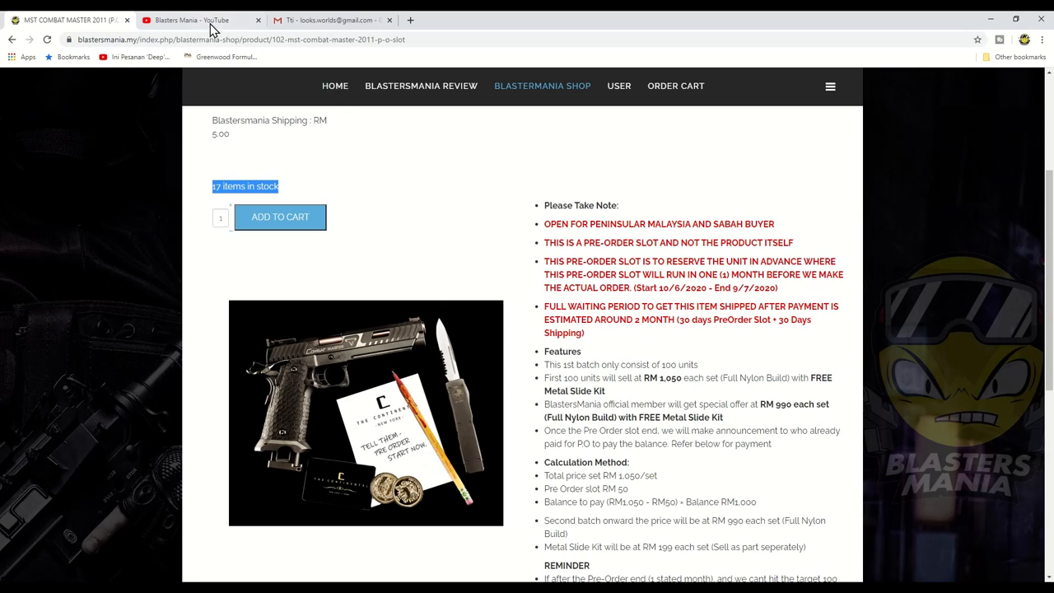
Switch back to the Blasters Mania YouTube post with the highlighted reseller line
{"action": "left_click", "coordinate": [197, 19]}
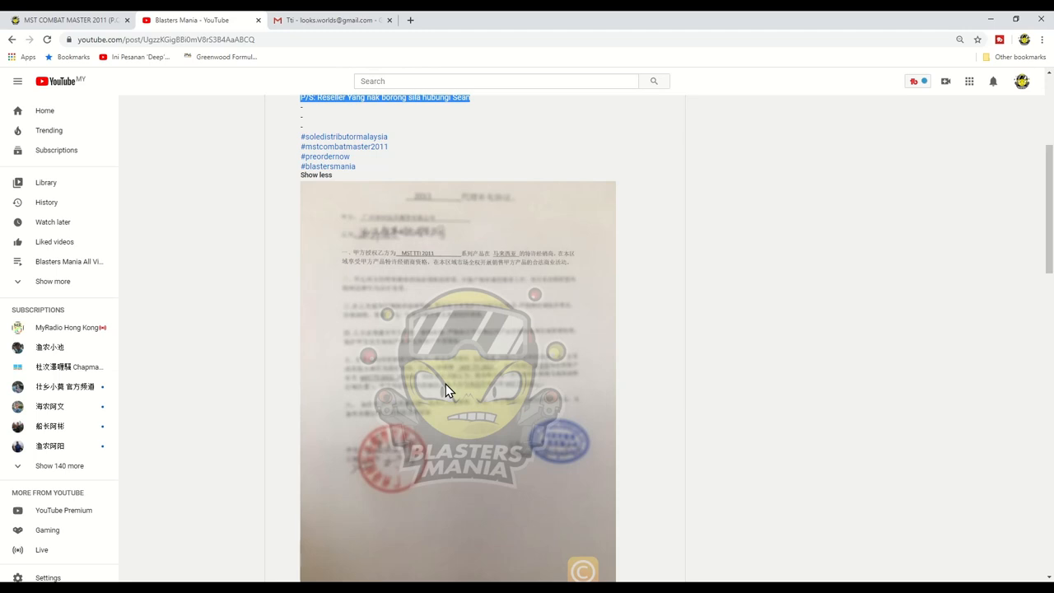
{"action": "mouse_move", "coordinate": [404, 394]}
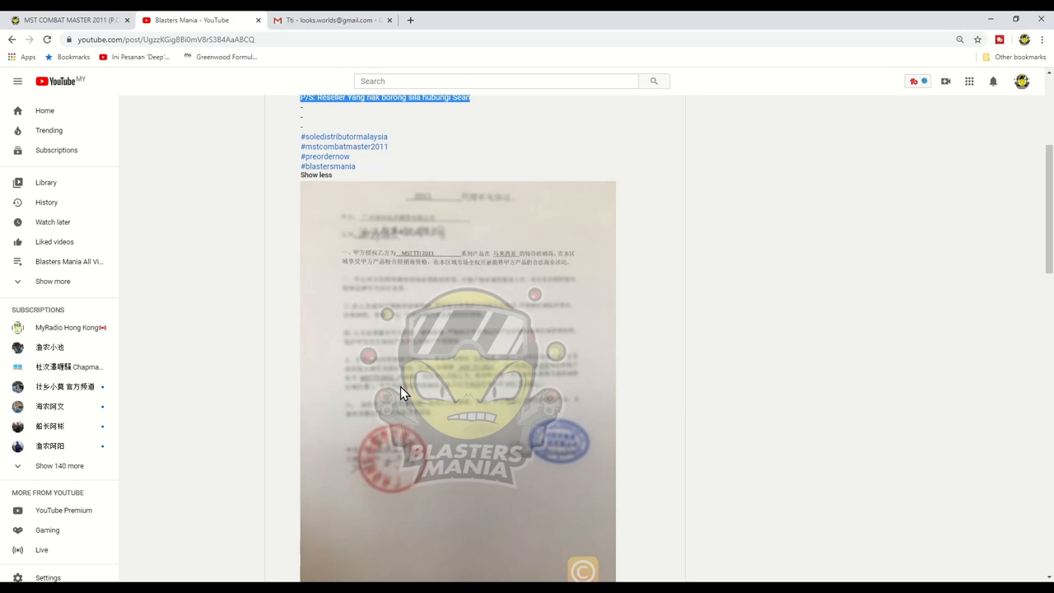